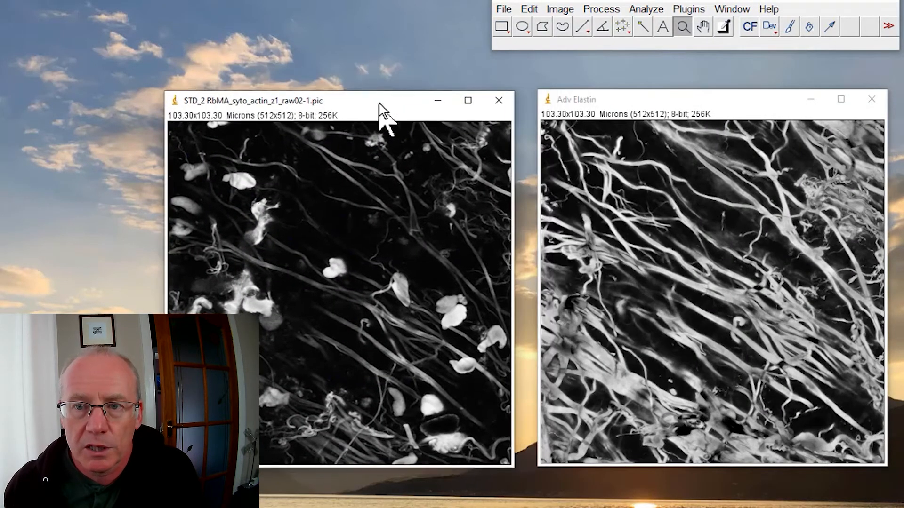
mouse_move(285, 119)
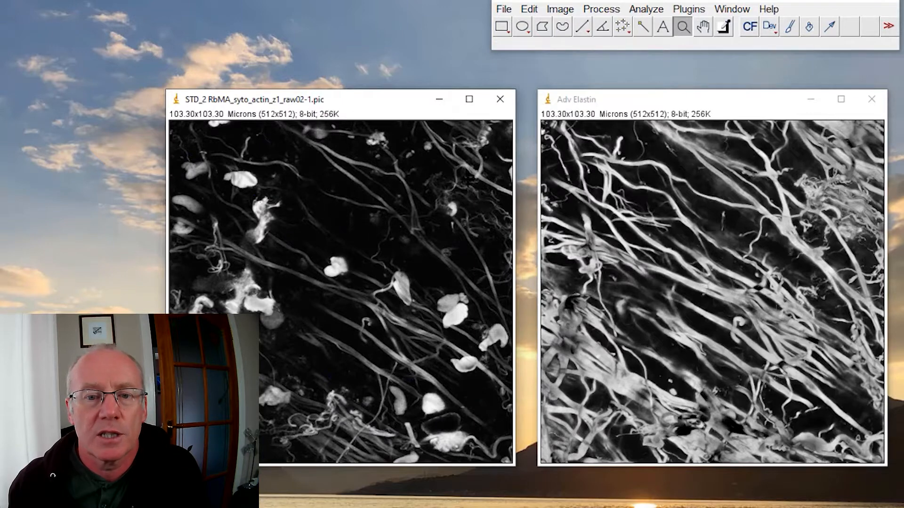
mouse_move(573, 16)
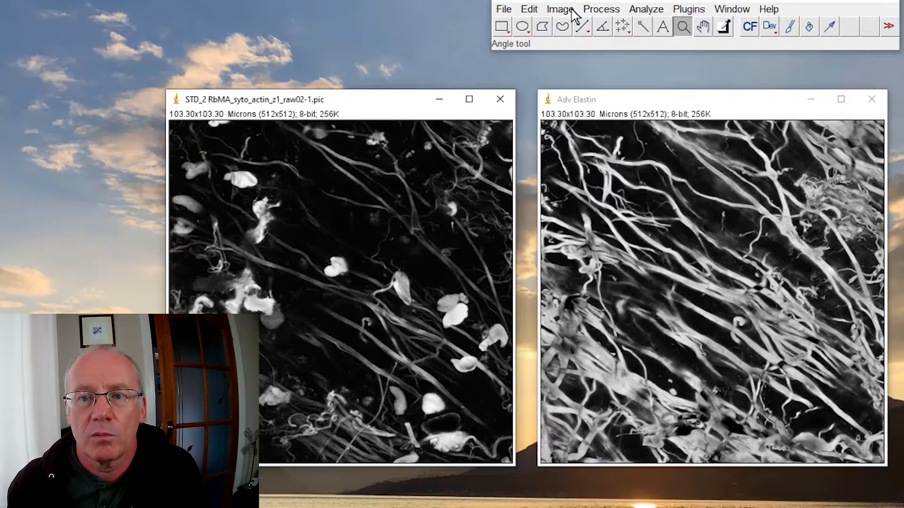
Add the STD_2 actin and Adv Elastin micrographs into a new result with the Image Calculator.
click(559, 8)
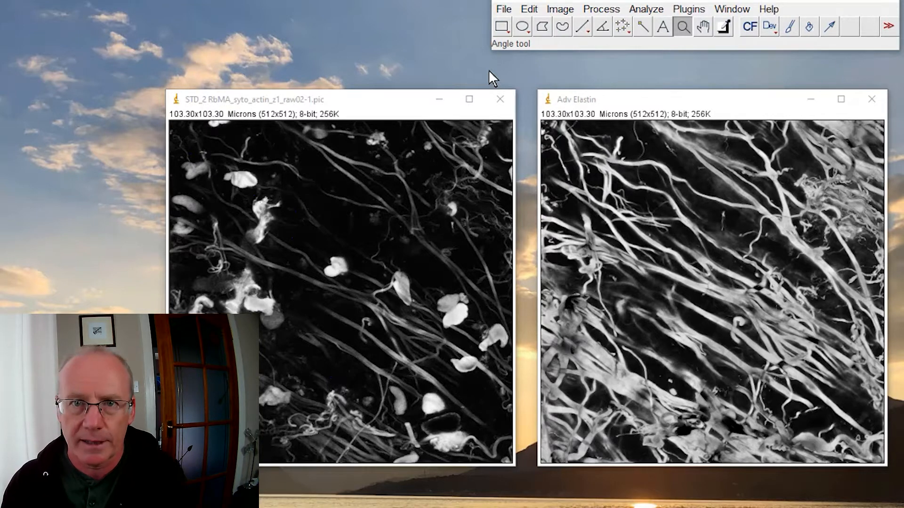
click(558, 8)
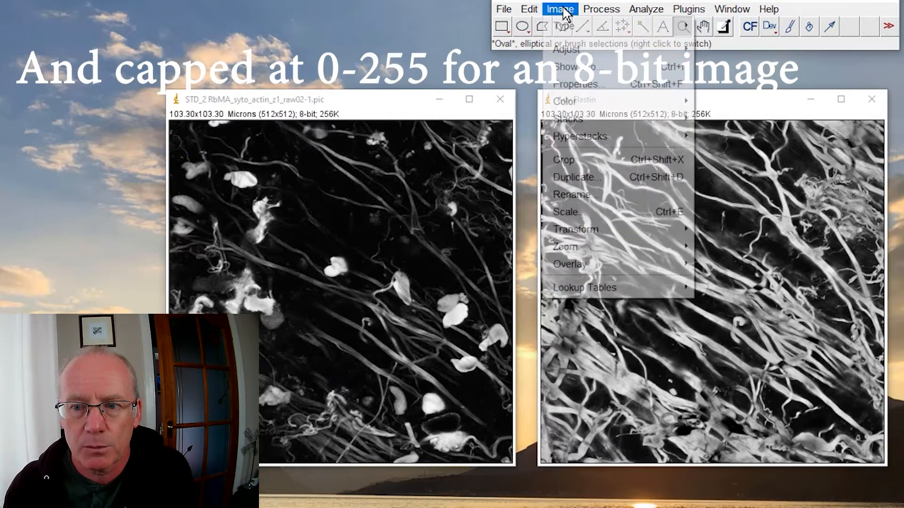
click(601, 9)
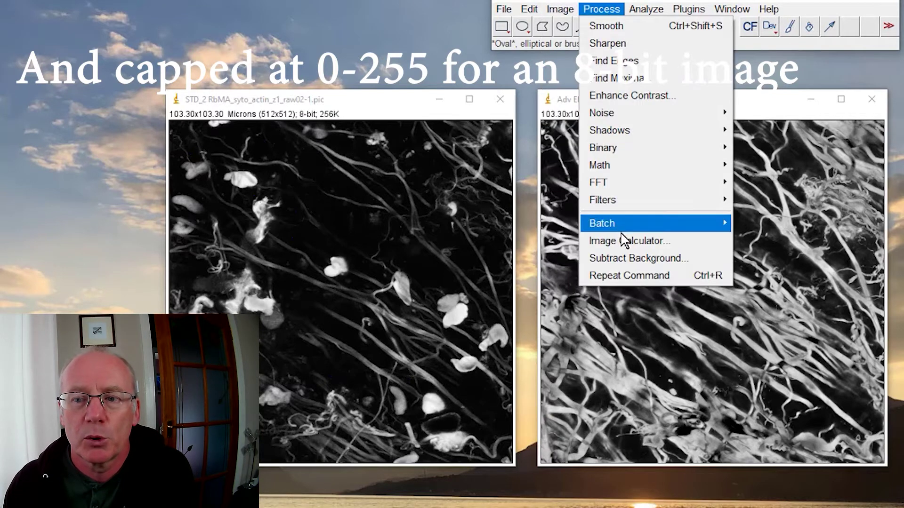
click(628, 241)
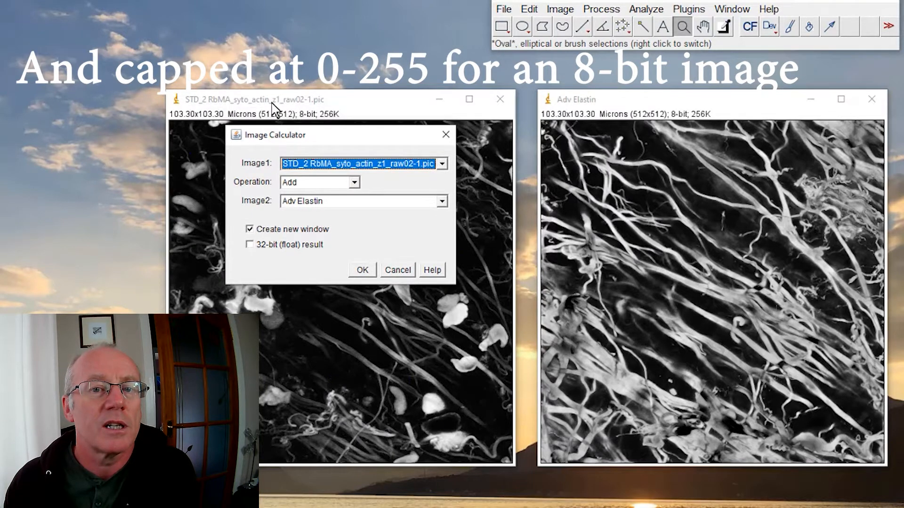
mouse_move(414, 178)
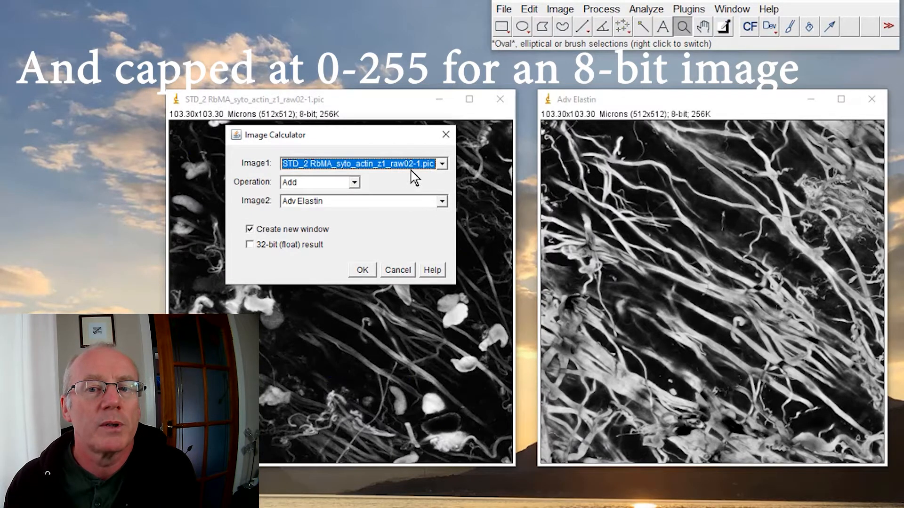
mouse_move(471, 193)
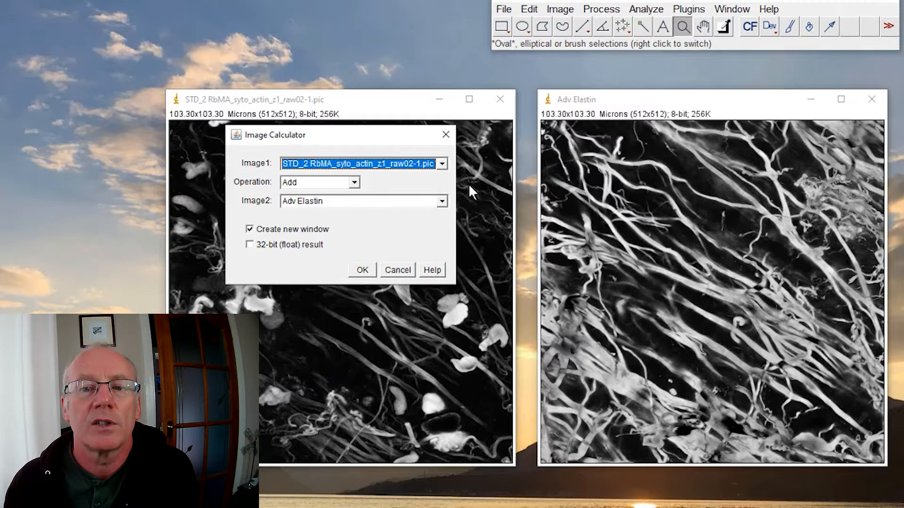
mouse_move(386, 256)
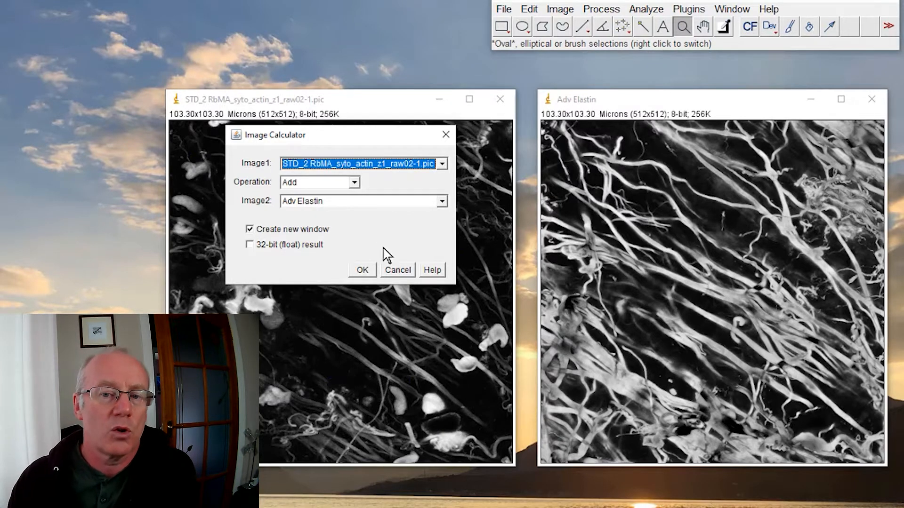
mouse_move(363, 274)
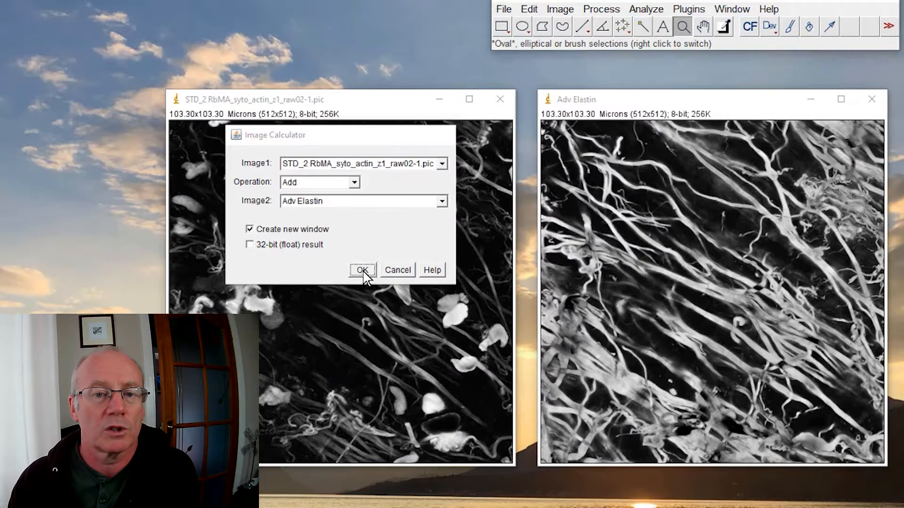
click(363, 270)
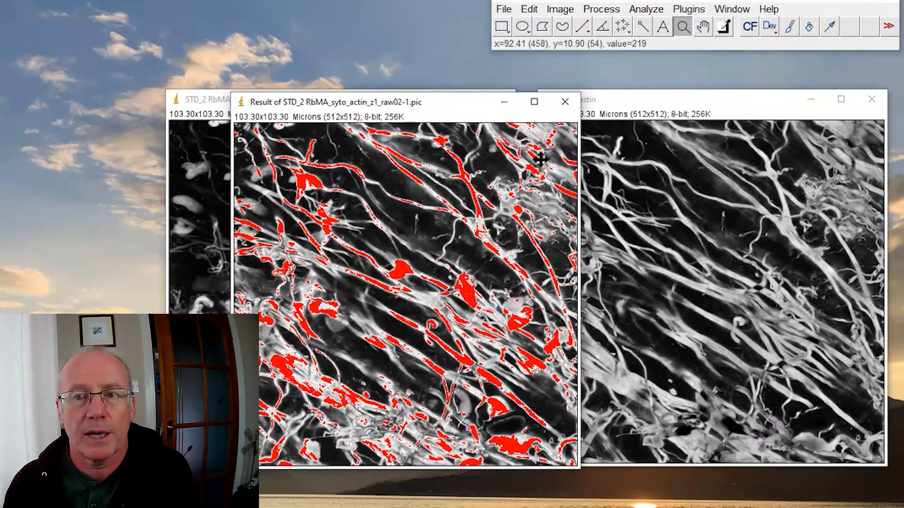
Show the summed result in the Grays lookup table and place it between the two originals.
click(558, 9)
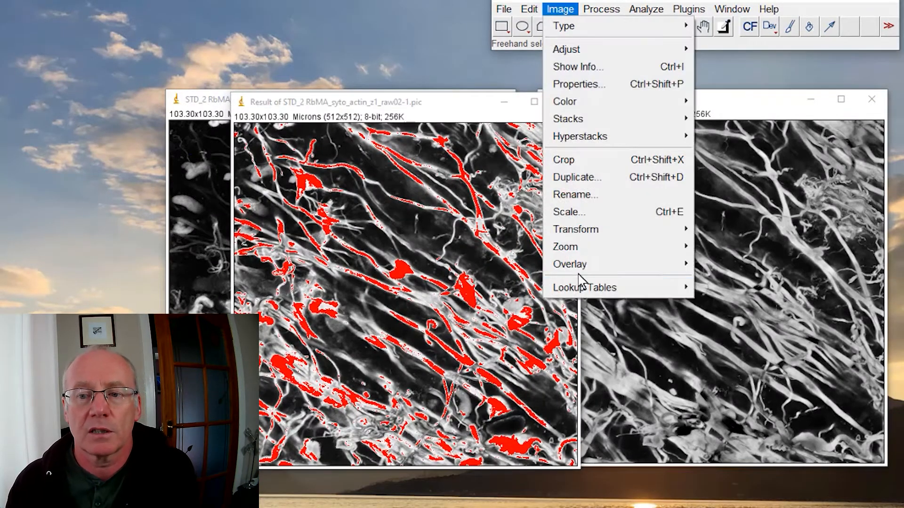
click(584, 287)
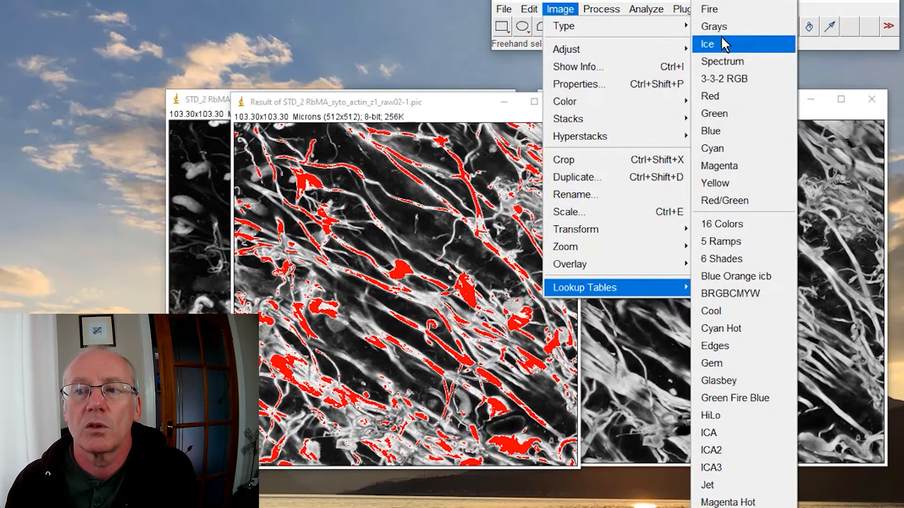
click(715, 26)
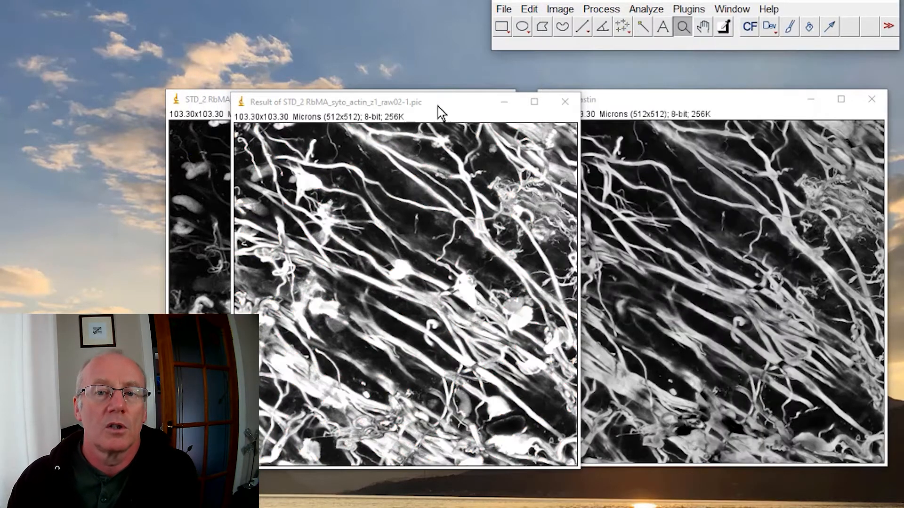
drag(375, 102, 502, 161)
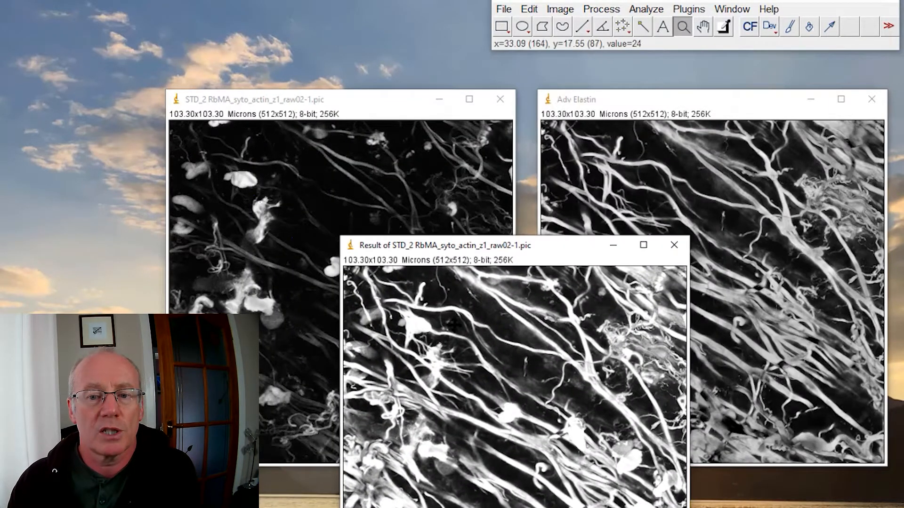
mouse_move(539, 256)
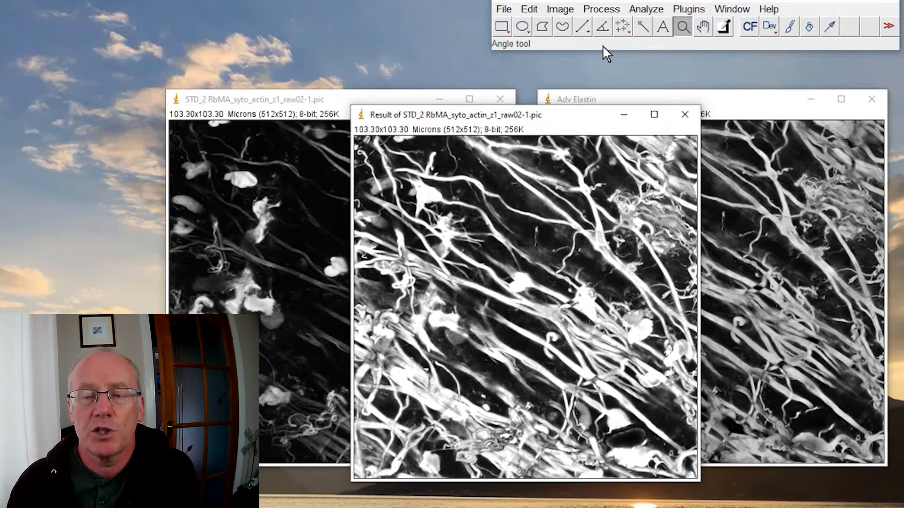
mouse_move(444, 220)
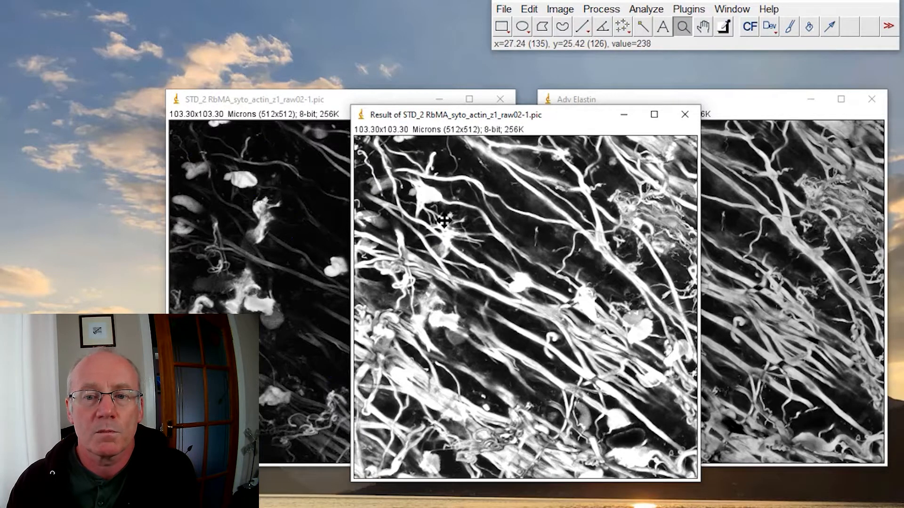
mouse_move(518, 285)
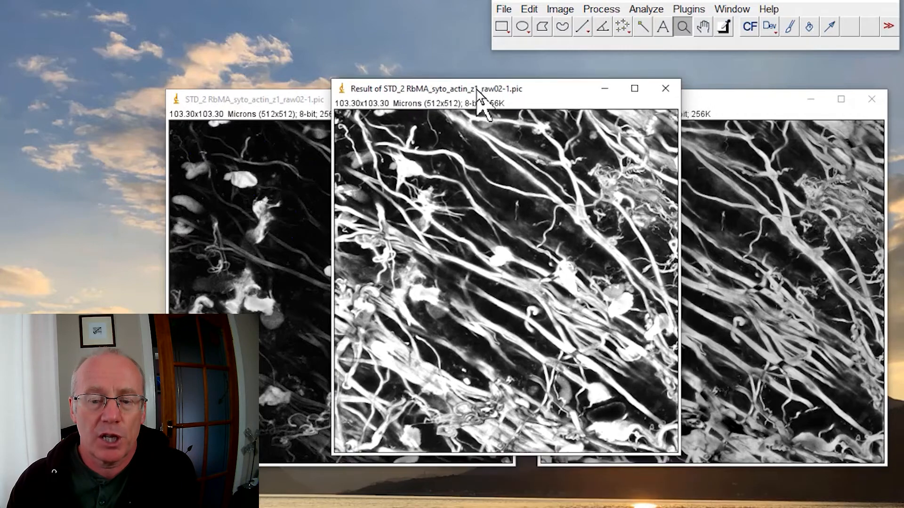
Apply the HiLo lookup table so saturated pixels in the summed image show red.
click(528, 9)
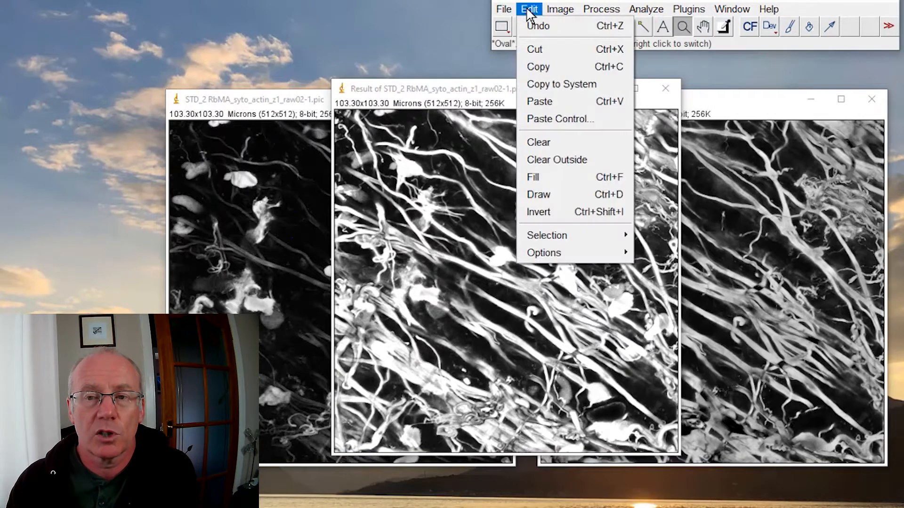
click(558, 9)
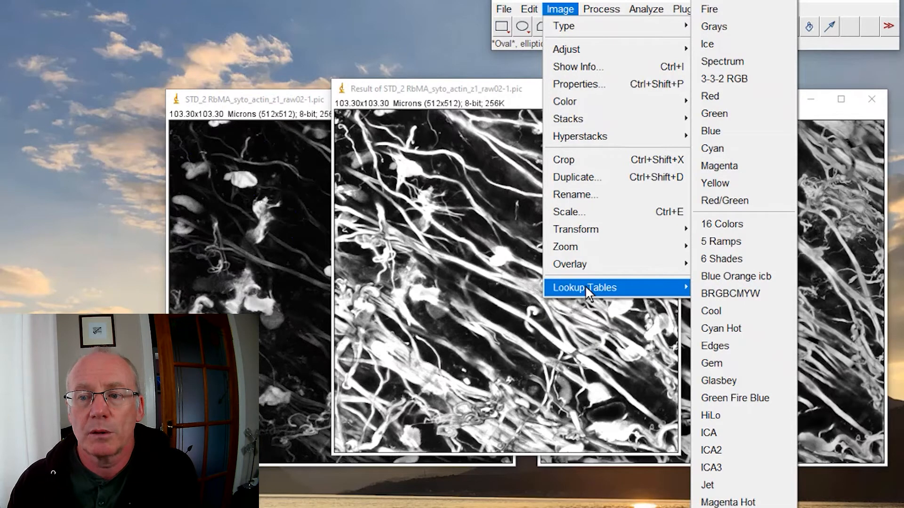
mouse_move(715, 416)
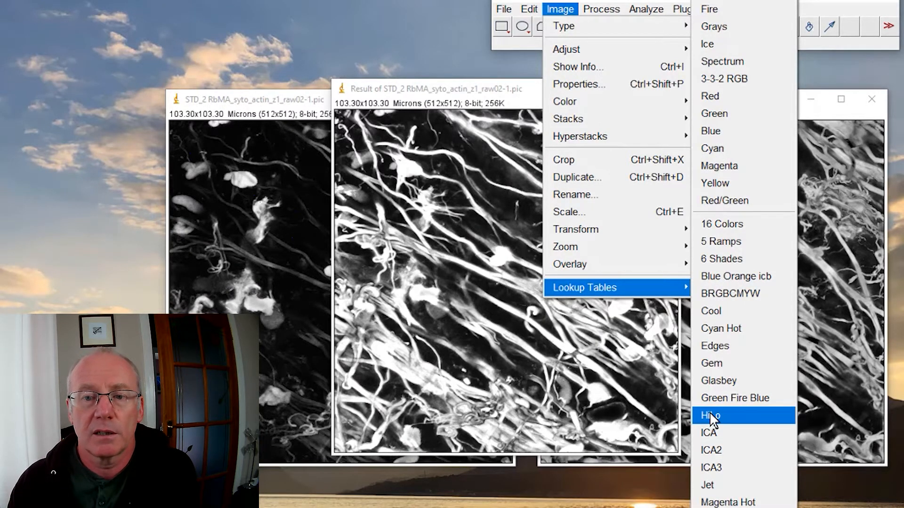
click(710, 415)
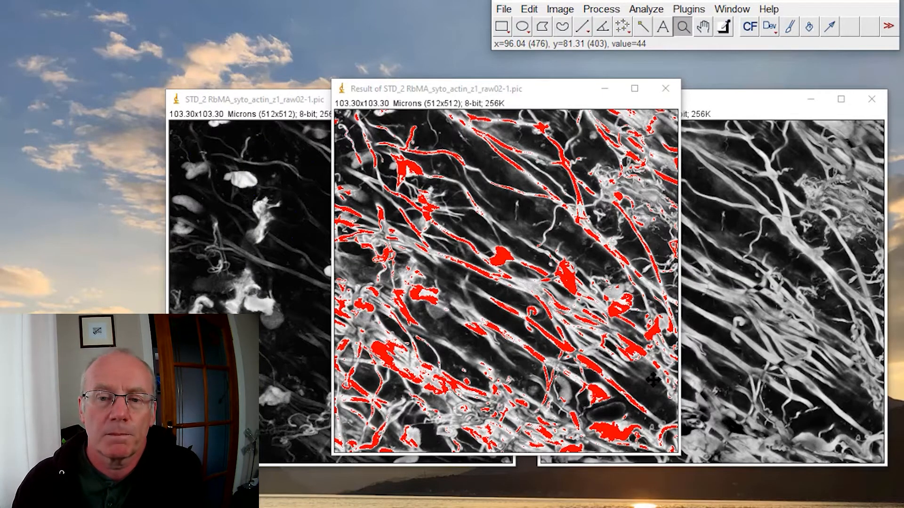
mouse_move(646, 381)
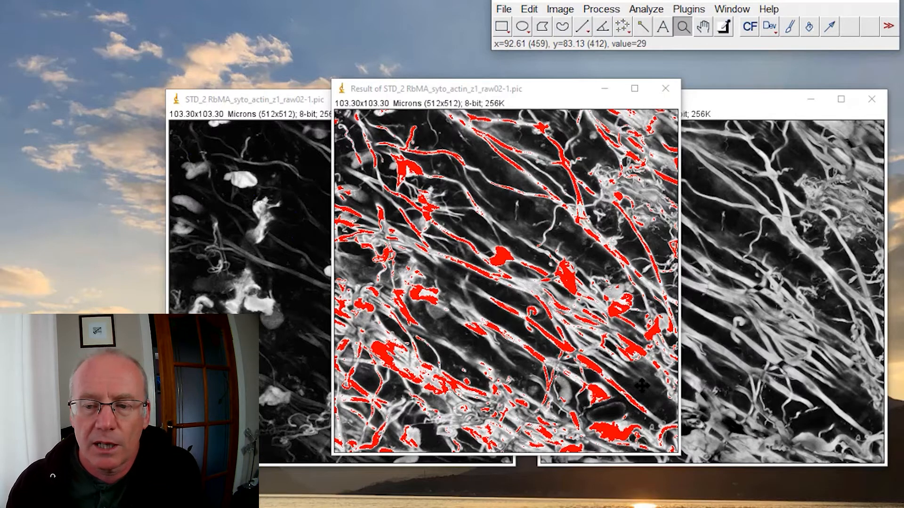
mouse_move(643, 386)
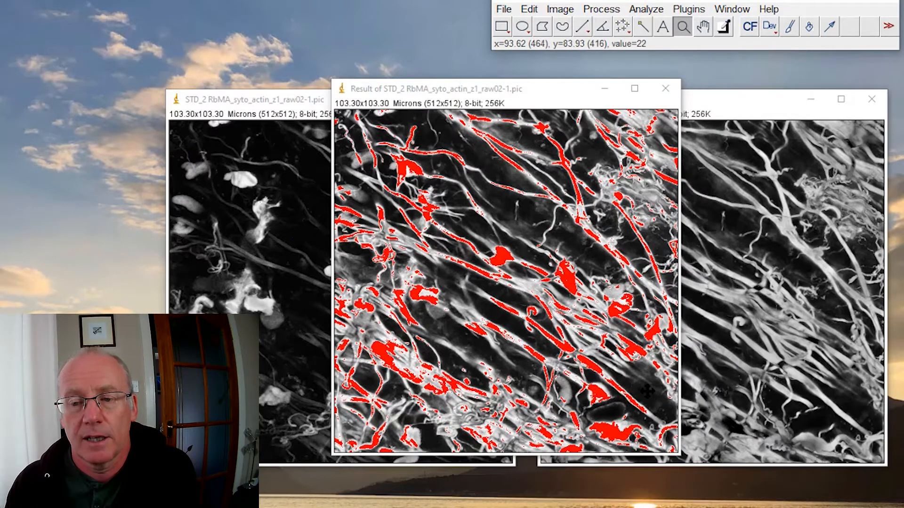
mouse_move(576, 230)
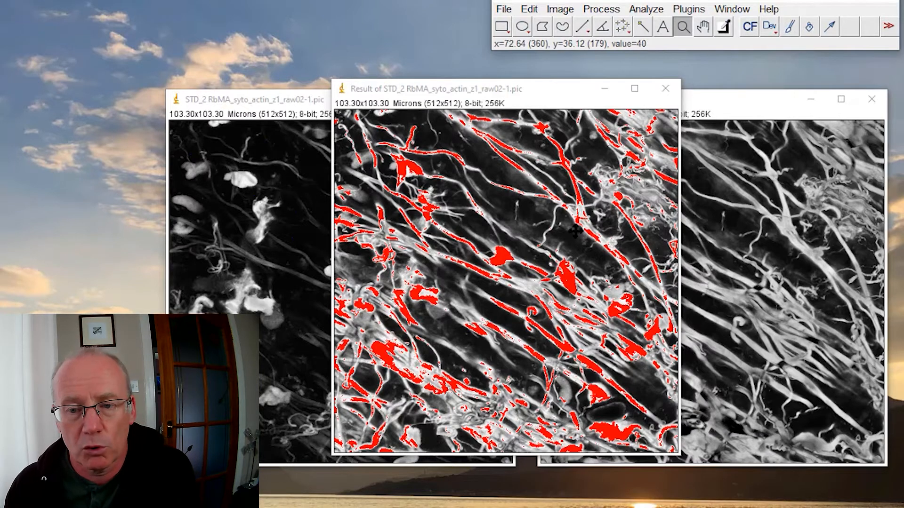
mouse_move(548, 204)
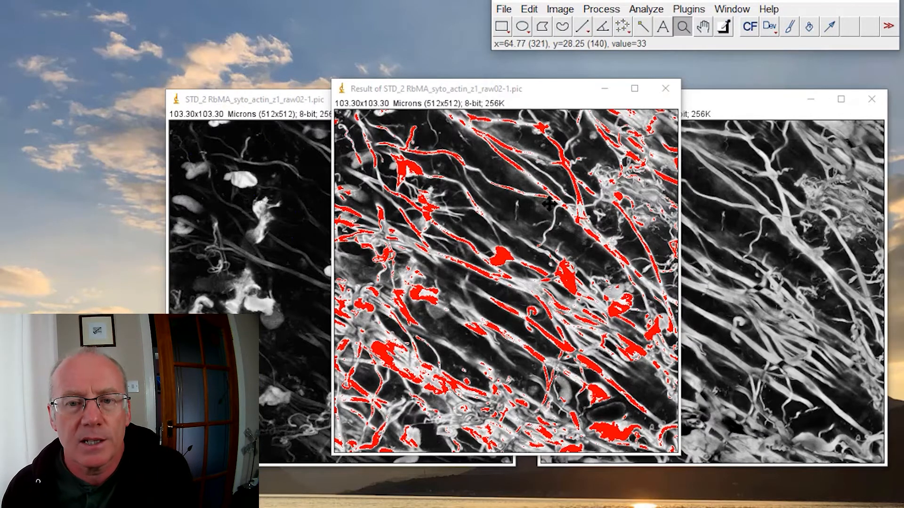
mouse_move(554, 293)
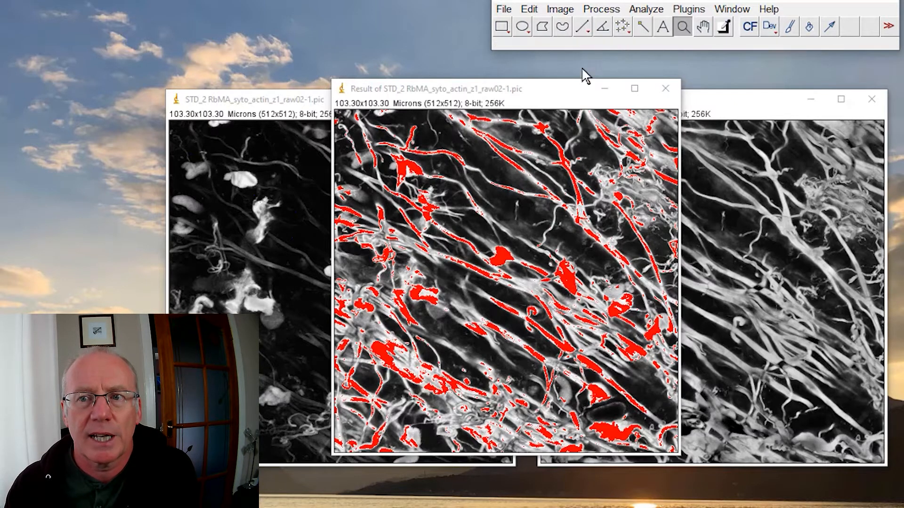
Inspect the summed image's histogram (mode 255) and close it.
click(600, 8)
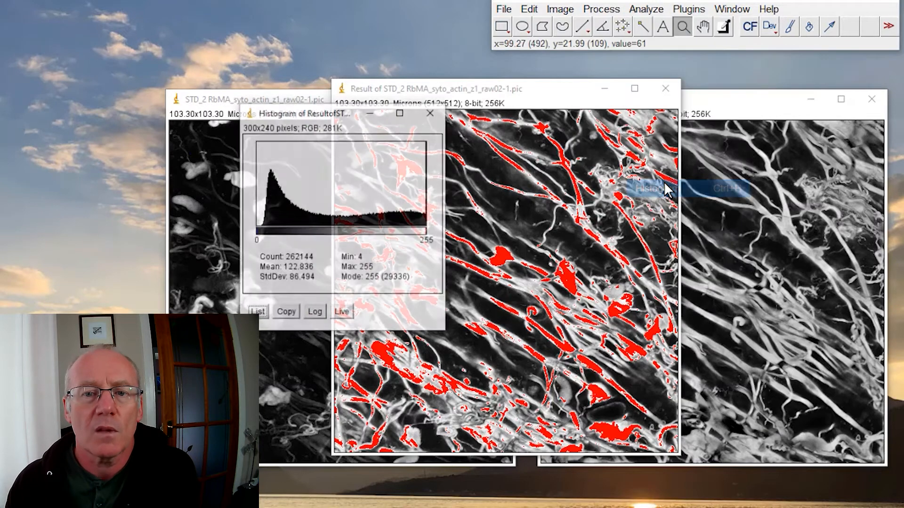
mouse_move(356, 265)
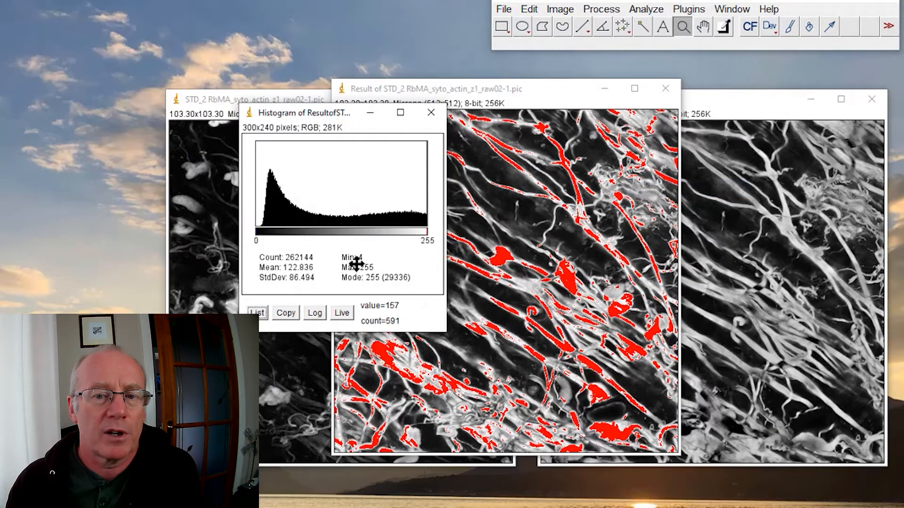
mouse_move(368, 283)
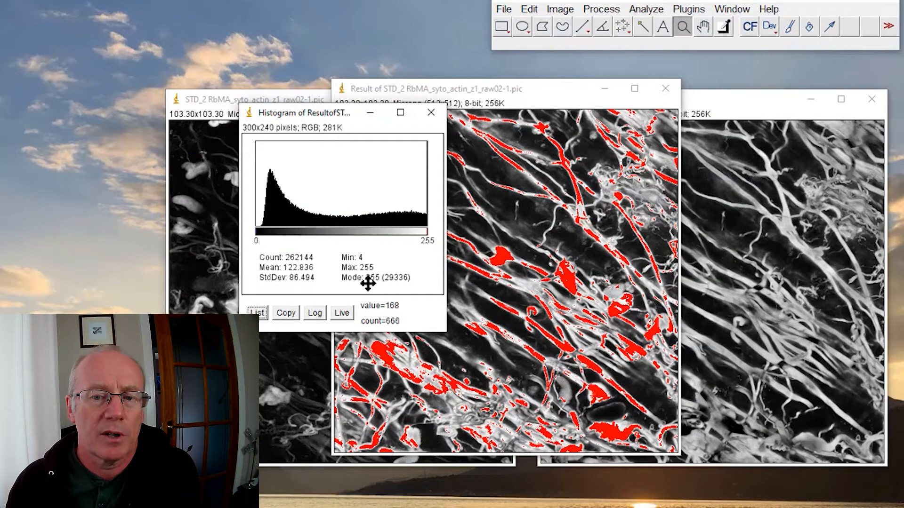
mouse_move(369, 283)
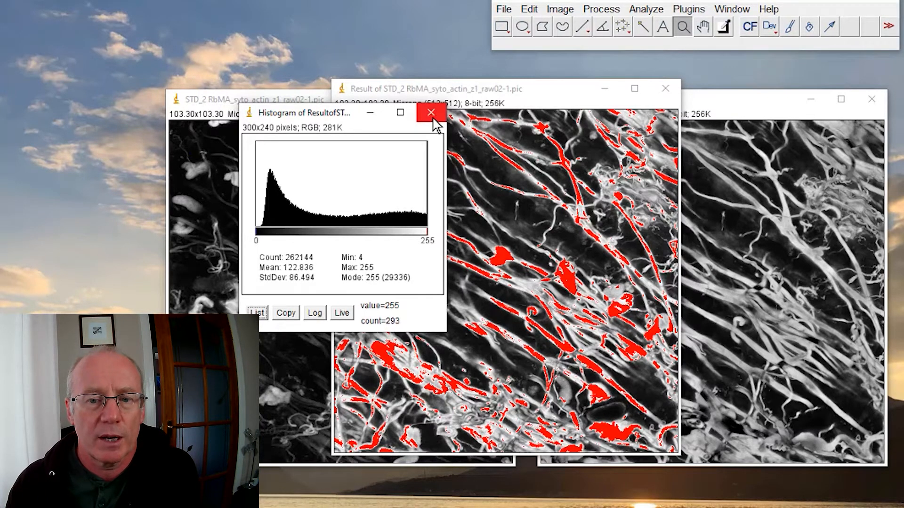
click(432, 112)
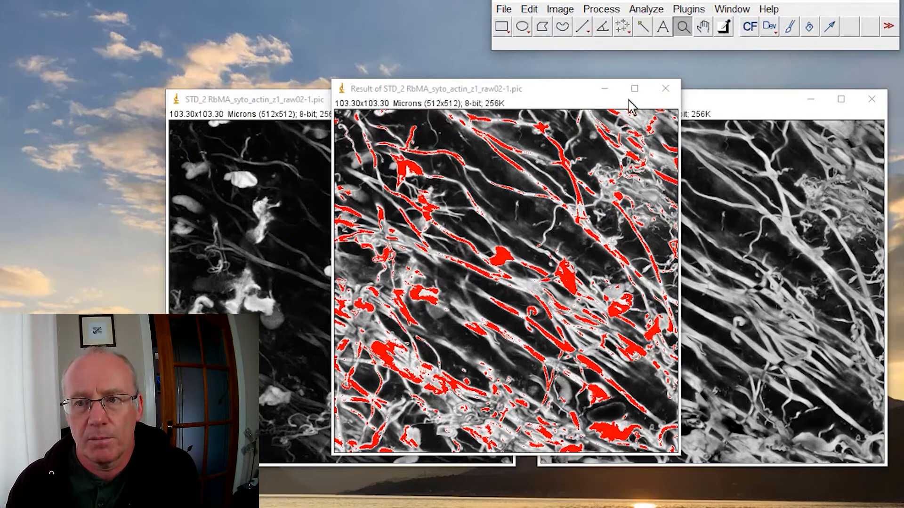
mouse_move(559, 49)
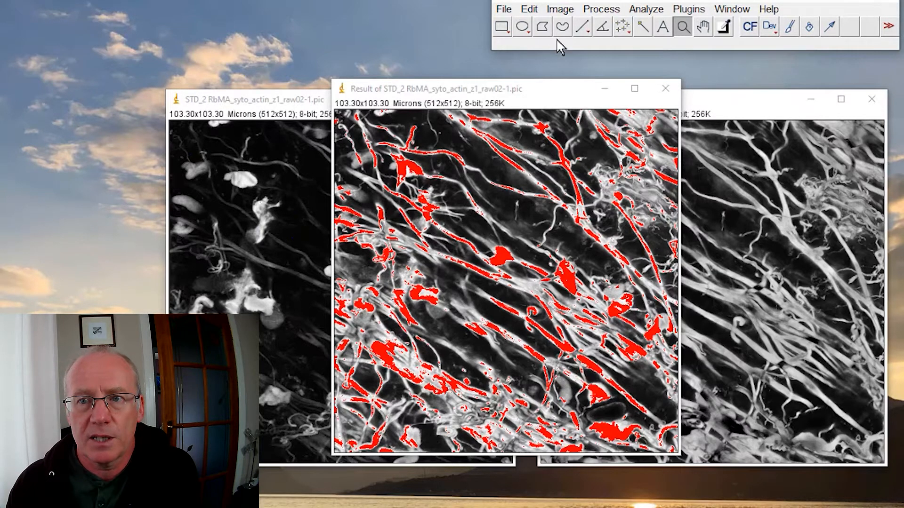
Show the summed result in plain Grays again.
click(558, 9)
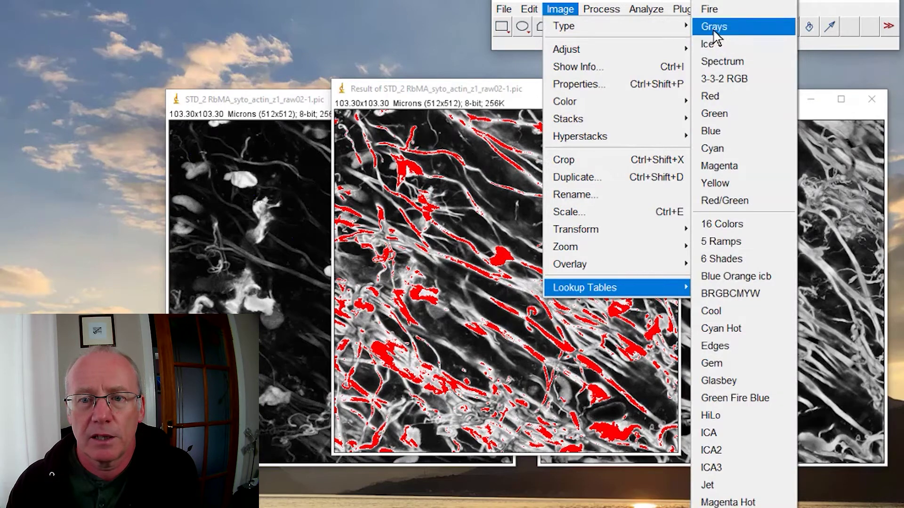
click(715, 26)
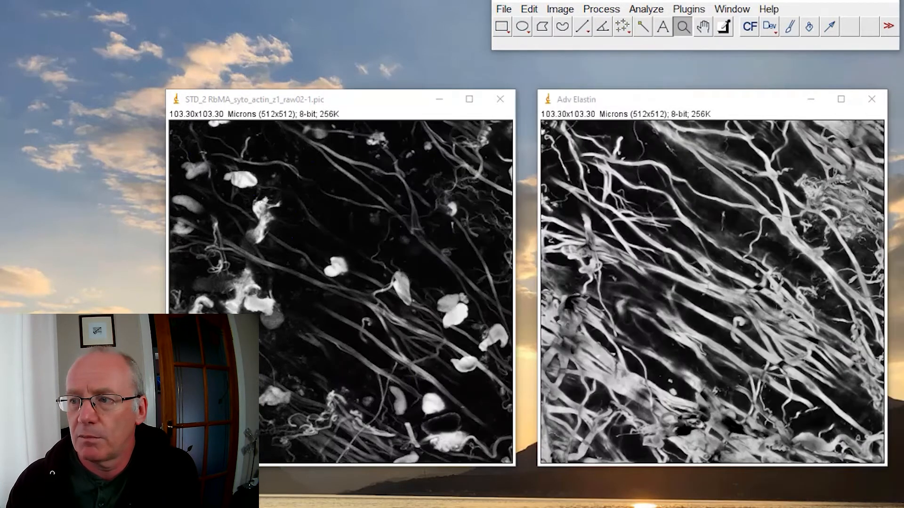
click(559, 9)
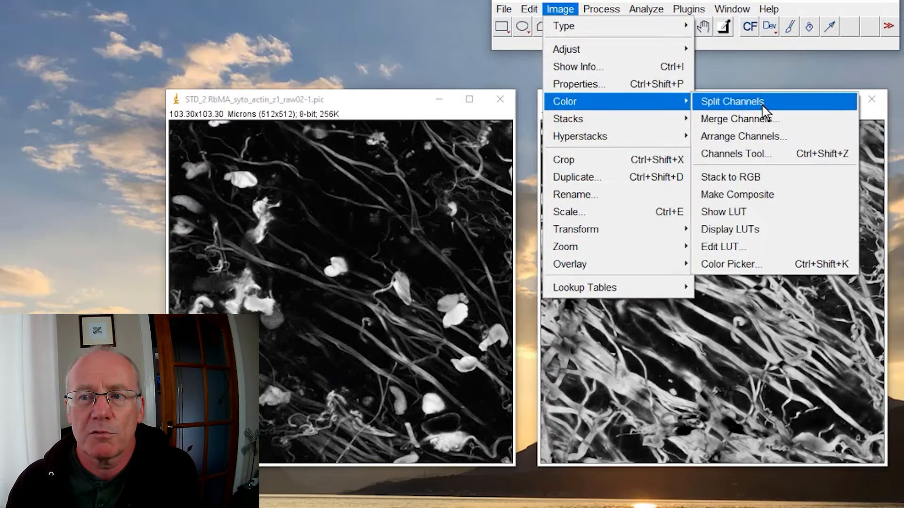
Dismiss an accidental Merge Channels dialog and its no-source-image warning.
click(740, 119)
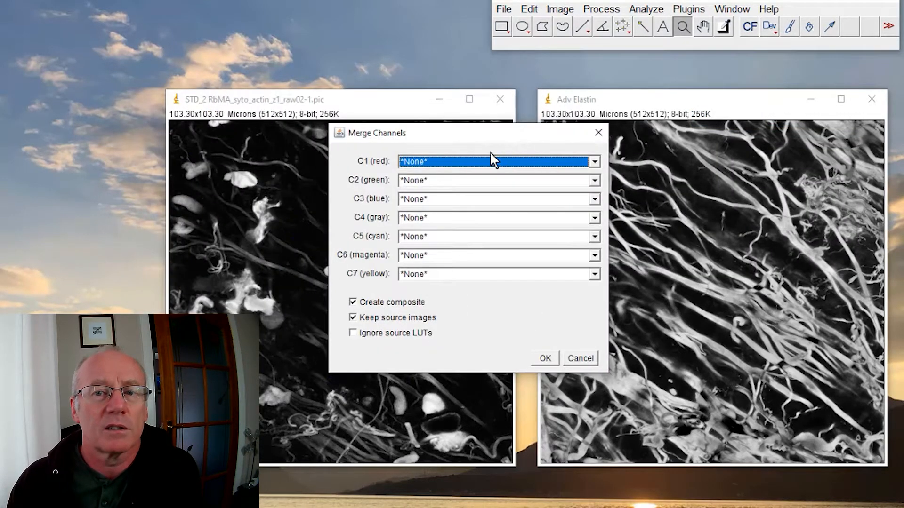
click(544, 358)
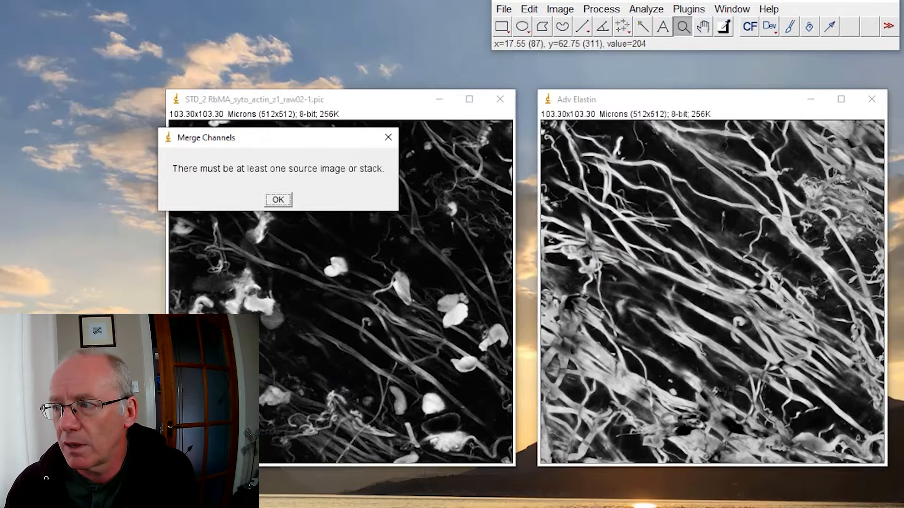
click(277, 200)
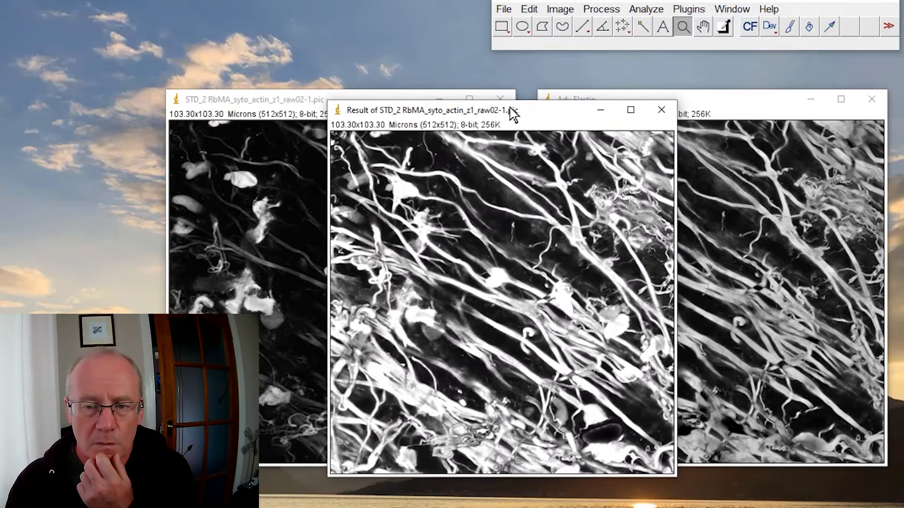
Subtract Adv Elastin from the actin image into a new result window.
click(558, 8)
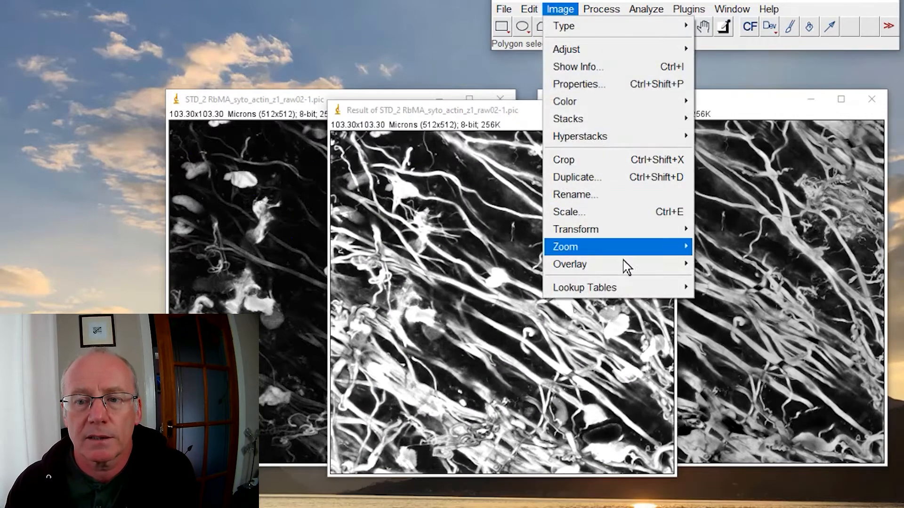
click(601, 9)
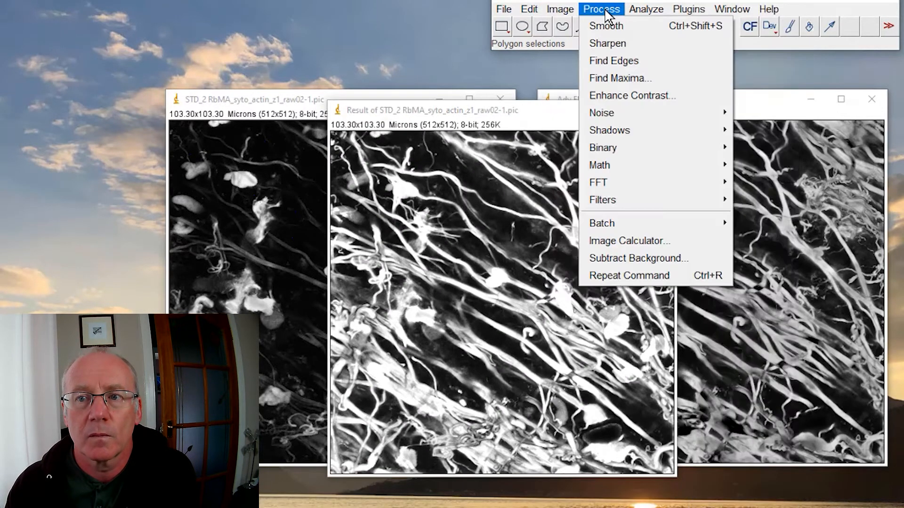
click(629, 241)
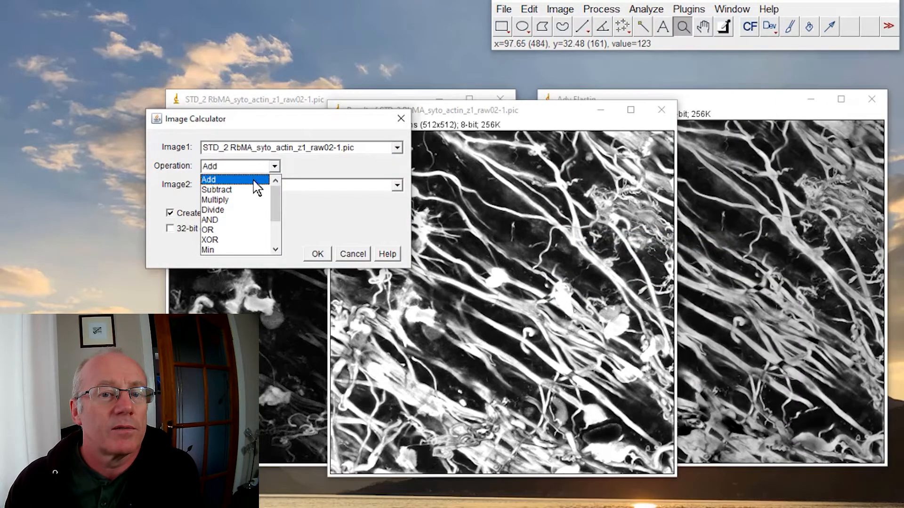
click(218, 189)
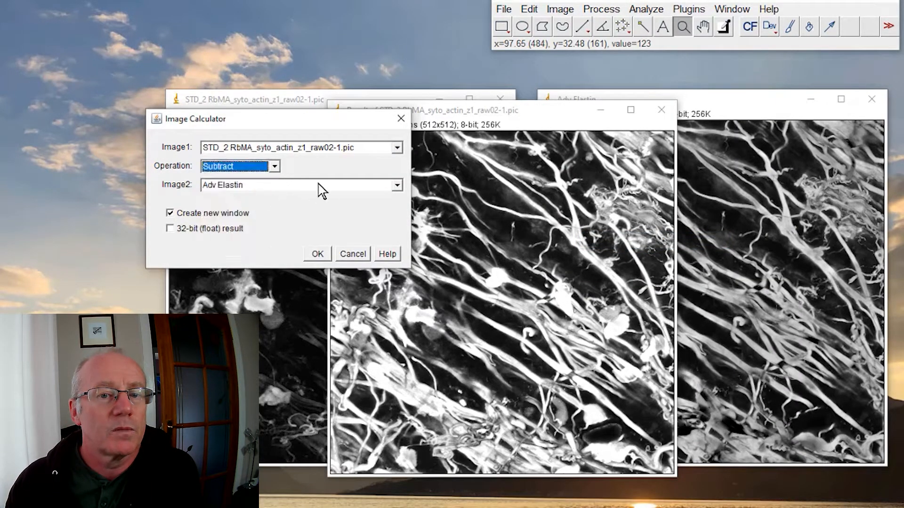
mouse_move(360, 170)
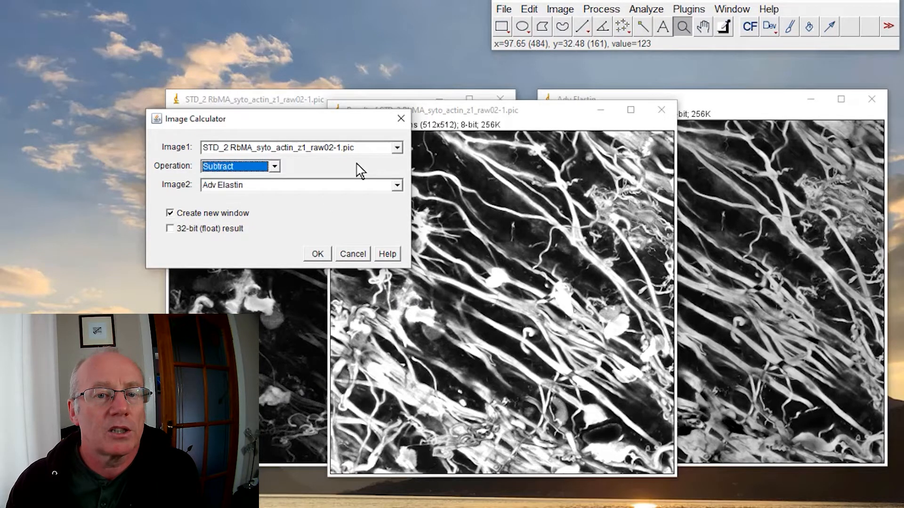
mouse_move(337, 204)
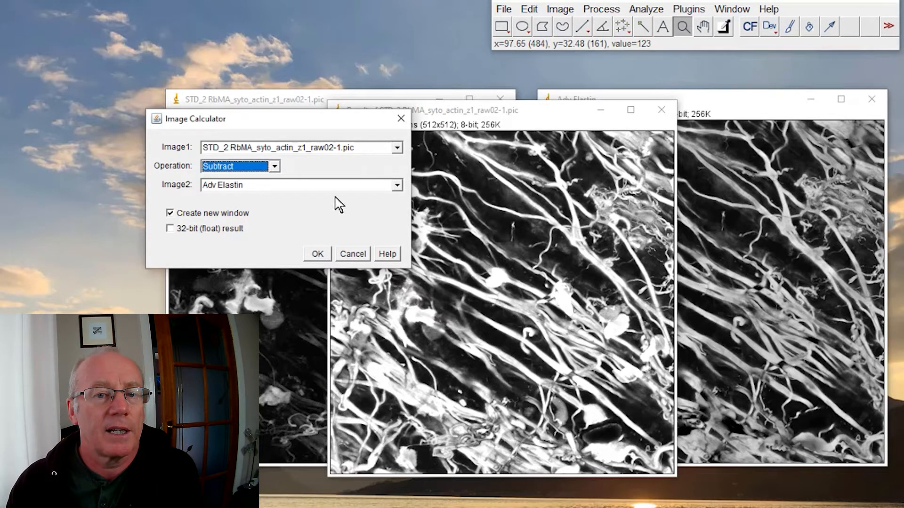
mouse_move(320, 258)
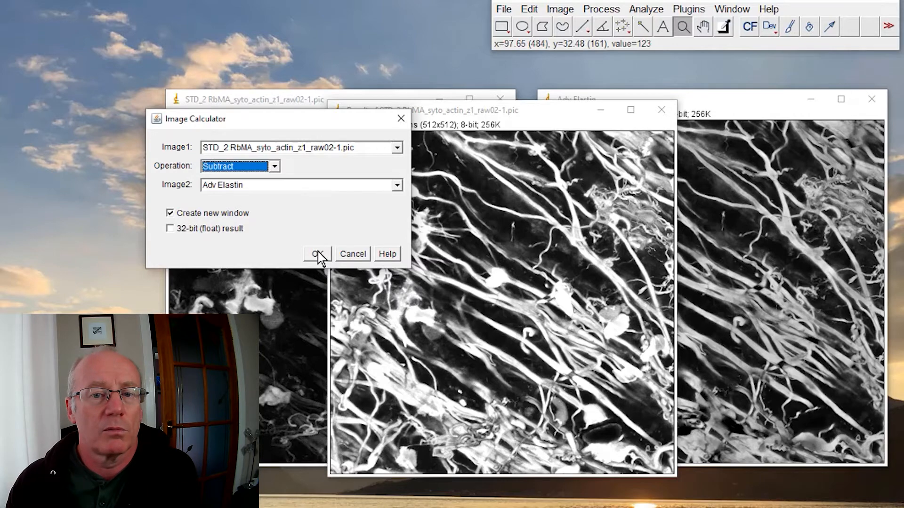
click(316, 253)
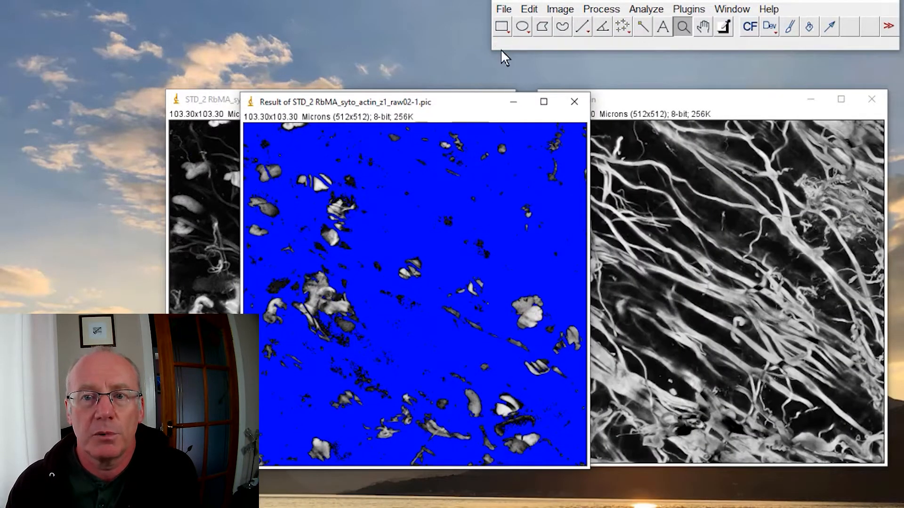
Show the subtraction result in the Grays lookup table.
click(559, 9)
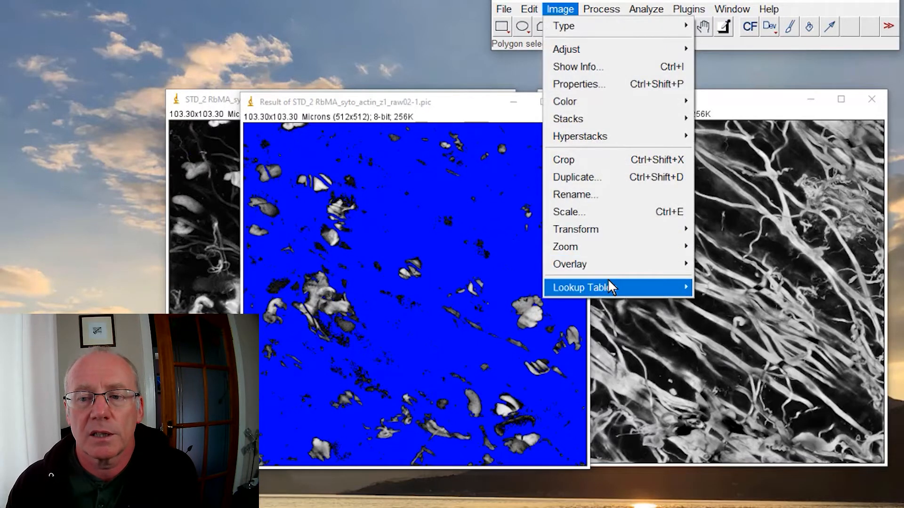
click(584, 288)
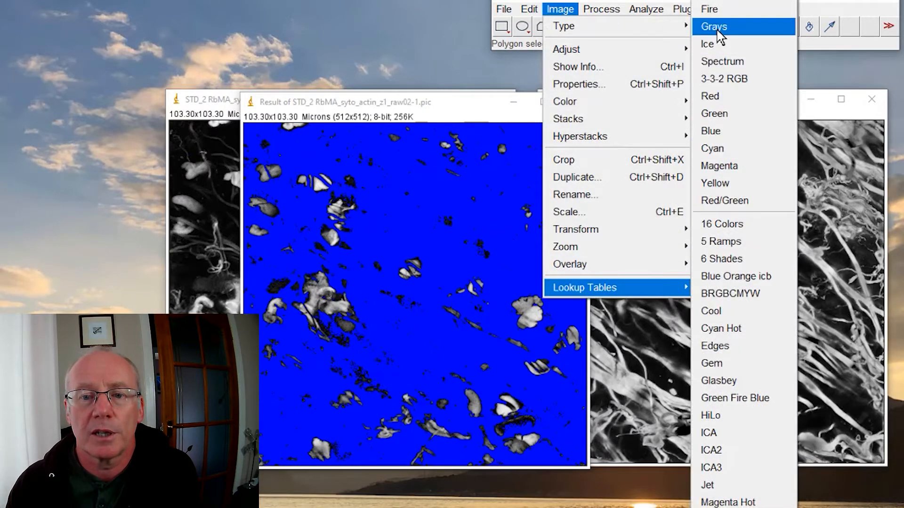
click(714, 27)
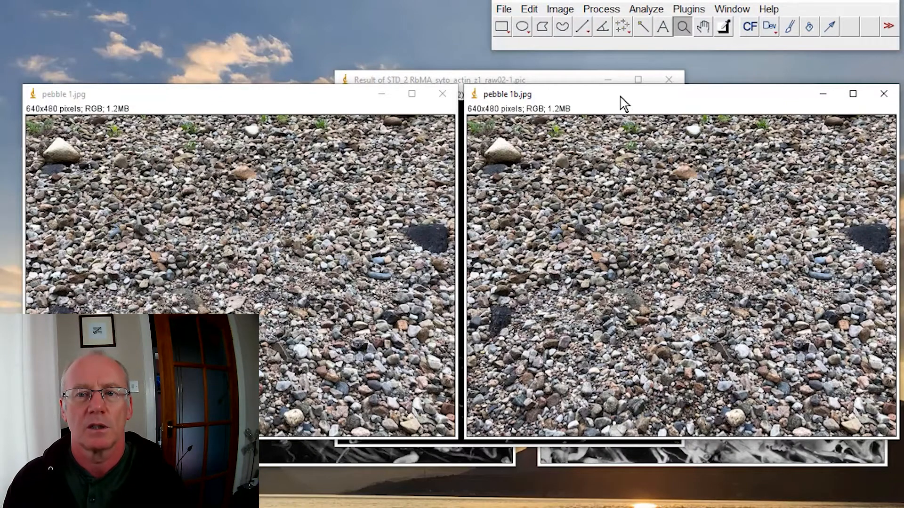
mouse_move(524, 270)
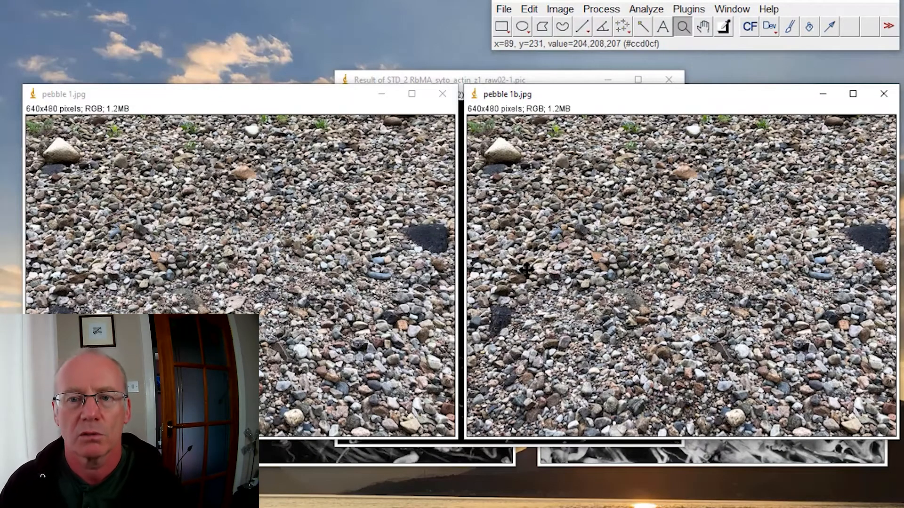
mouse_move(322, 267)
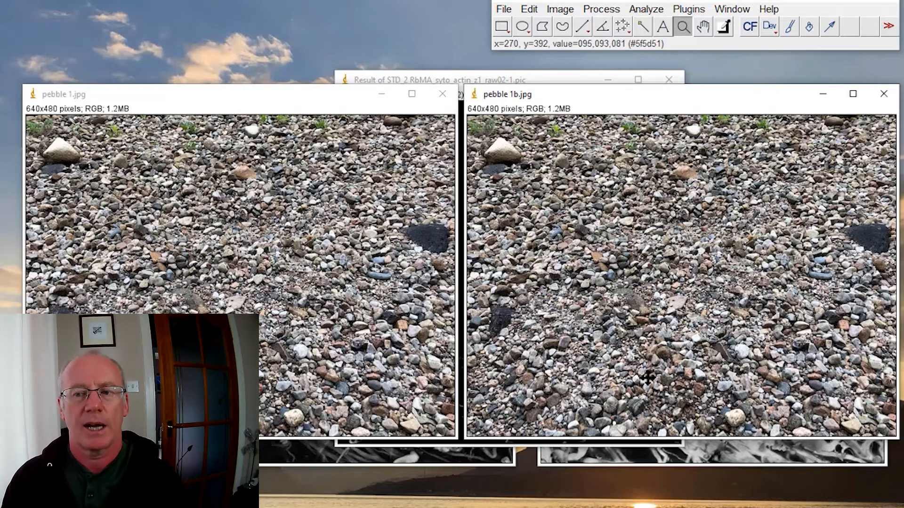
mouse_move(648, 389)
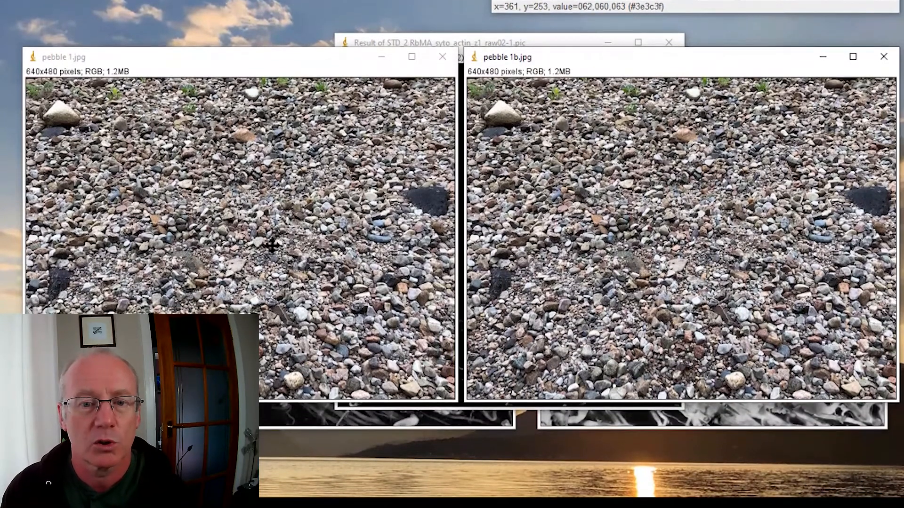
mouse_move(255, 263)
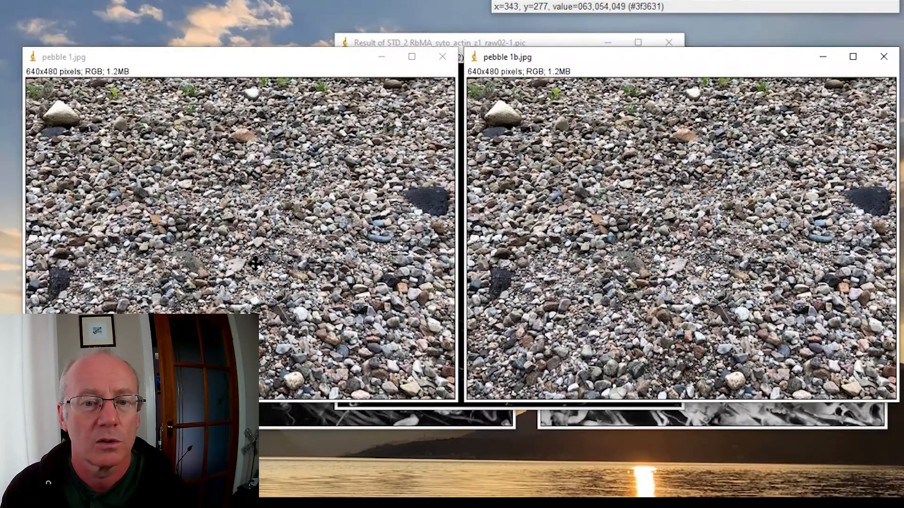
mouse_move(274, 249)
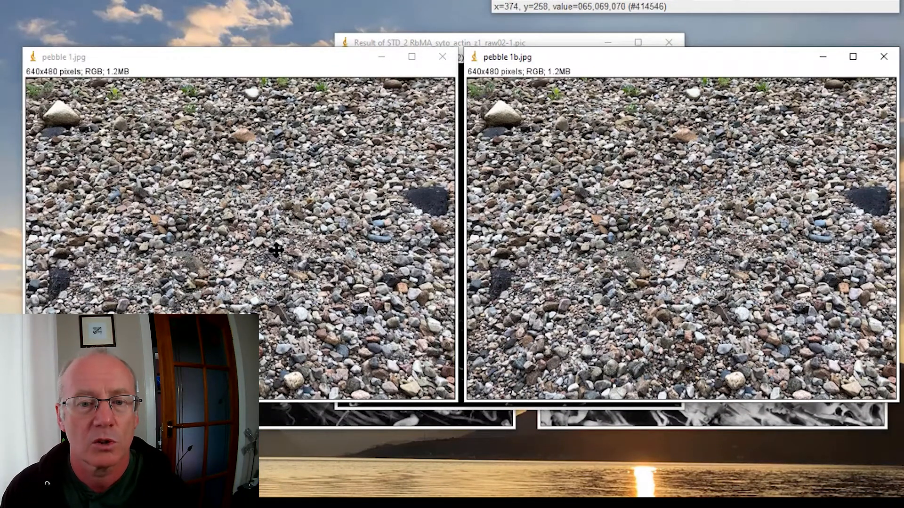
mouse_move(686, 237)
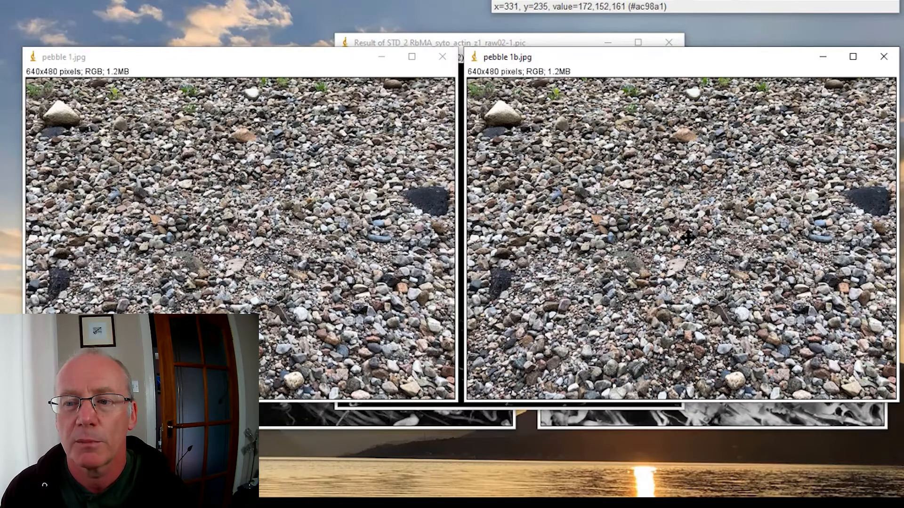
mouse_move(703, 279)
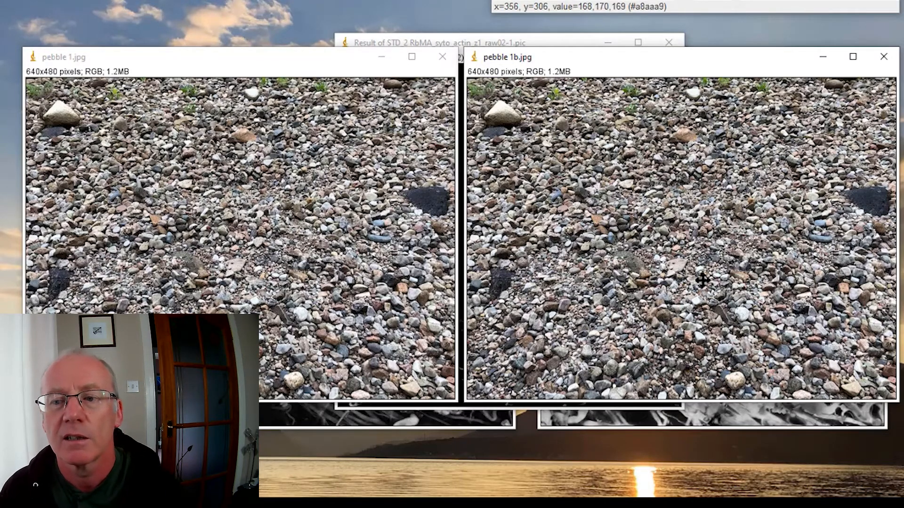
mouse_move(696, 281)
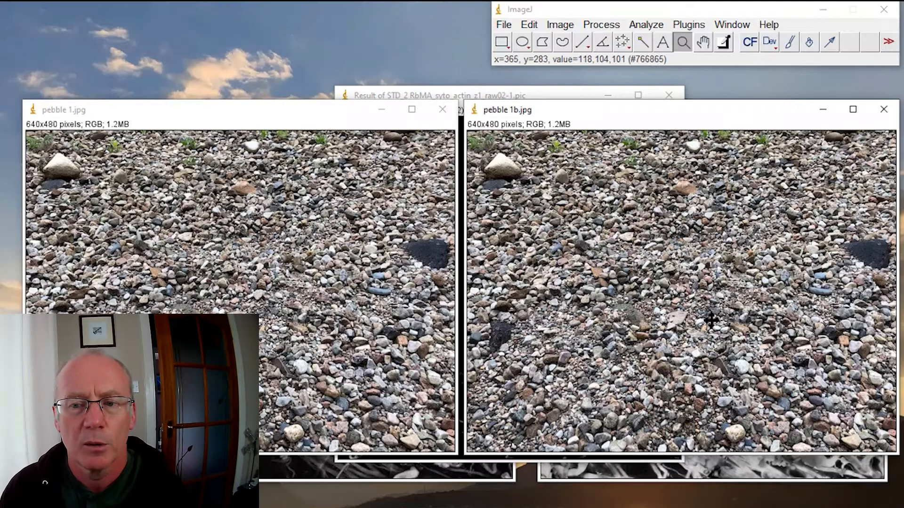
mouse_move(694, 214)
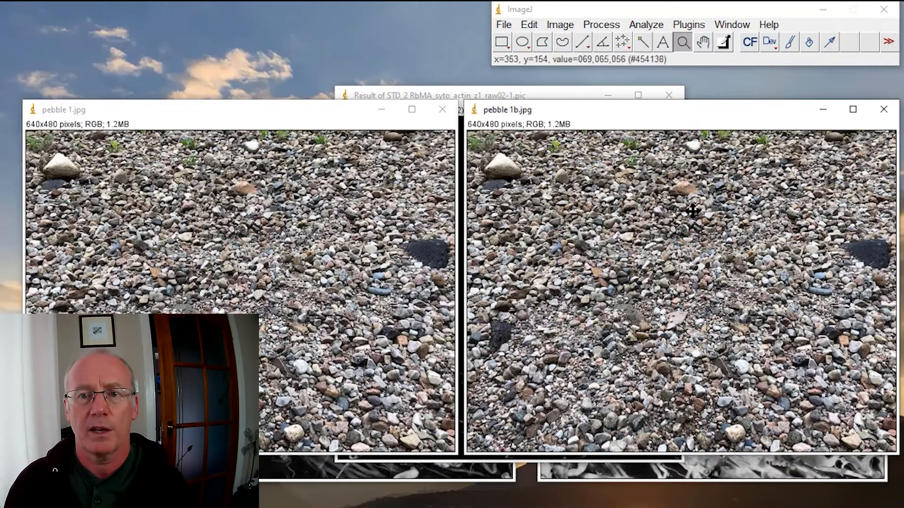
mouse_move(562, 30)
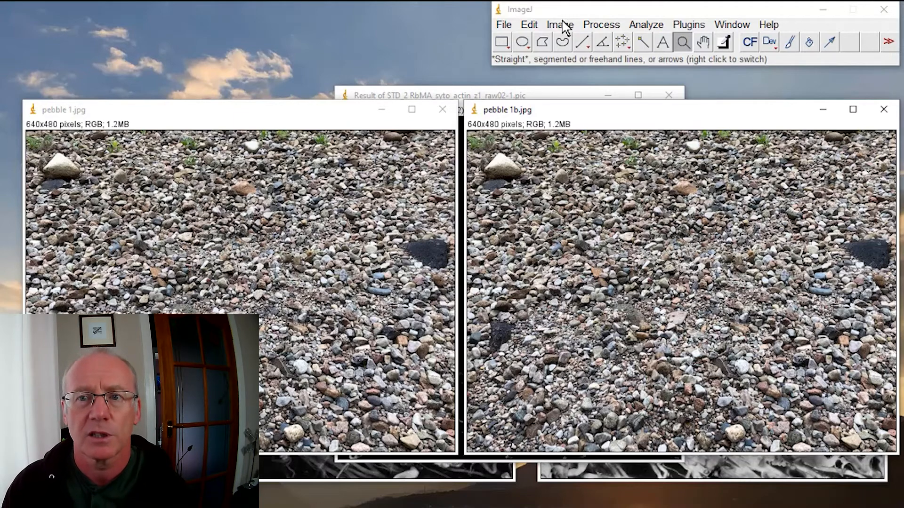
Subtract pebble 1b.jpg from pebble 1.jpg into a new, nearly black result image.
click(601, 25)
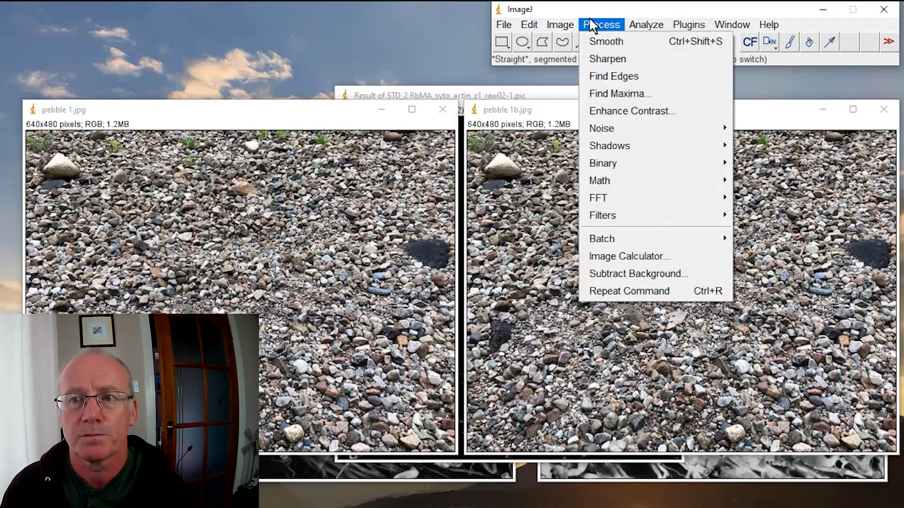
click(629, 257)
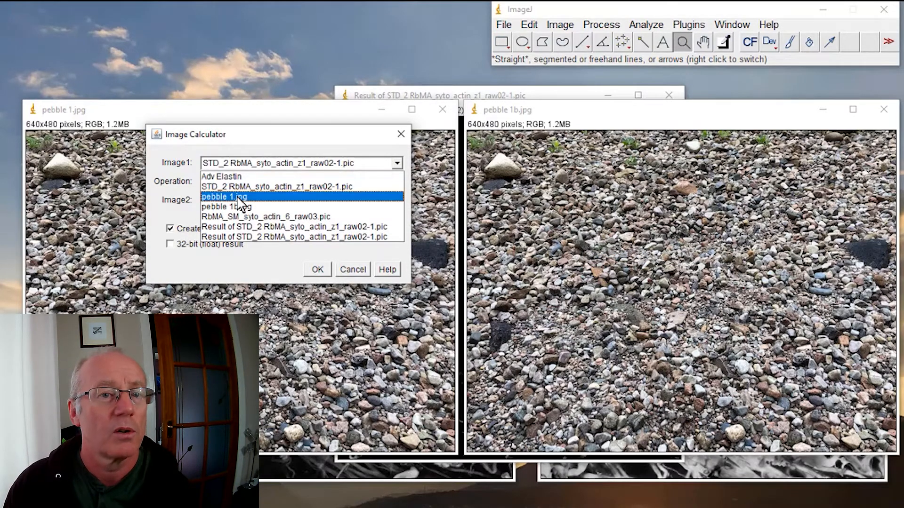
click(224, 196)
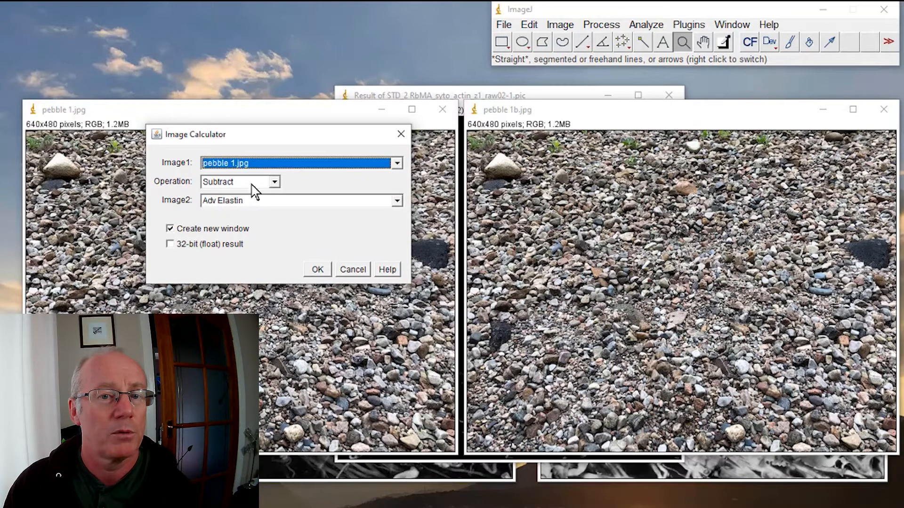
click(397, 201)
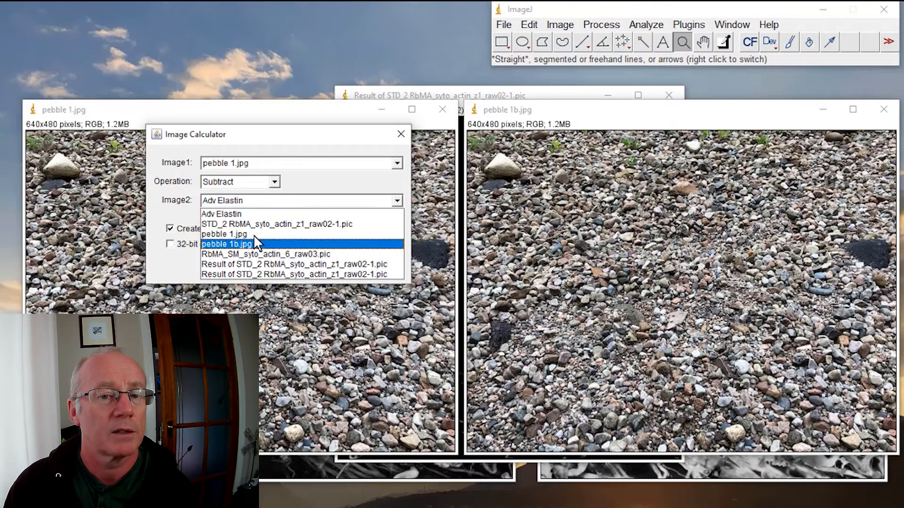
click(227, 243)
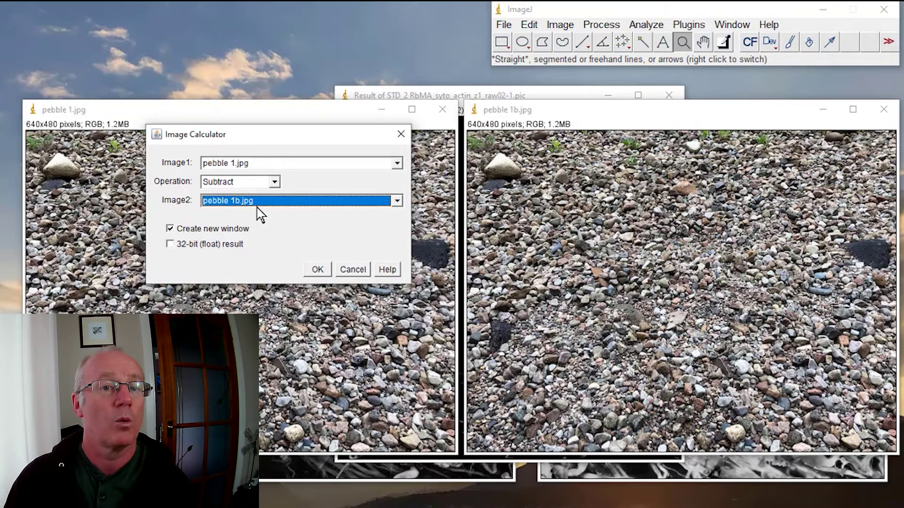
mouse_move(317, 270)
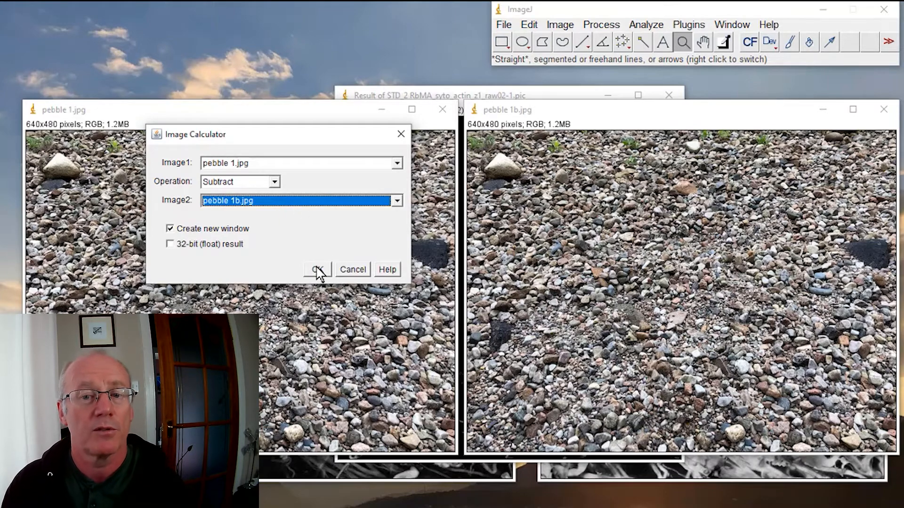
click(316, 269)
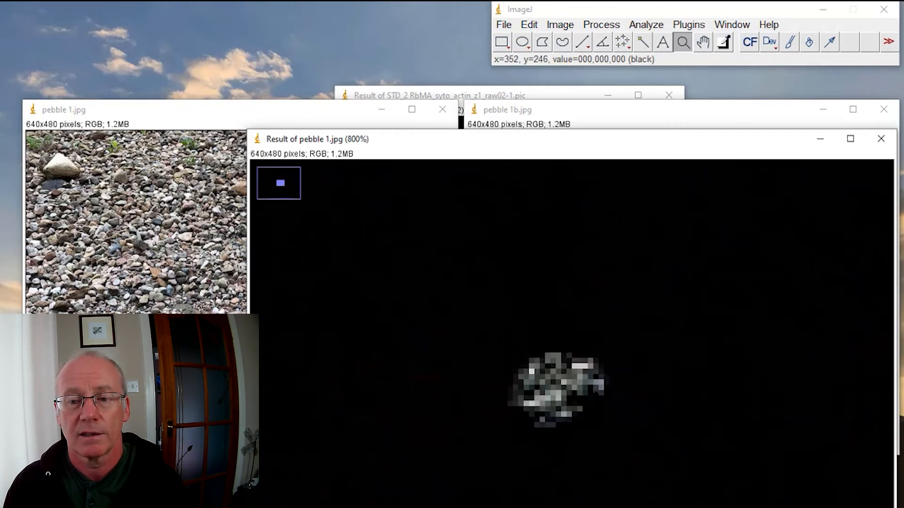
mouse_move(554, 369)
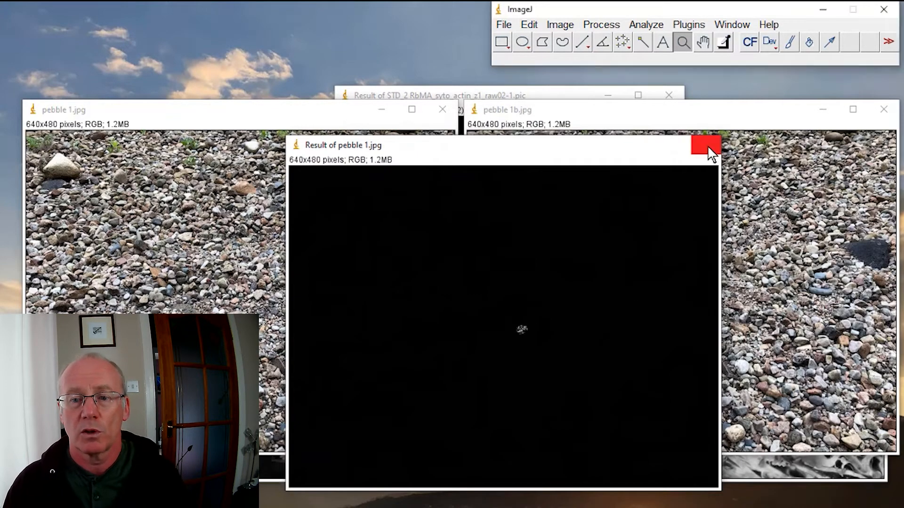
Subtract pebble 1.jpg from pebble 1b.jpg, inspect the reversed result, then close it.
click(706, 145)
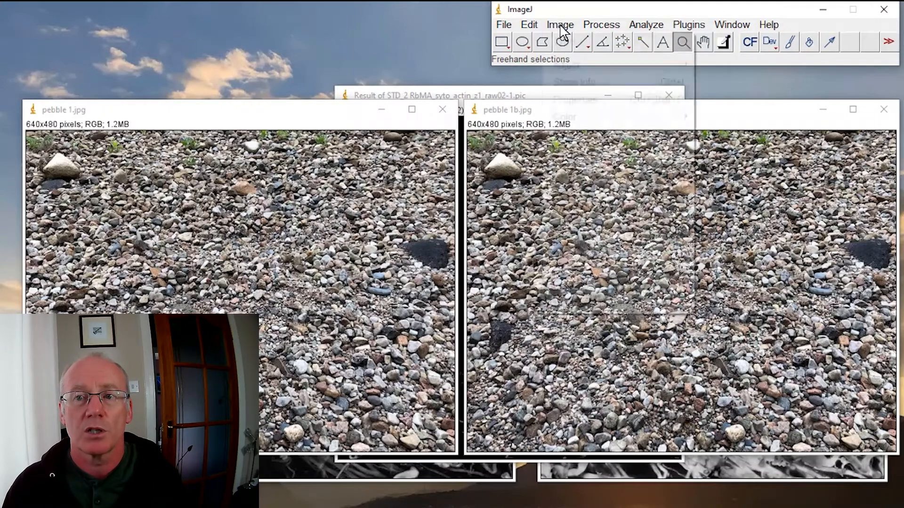
click(601, 24)
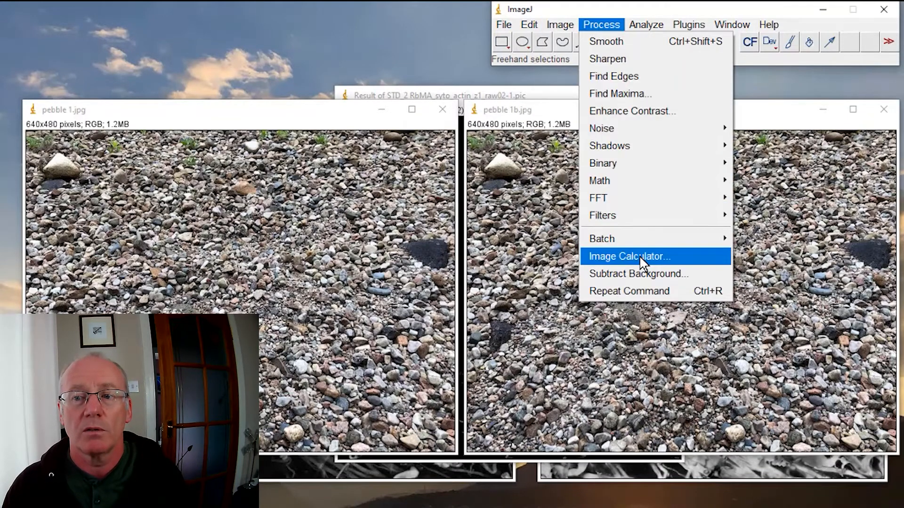
click(628, 256)
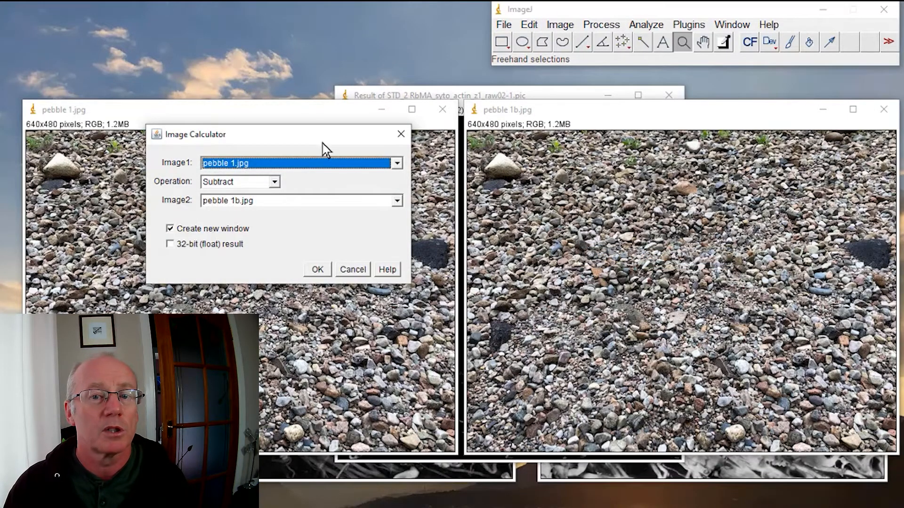
click(397, 162)
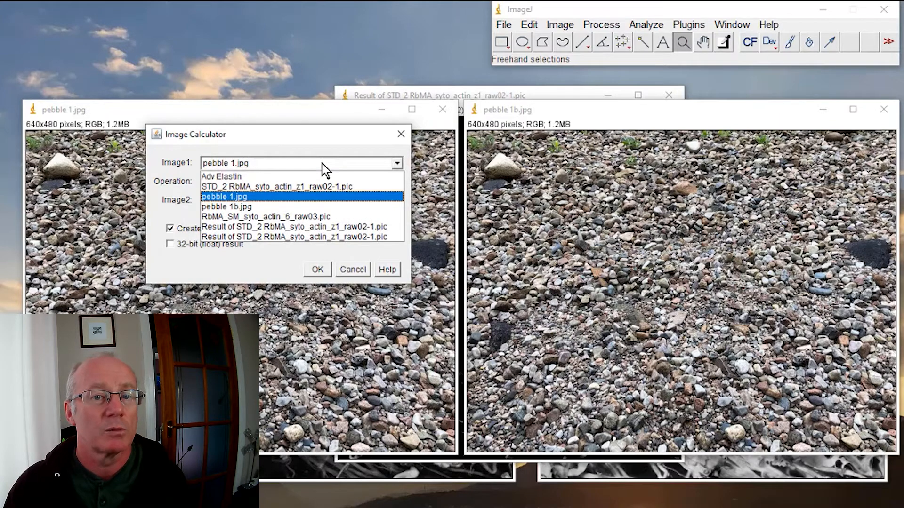
click(226, 206)
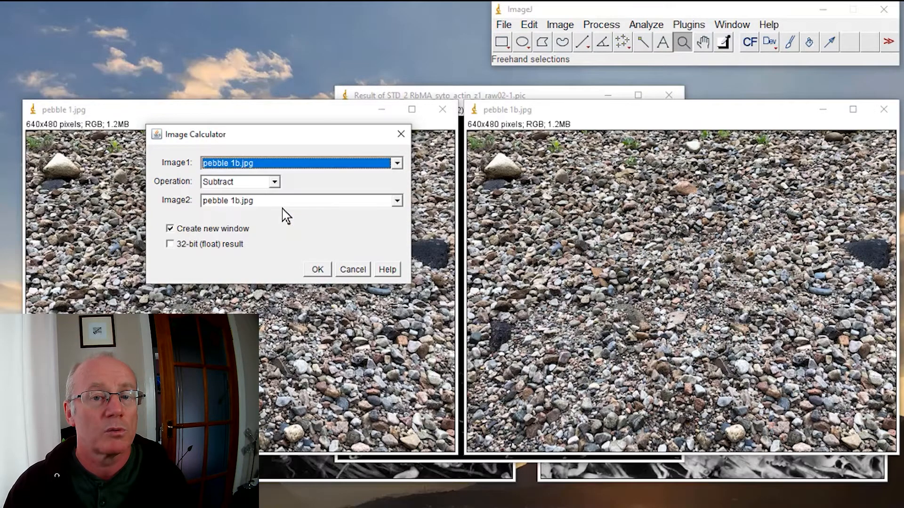
click(396, 201)
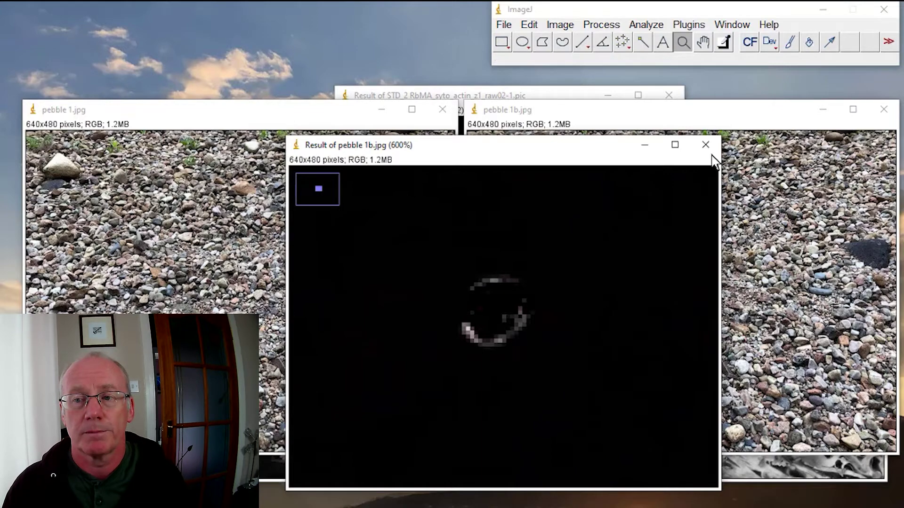
click(705, 145)
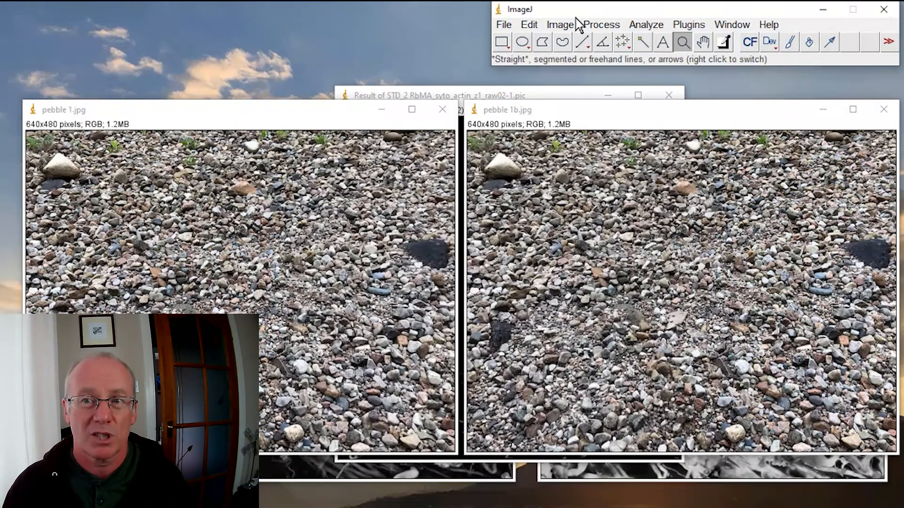
Compute the Difference of the two pebble photos, inspect the changed pebble, then close the result.
click(602, 25)
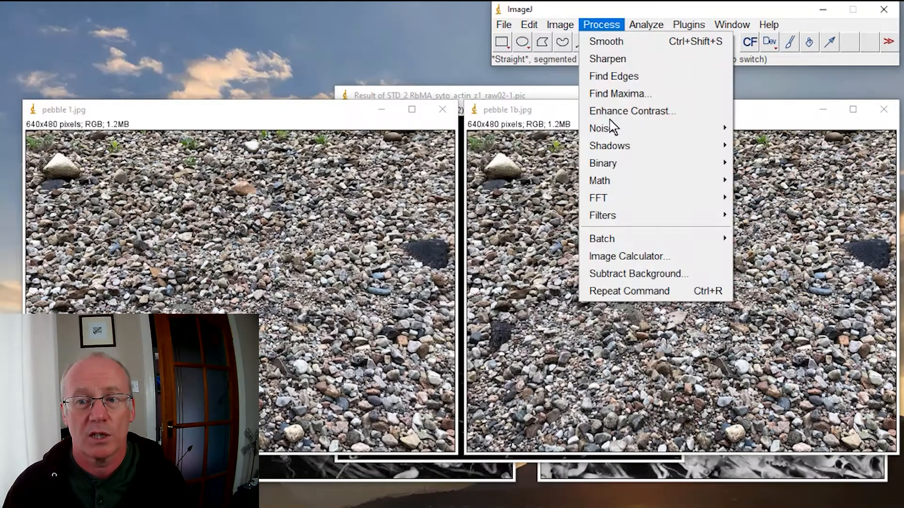
click(628, 256)
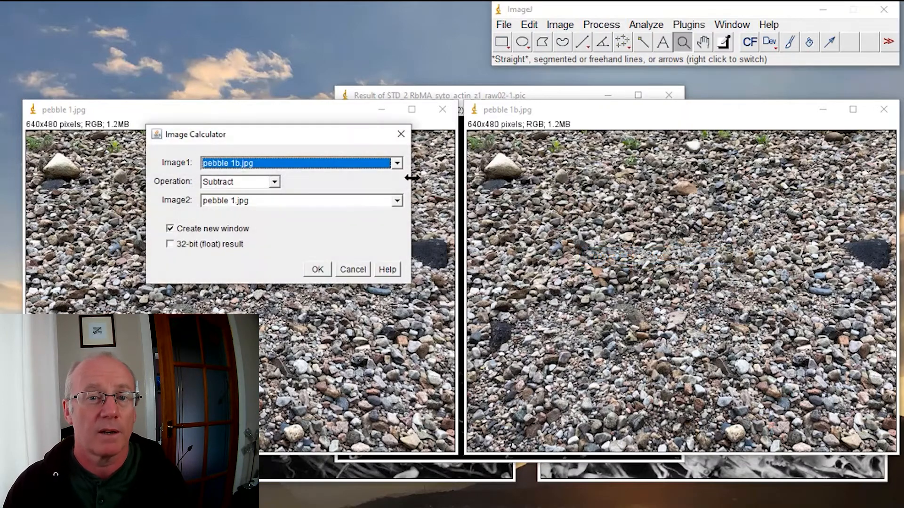
click(274, 181)
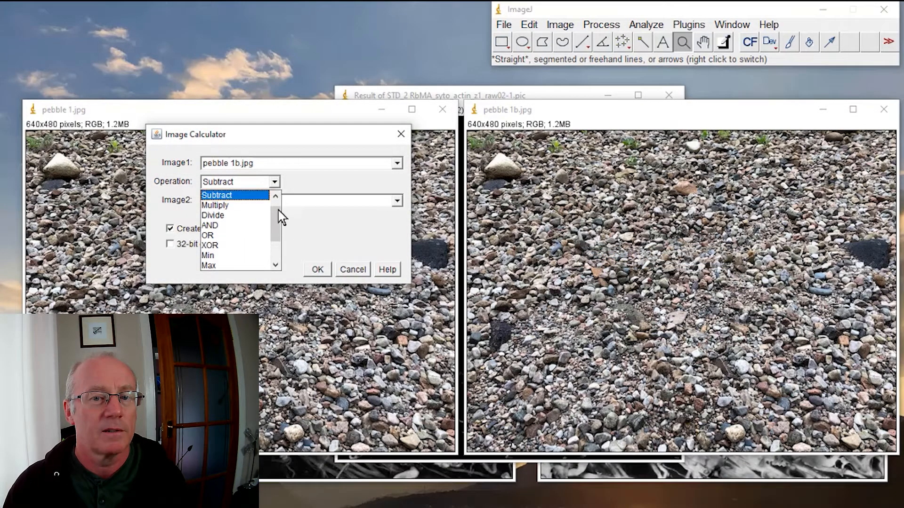
click(230, 182)
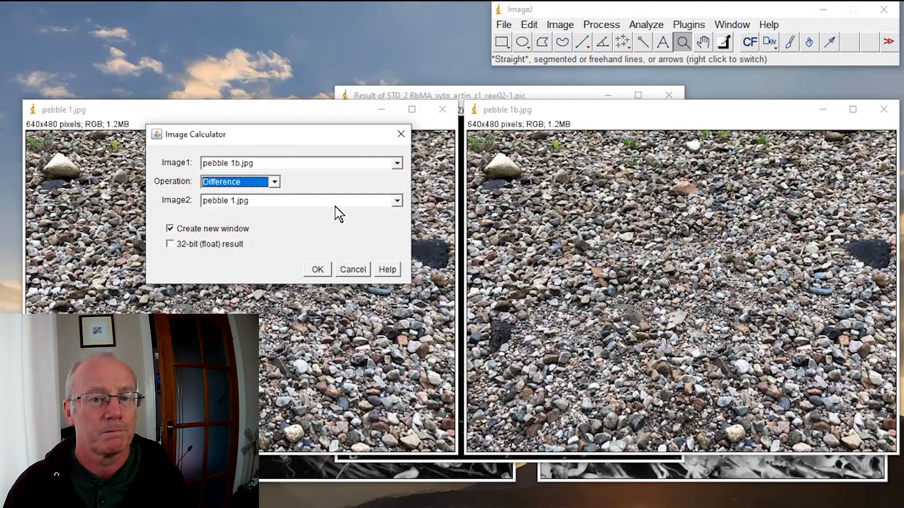
mouse_move(295, 176)
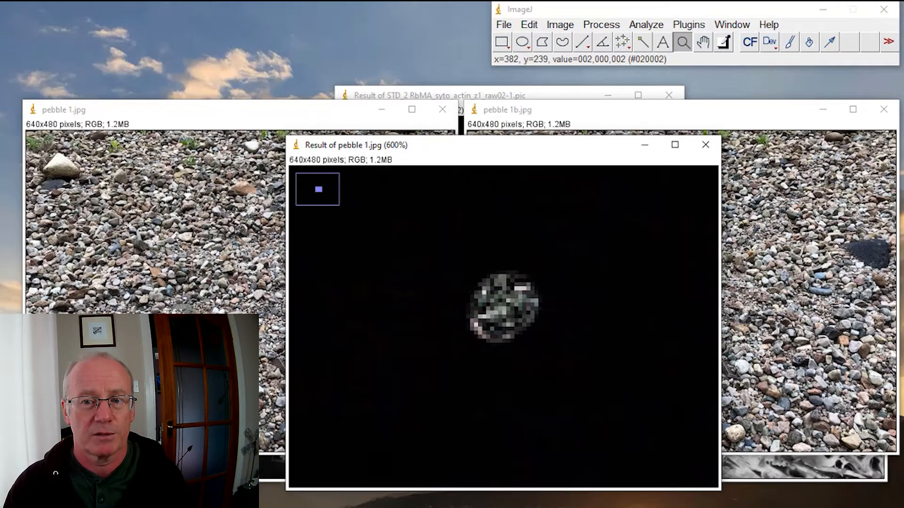
mouse_move(526, 301)
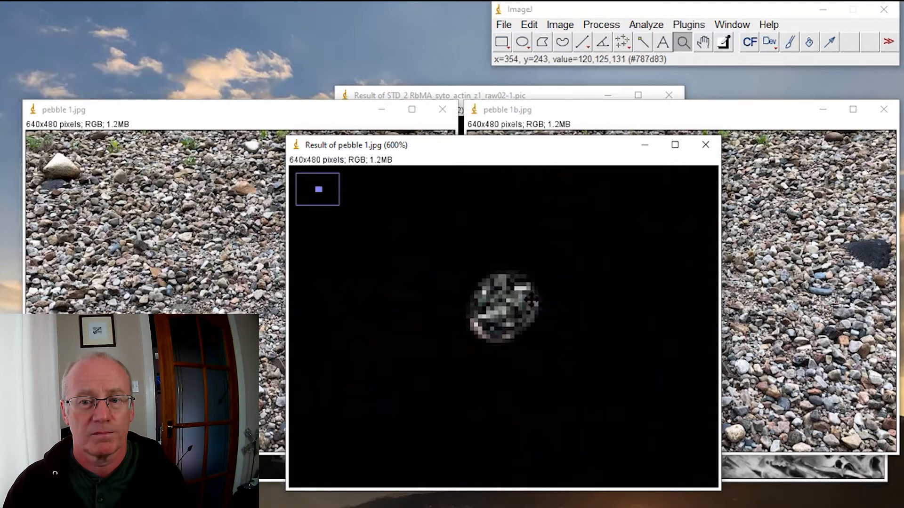
click(705, 145)
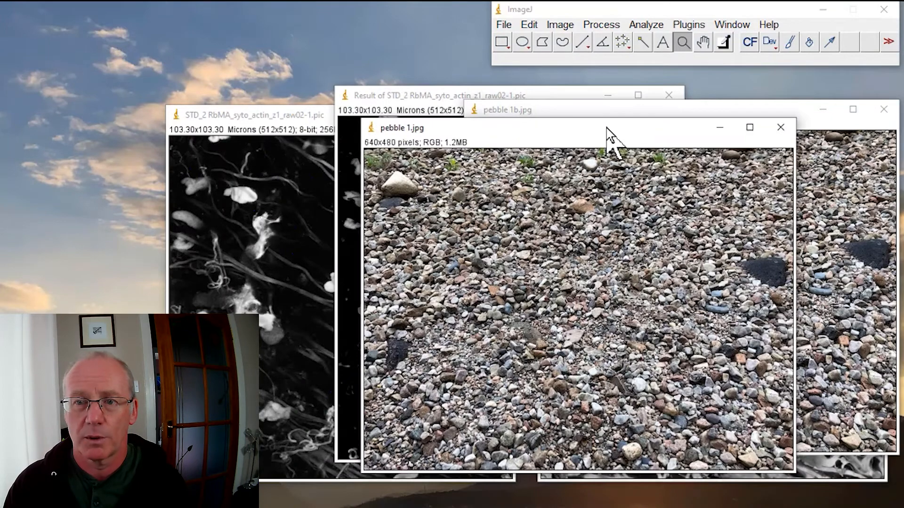
Bring up the Image Calculator for the micrographs.
click(781, 127)
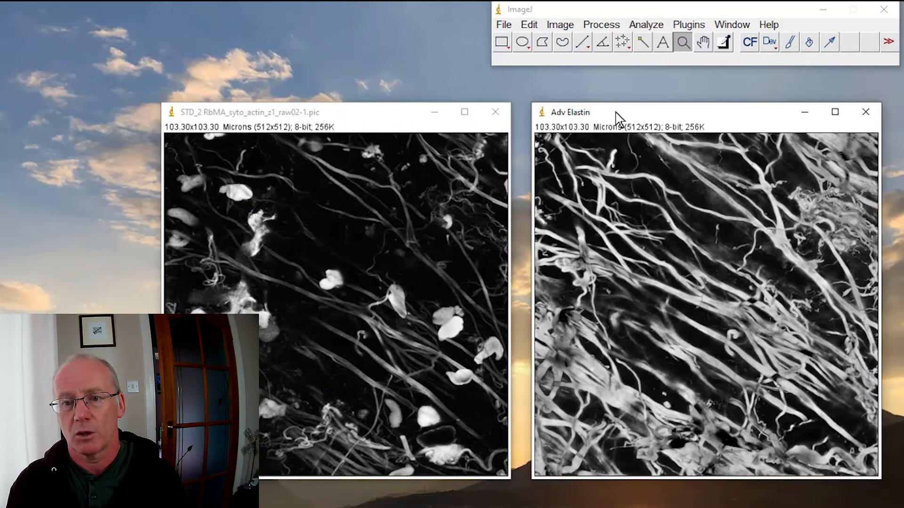
click(559, 24)
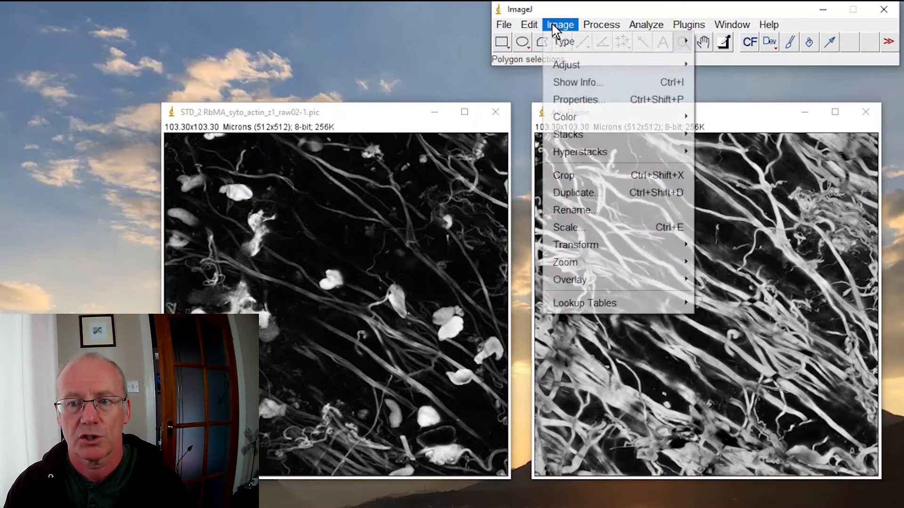
click(602, 24)
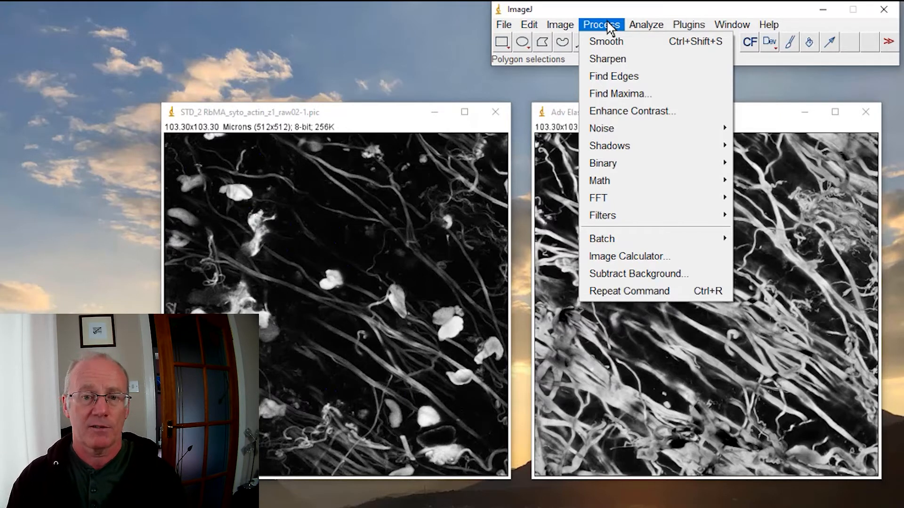
mouse_move(699, 81)
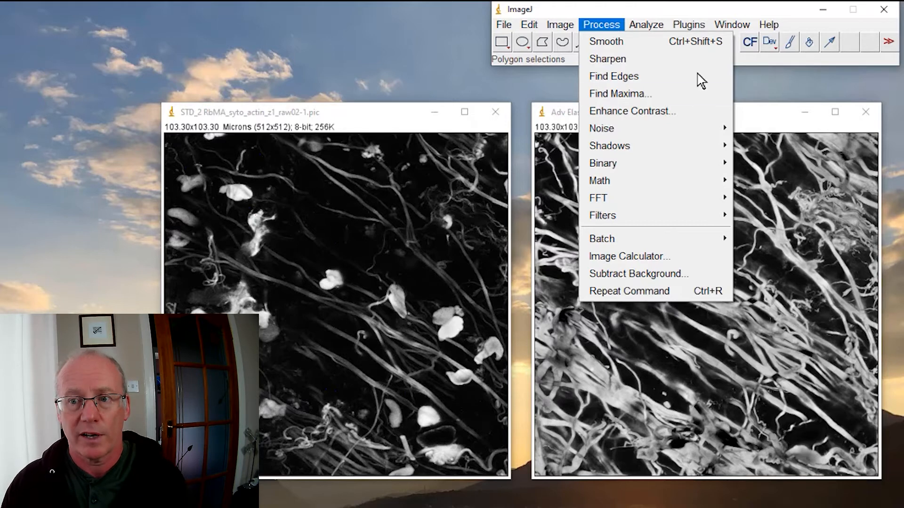
mouse_move(628, 256)
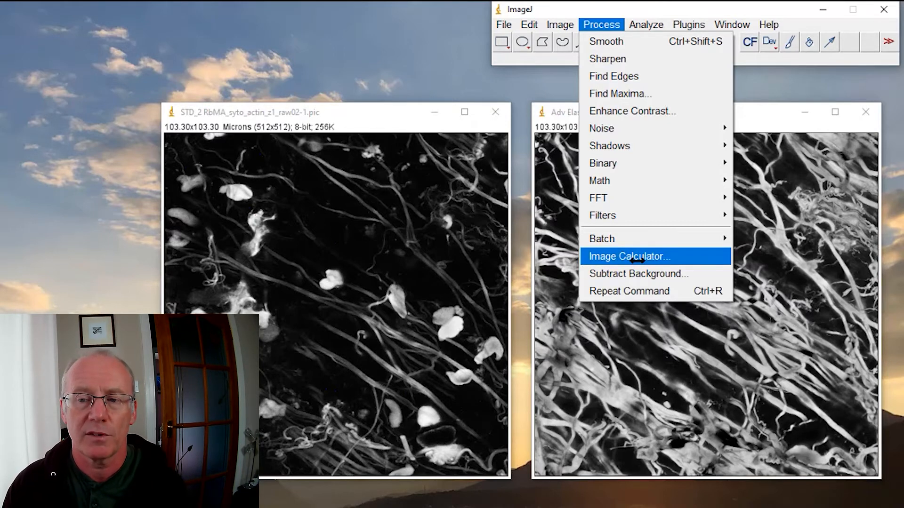
click(628, 256)
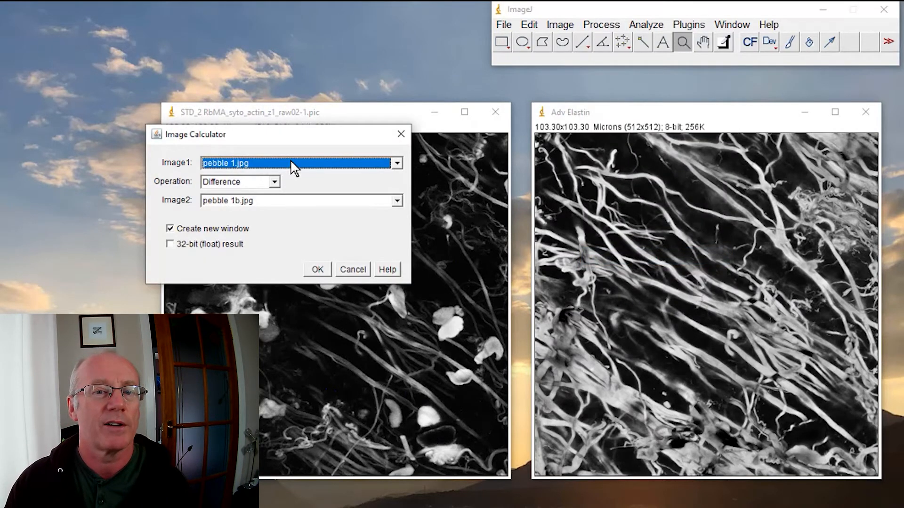
click(396, 163)
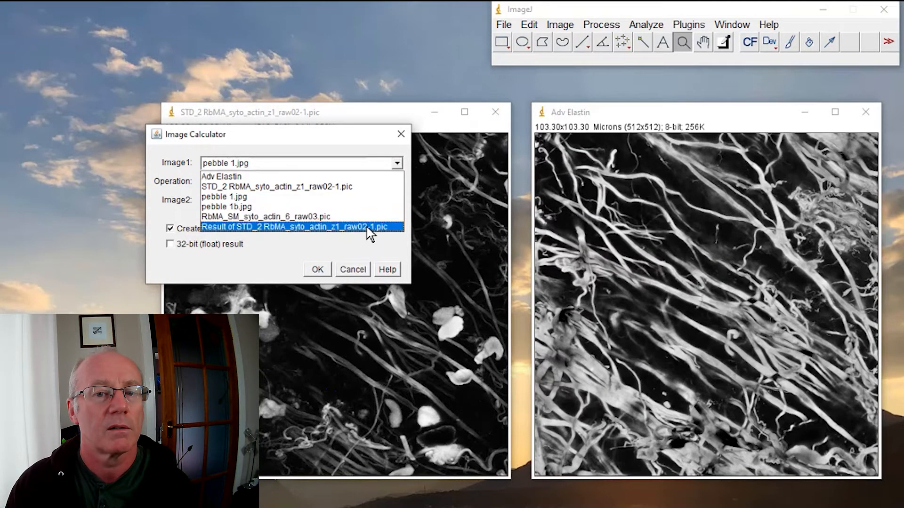
click(300, 227)
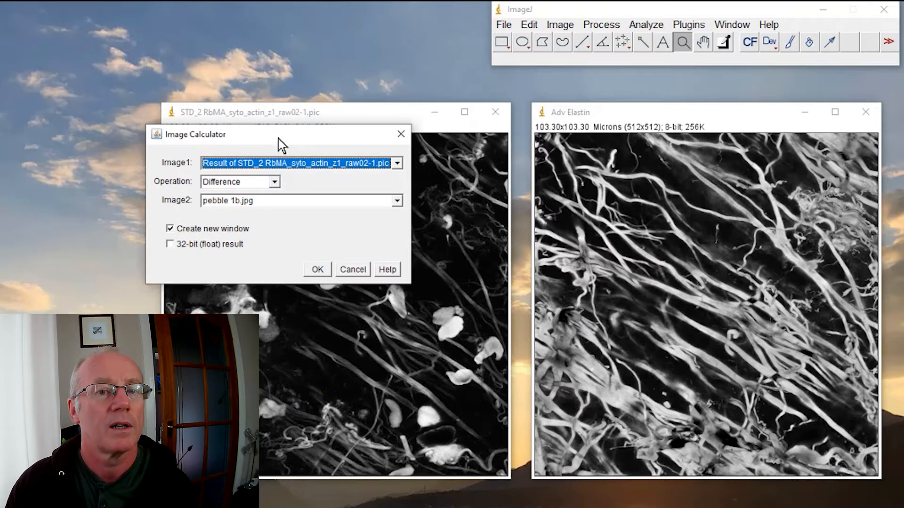
Multiply STD_2 actin by Adv Elastin into a new, almost fully saturated result.
click(396, 163)
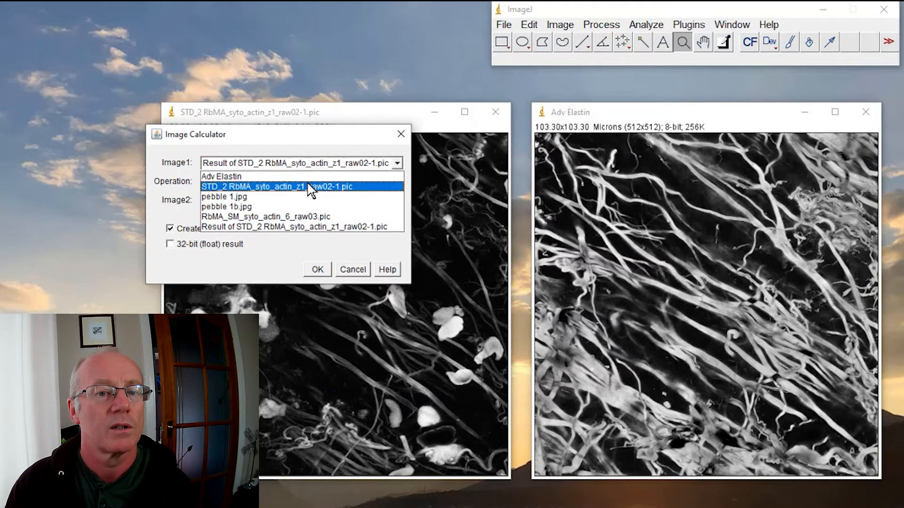
mouse_move(319, 196)
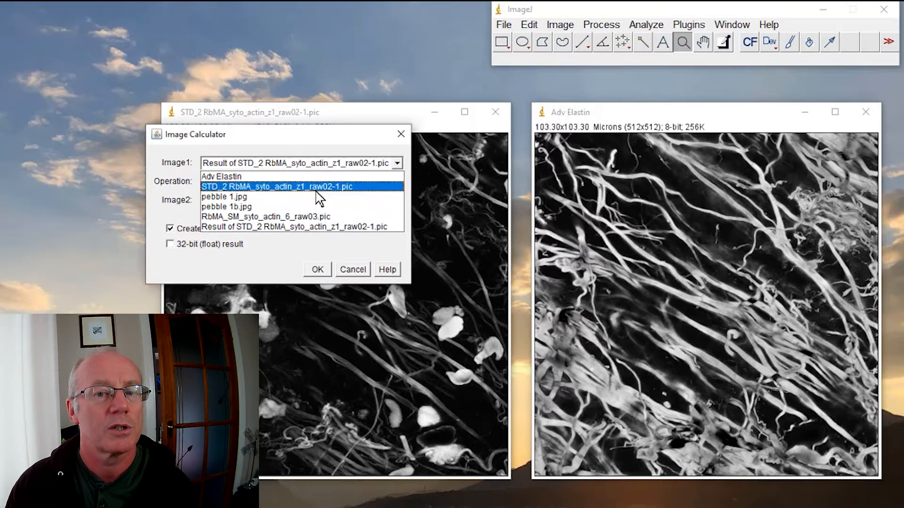
click(273, 182)
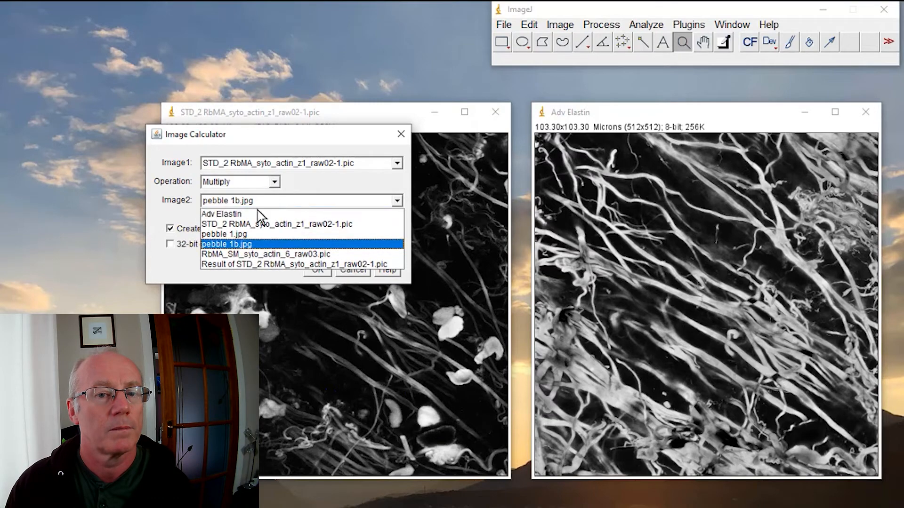
click(220, 214)
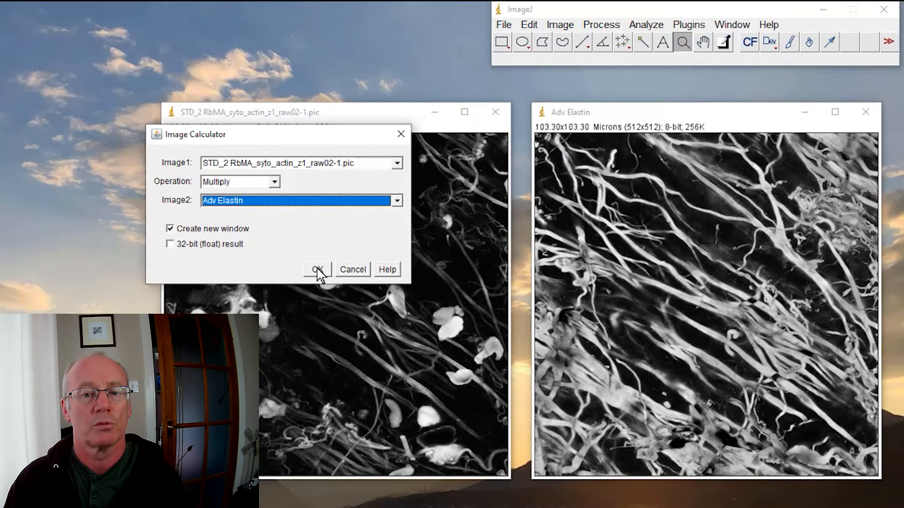
click(316, 269)
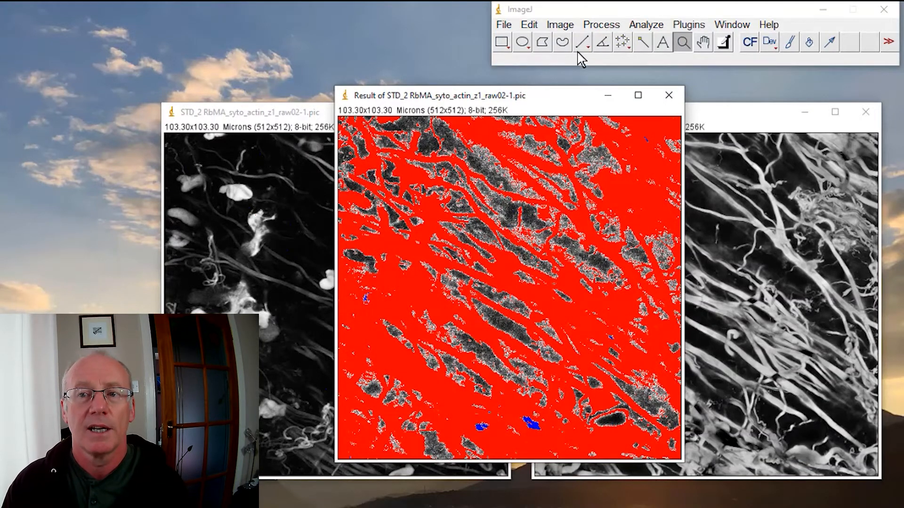
click(558, 25)
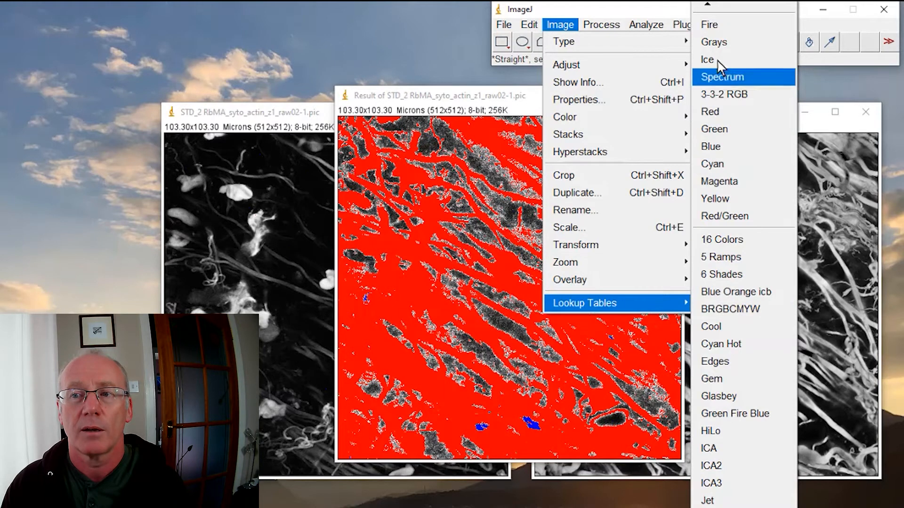
mouse_move(743, 237)
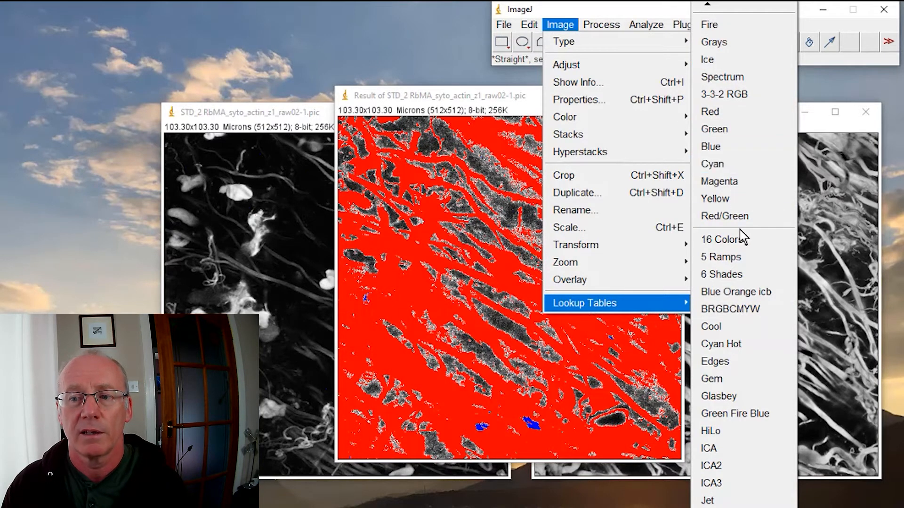
mouse_move(725, 239)
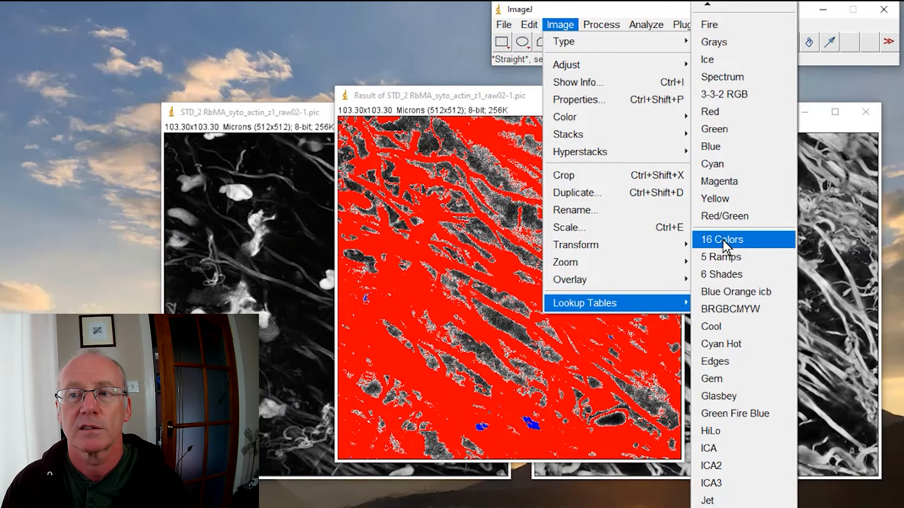
click(715, 41)
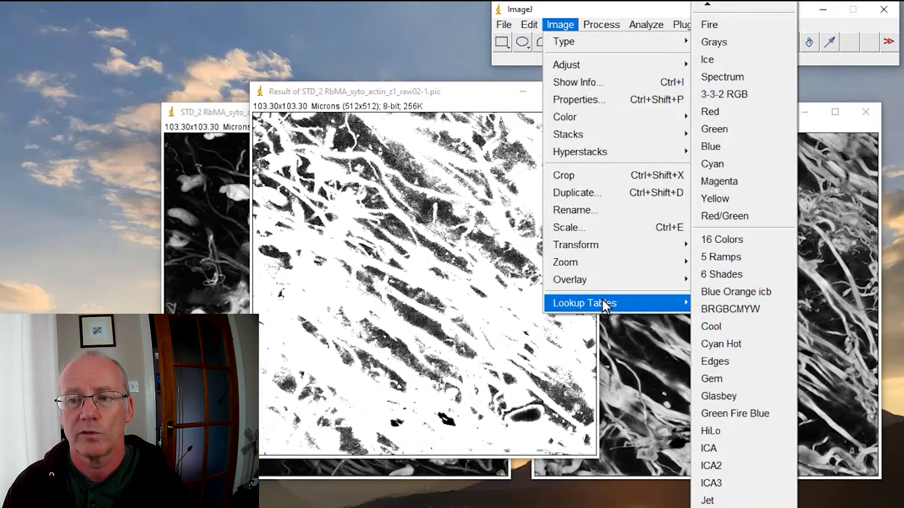
mouse_move(744, 430)
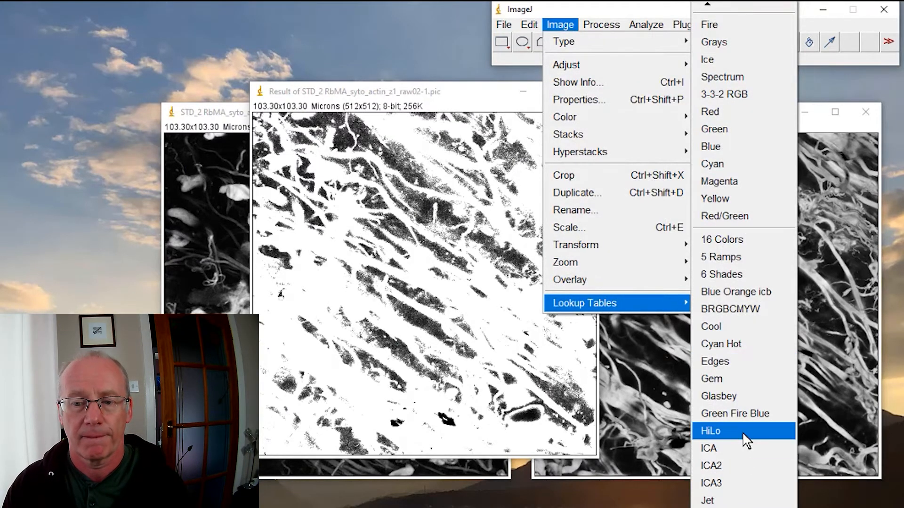
click(710, 431)
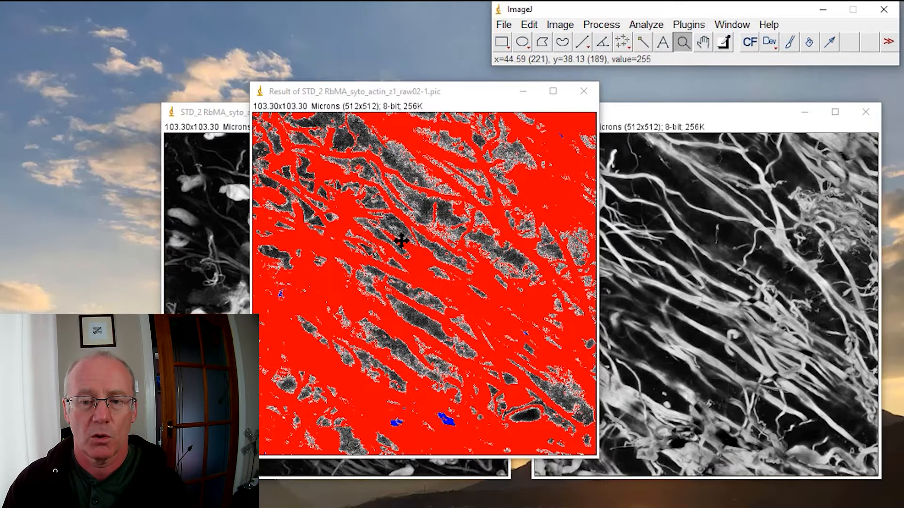
mouse_move(459, 443)
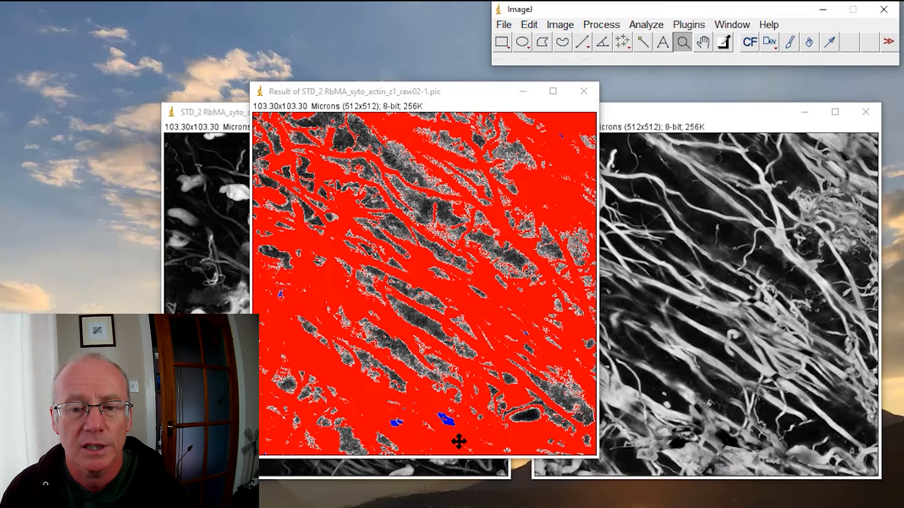
mouse_move(434, 431)
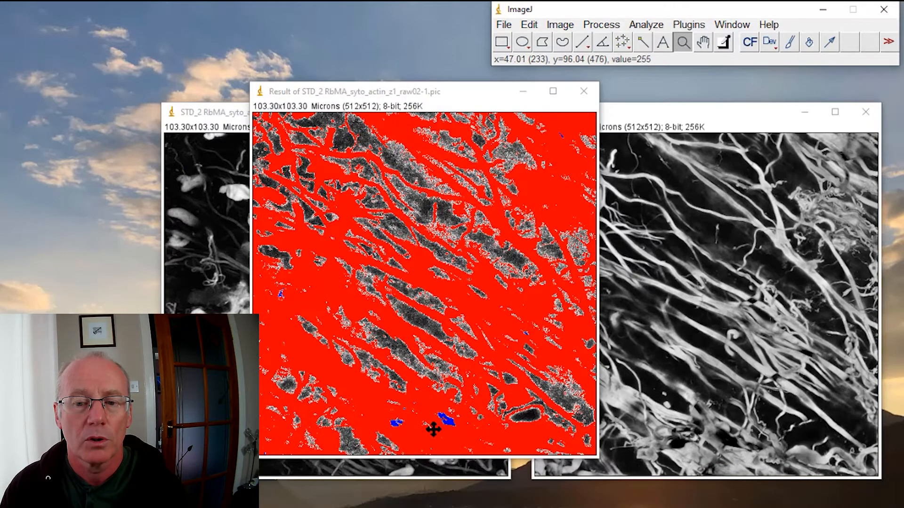
mouse_move(453, 426)
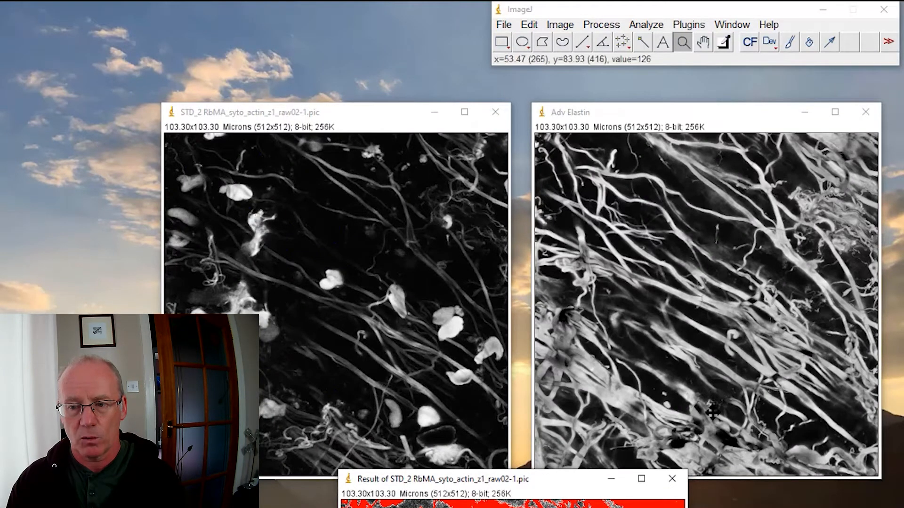
mouse_move(712, 412)
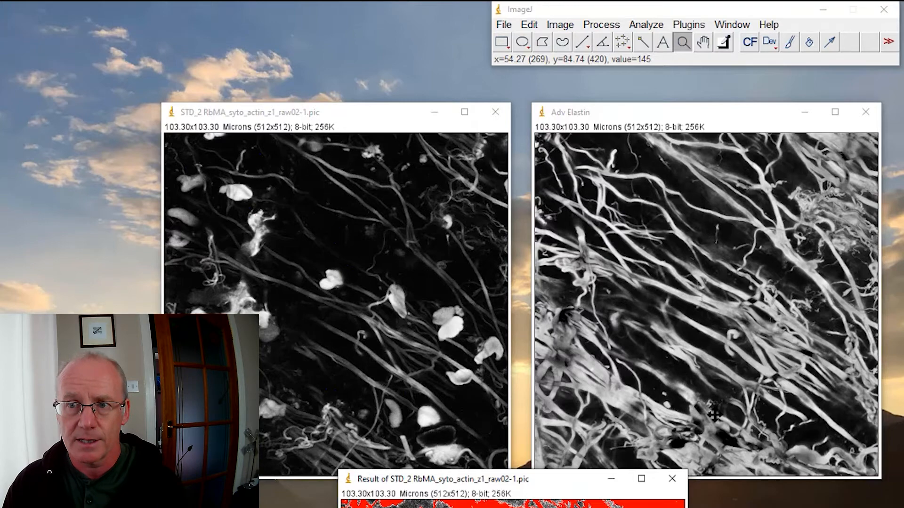
mouse_move(711, 424)
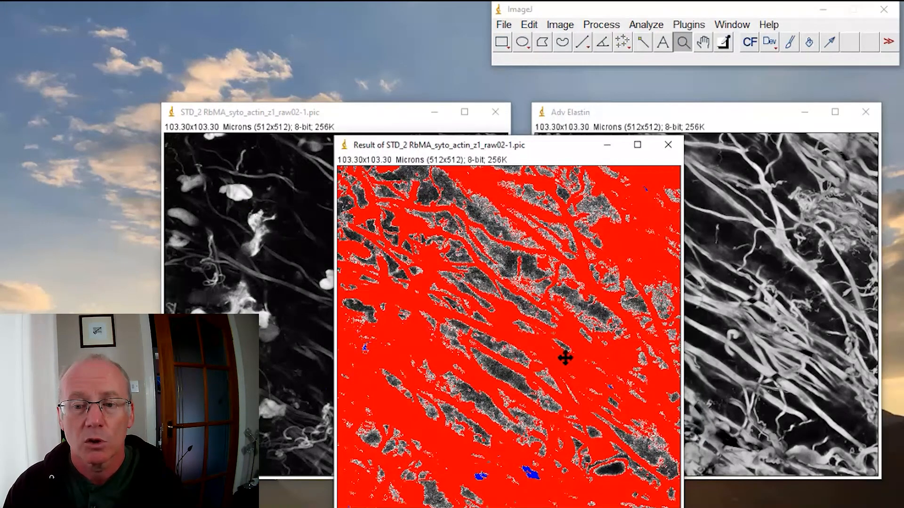
mouse_move(545, 484)
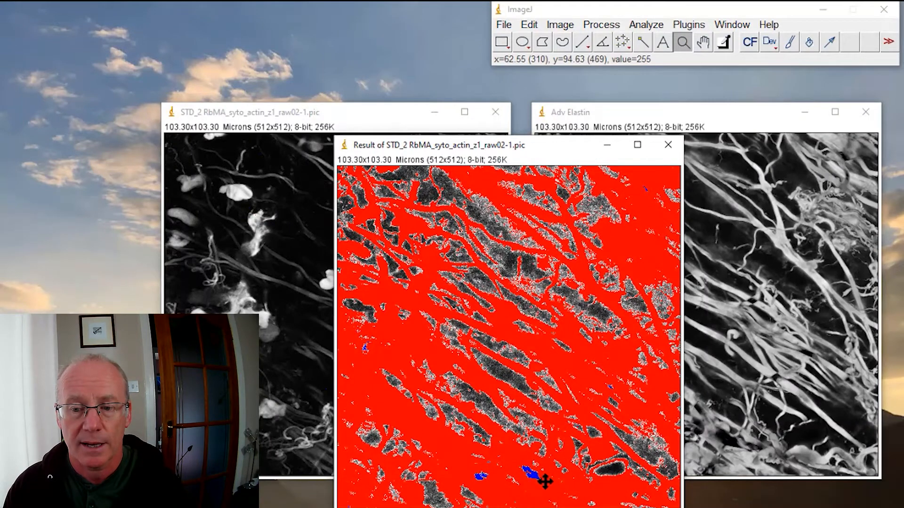
mouse_move(497, 473)
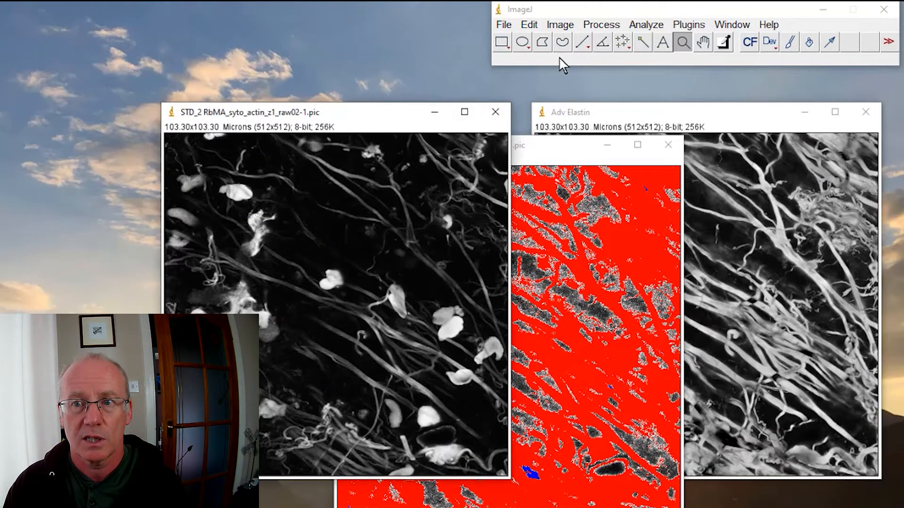
Show the STD_2 actin image's histogram (mean near 37, mode 5).
click(559, 25)
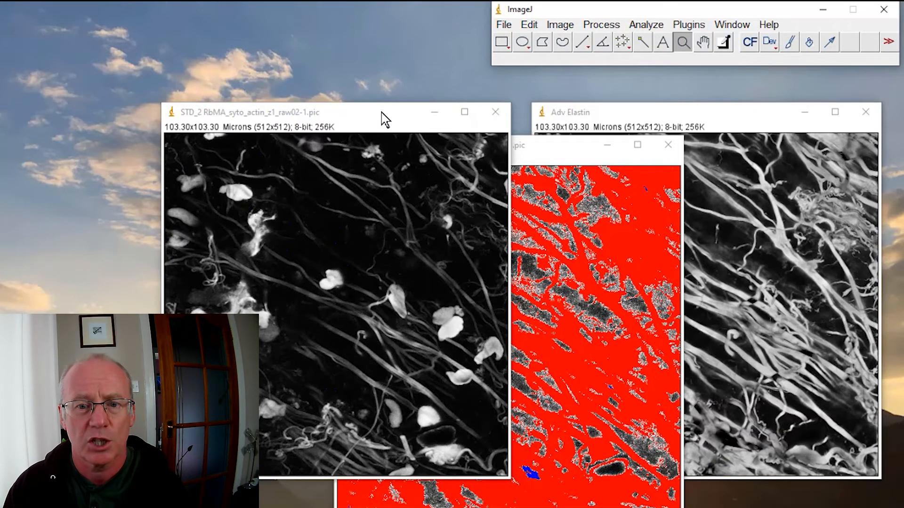
mouse_move(382, 119)
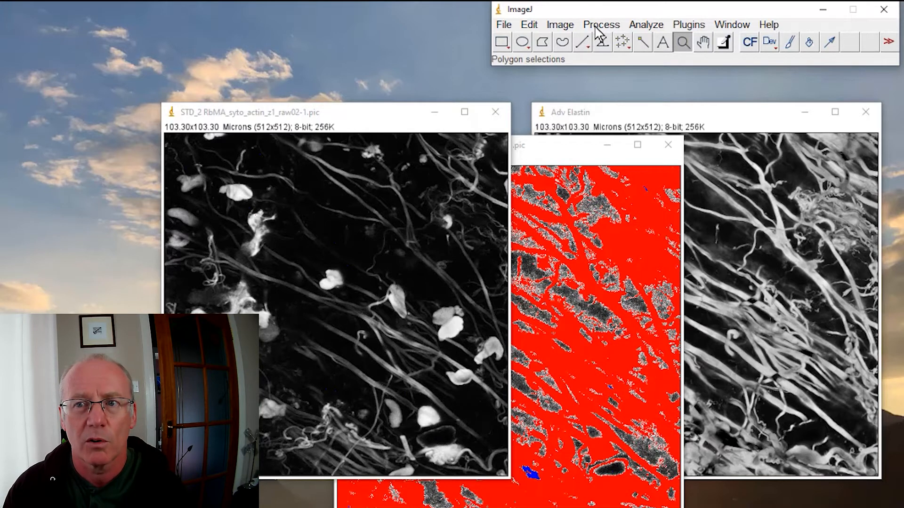
click(646, 25)
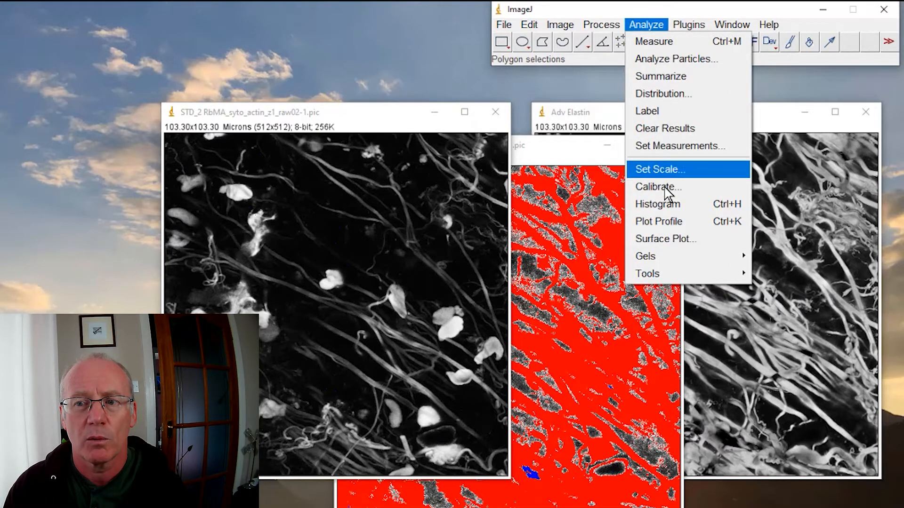
click(657, 203)
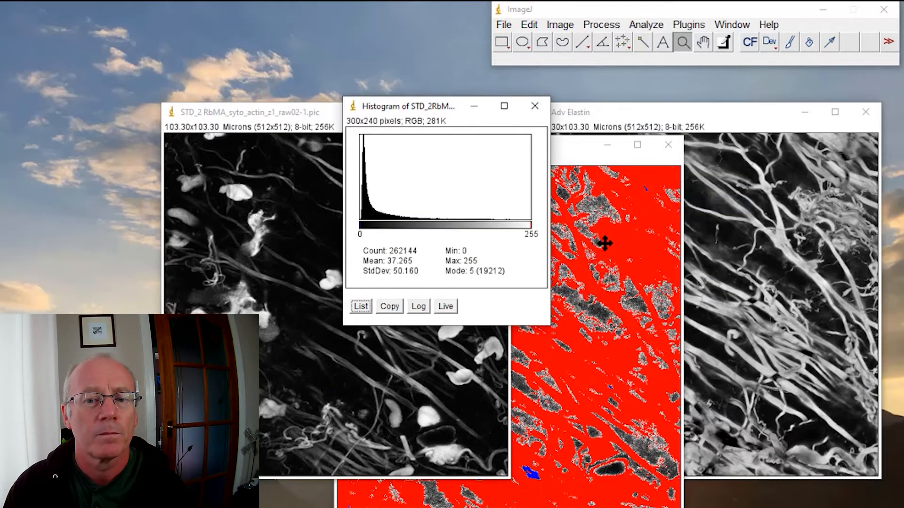
mouse_move(486, 253)
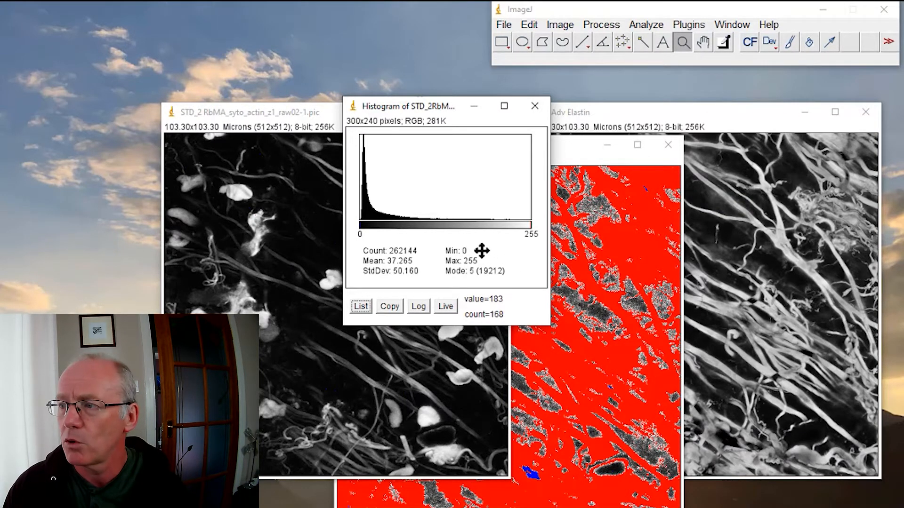
mouse_move(291, 129)
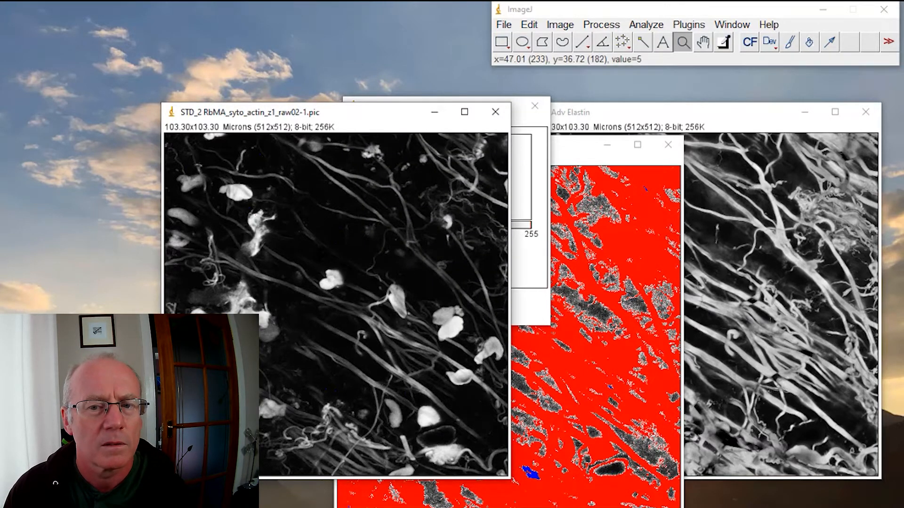
mouse_move(571, 168)
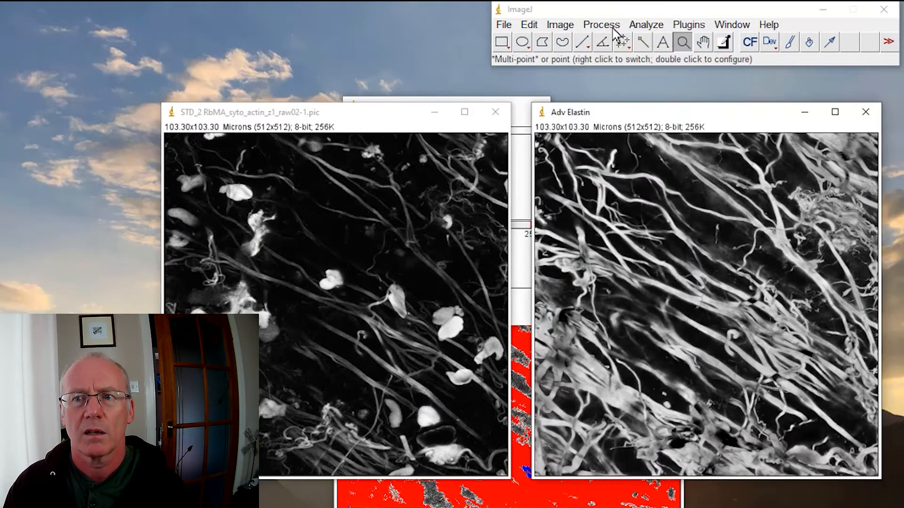
Change the lookup table to flag zero-value pixels, then close the multiply result image.
click(559, 24)
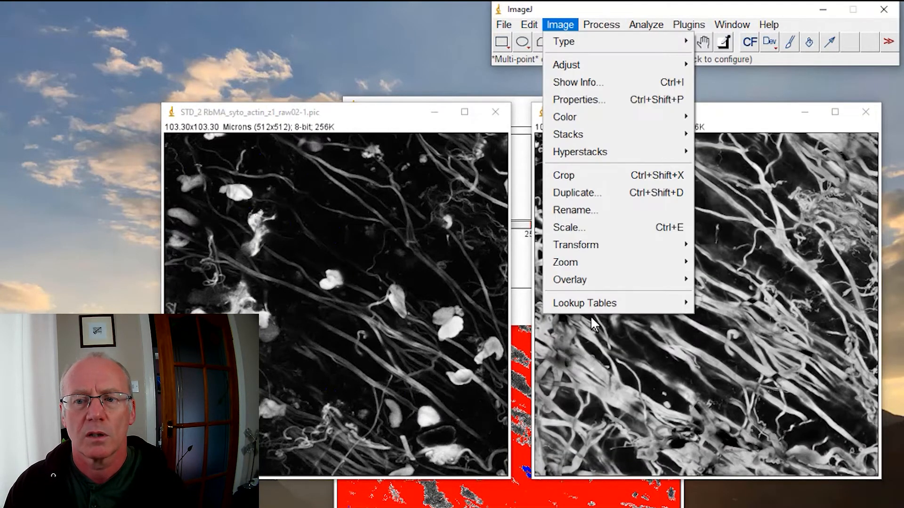
click(584, 302)
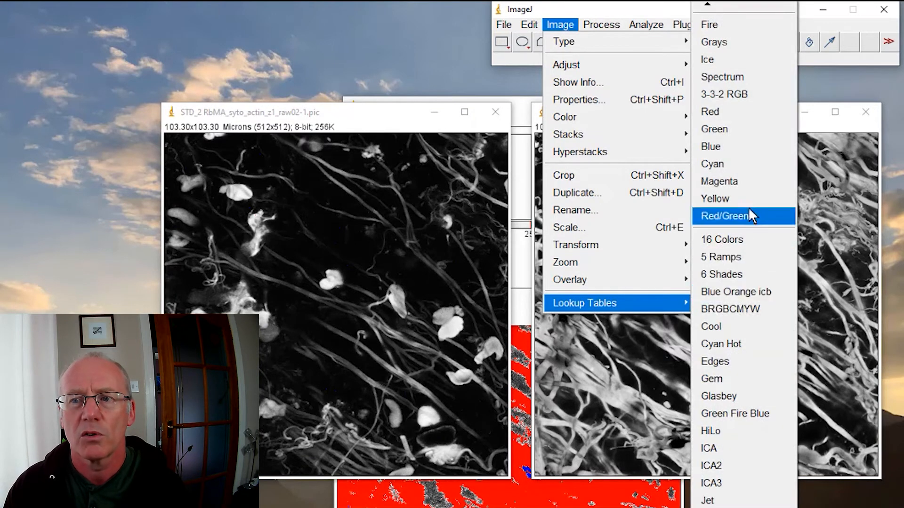
click(712, 466)
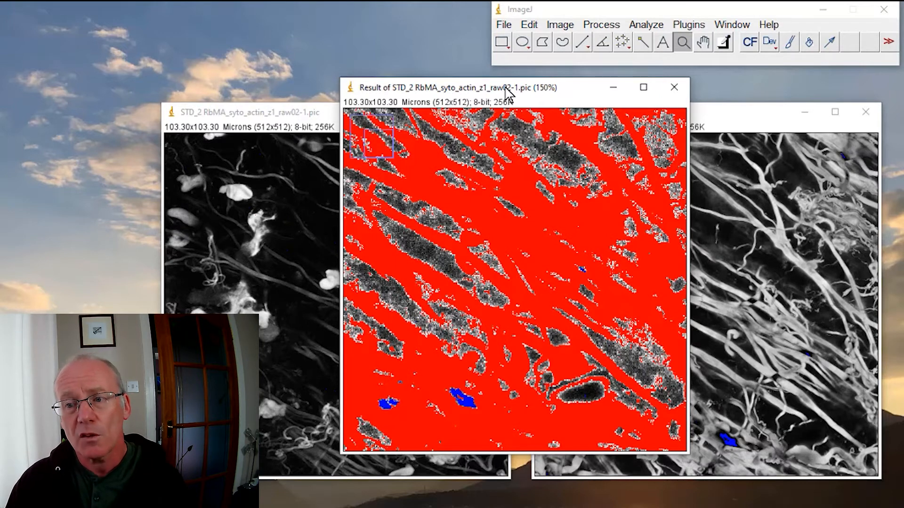
mouse_move(627, 91)
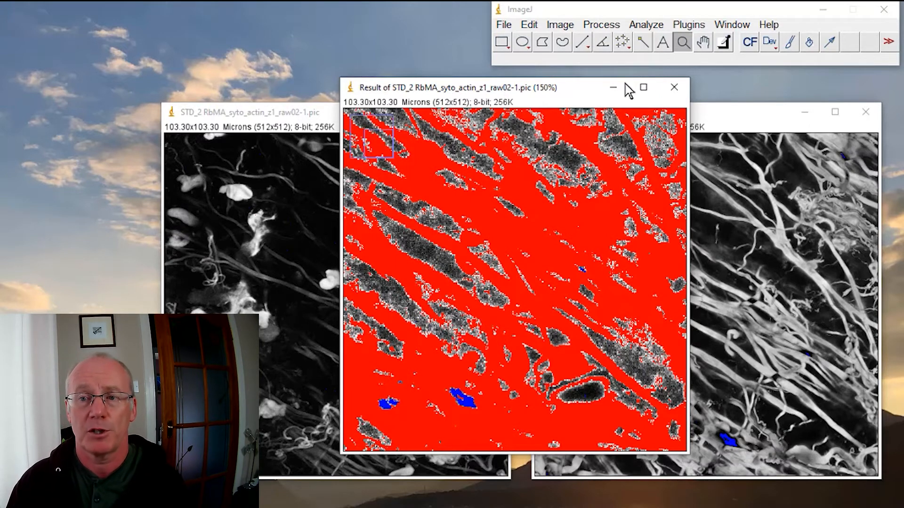
mouse_move(674, 89)
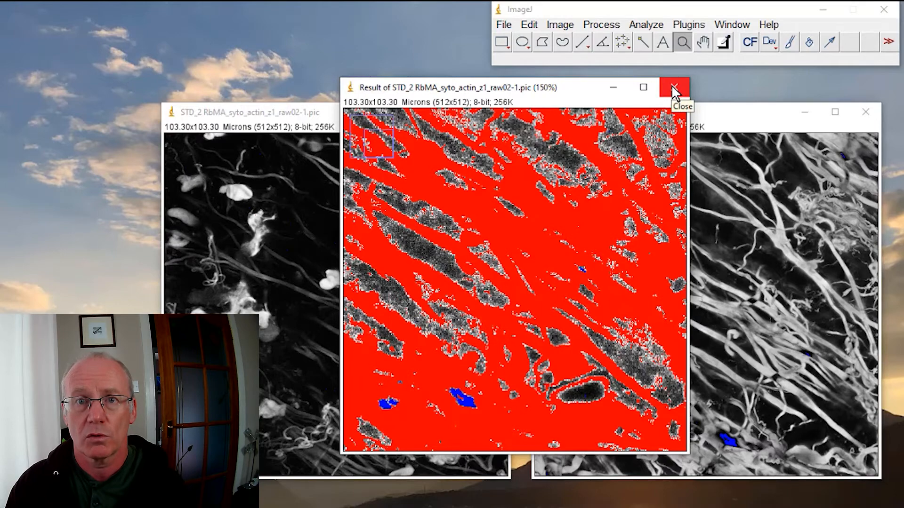
click(676, 88)
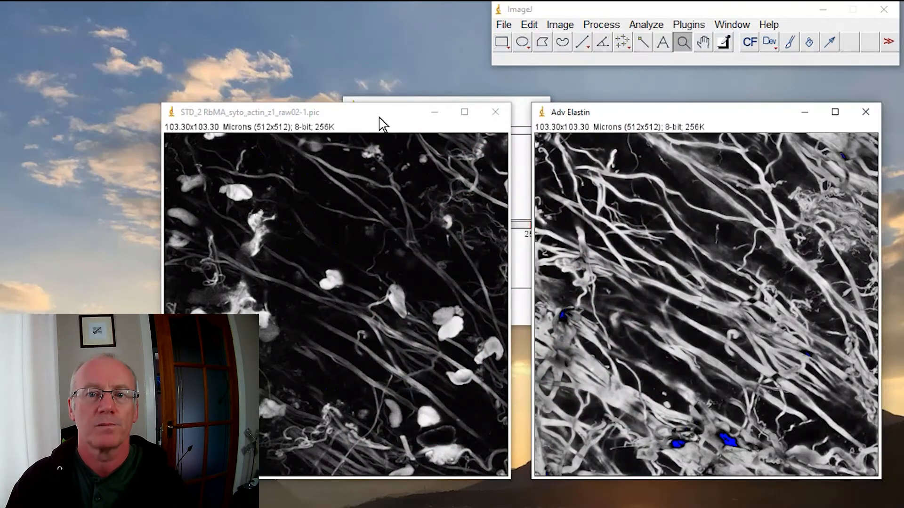
Threshold the nuclei image into an 8-bit binary mask, black blobs on white with inverting LUT.
click(601, 25)
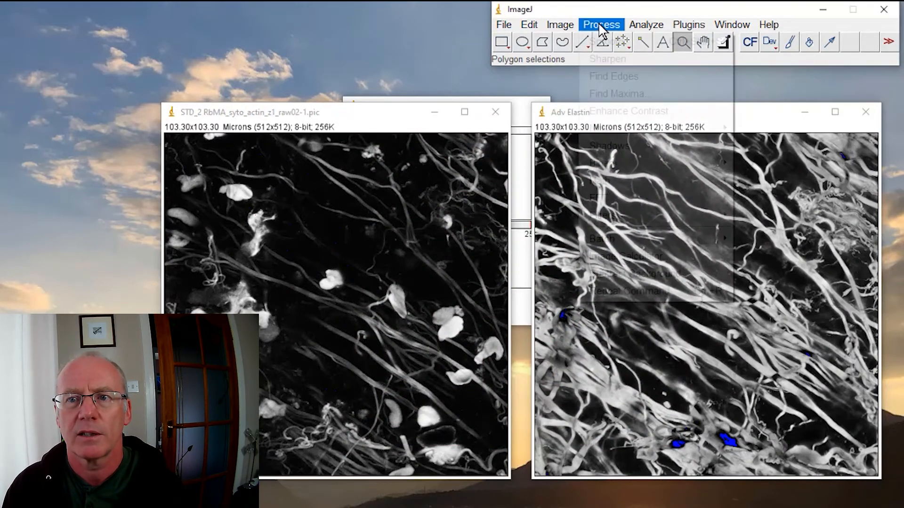
click(326, 126)
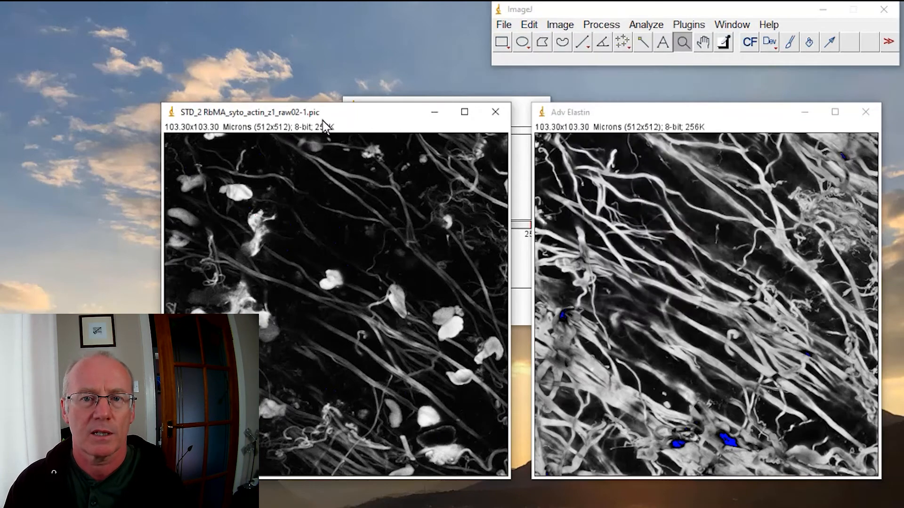
click(558, 24)
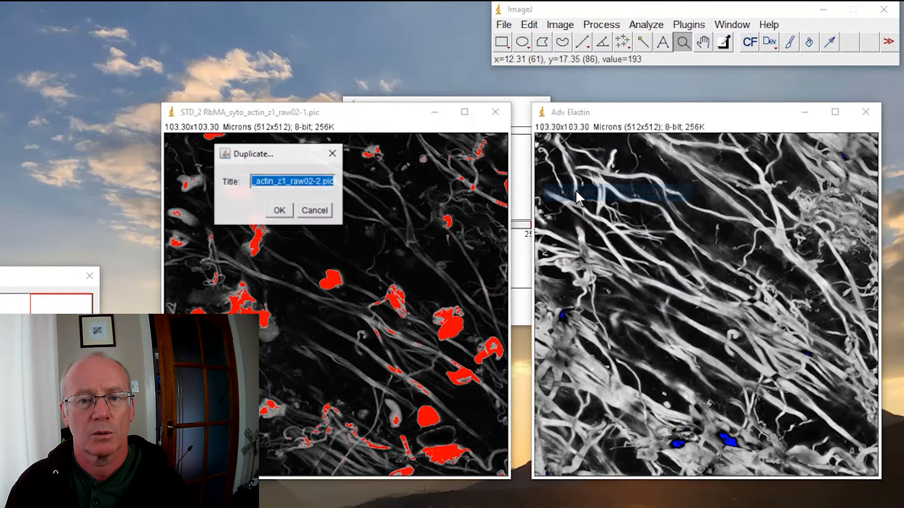
click(279, 210)
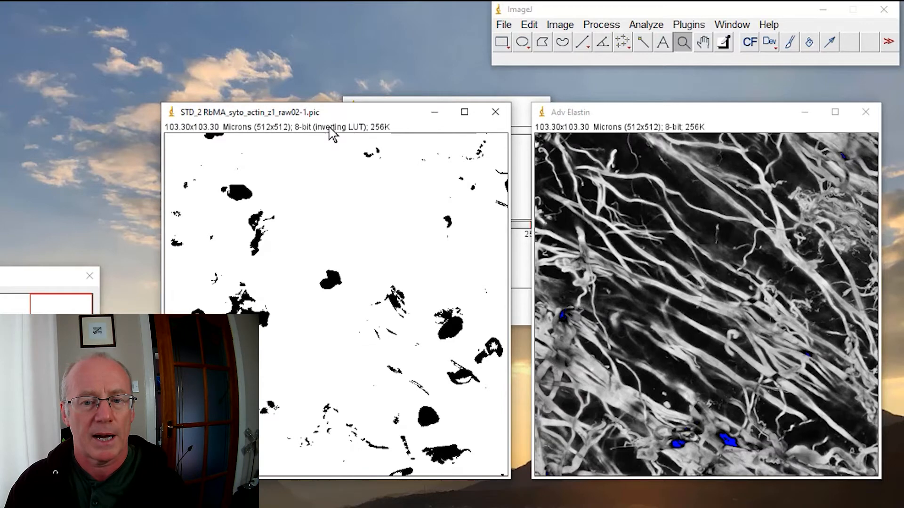
mouse_move(423, 301)
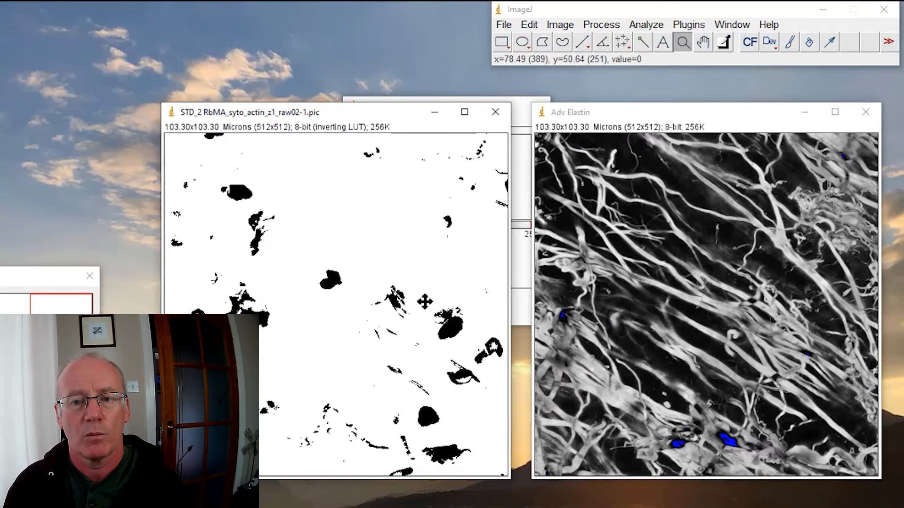
mouse_move(603, 41)
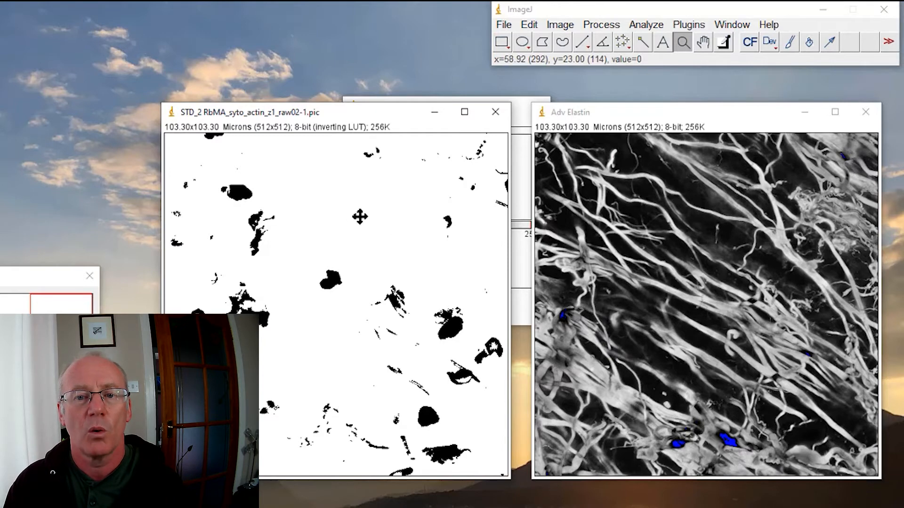
mouse_move(380, 220)
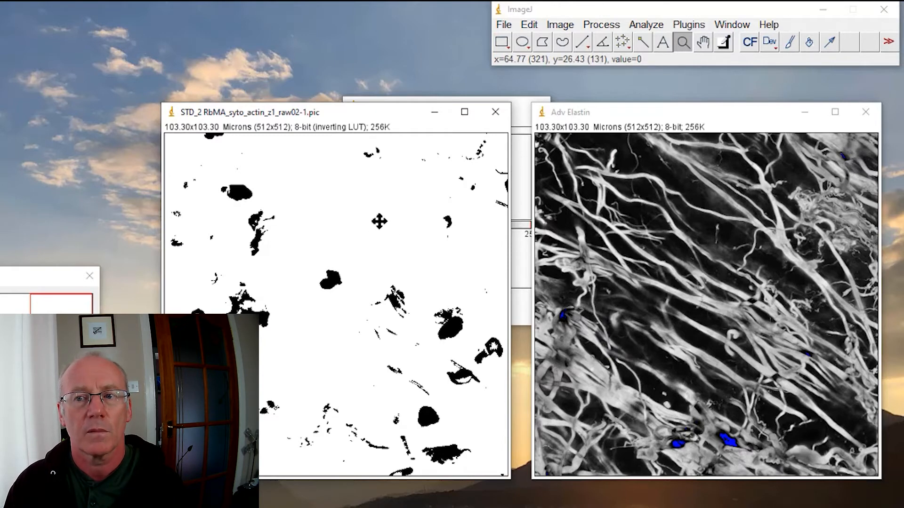
mouse_move(380, 221)
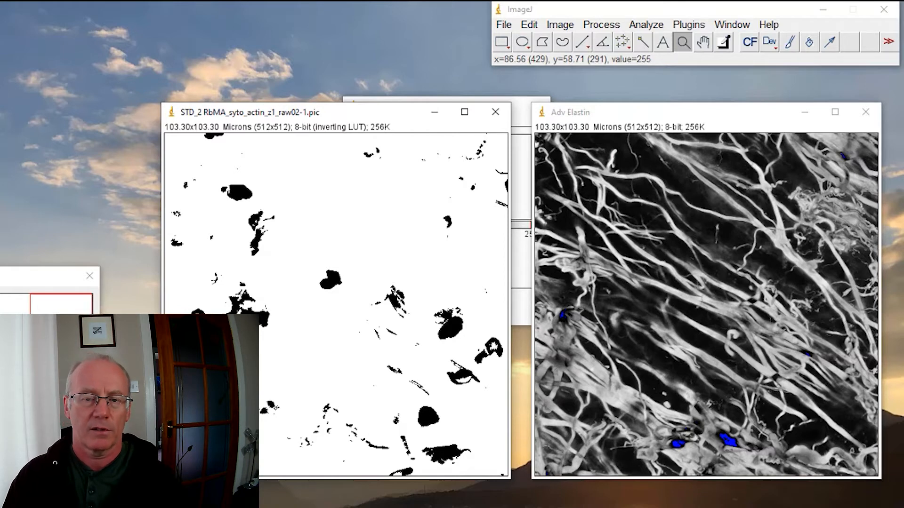
mouse_move(399, 191)
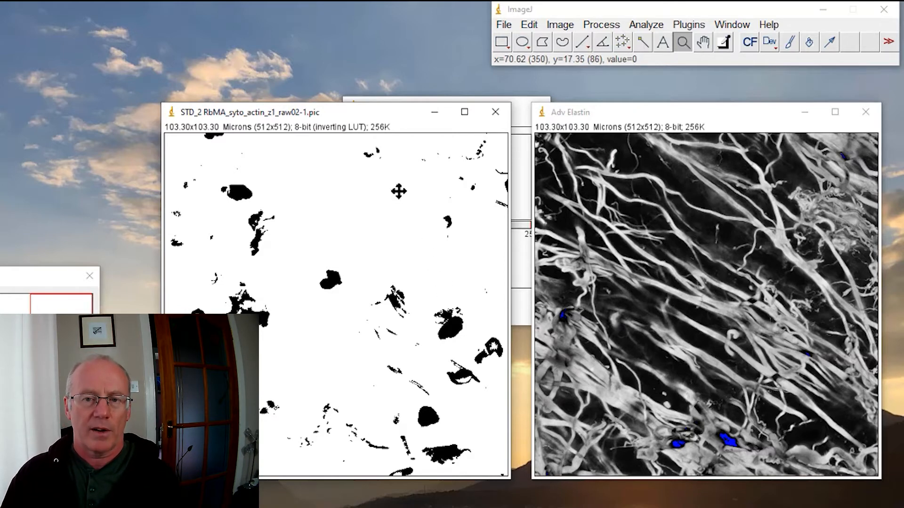
mouse_move(397, 199)
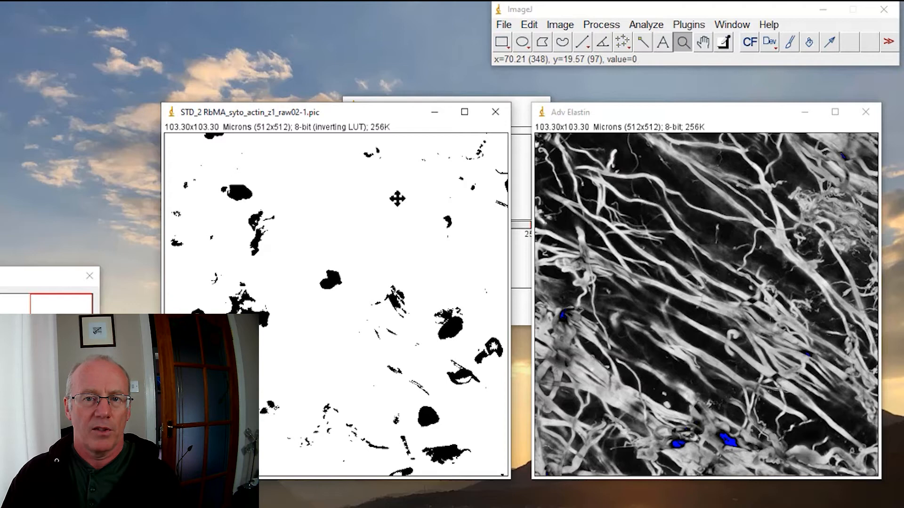
mouse_move(674, 154)
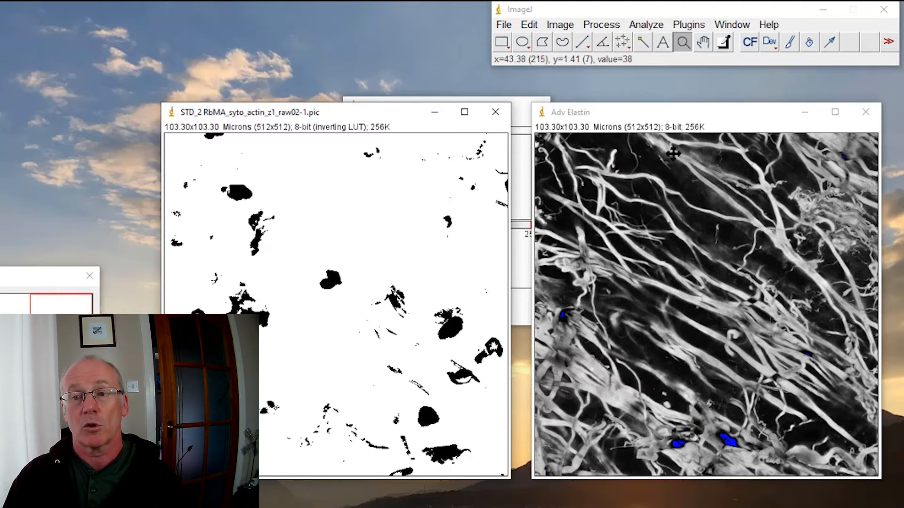
mouse_move(401, 197)
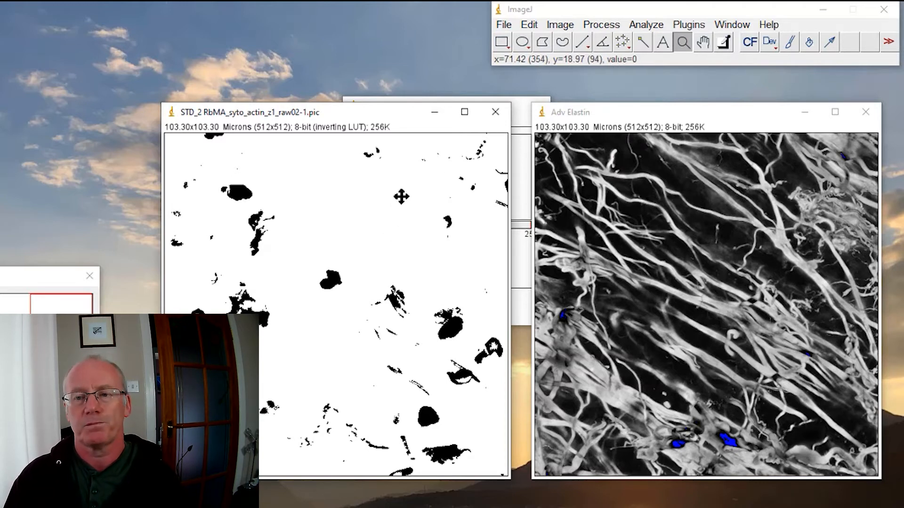
mouse_move(396, 205)
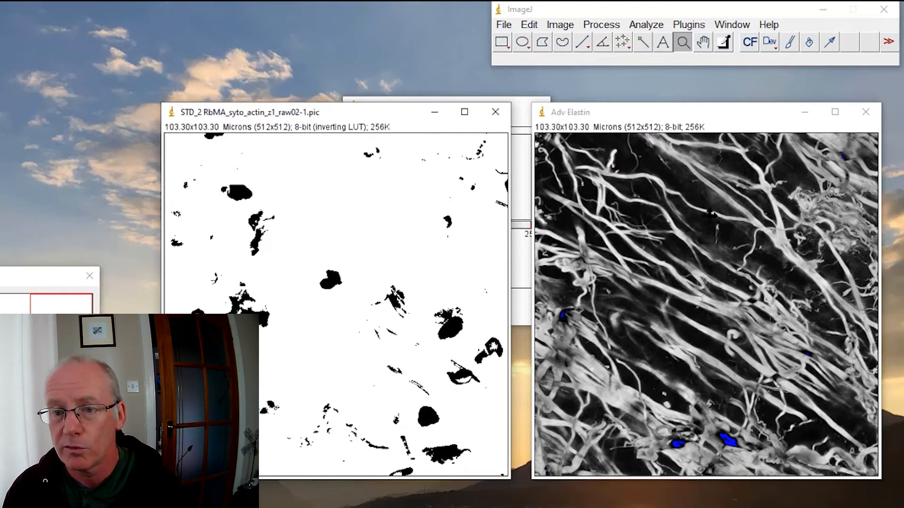
mouse_move(602, 298)
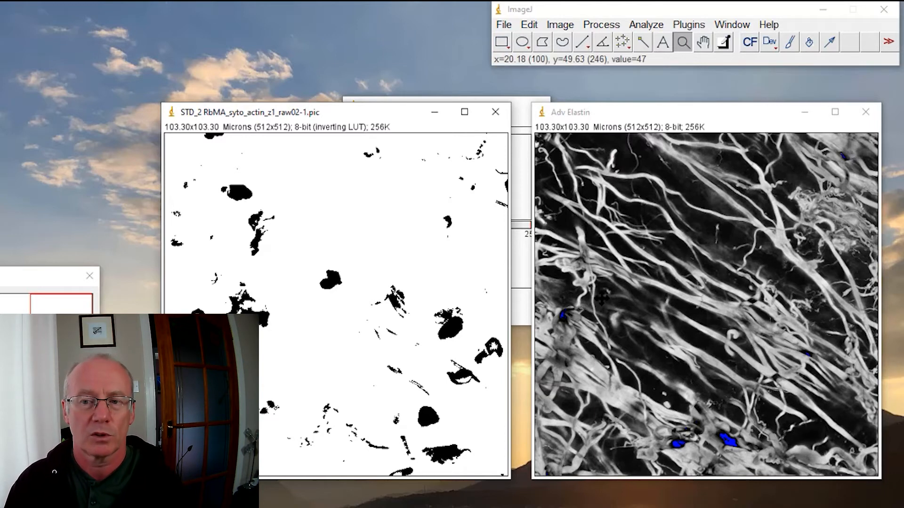
mouse_move(464, 280)
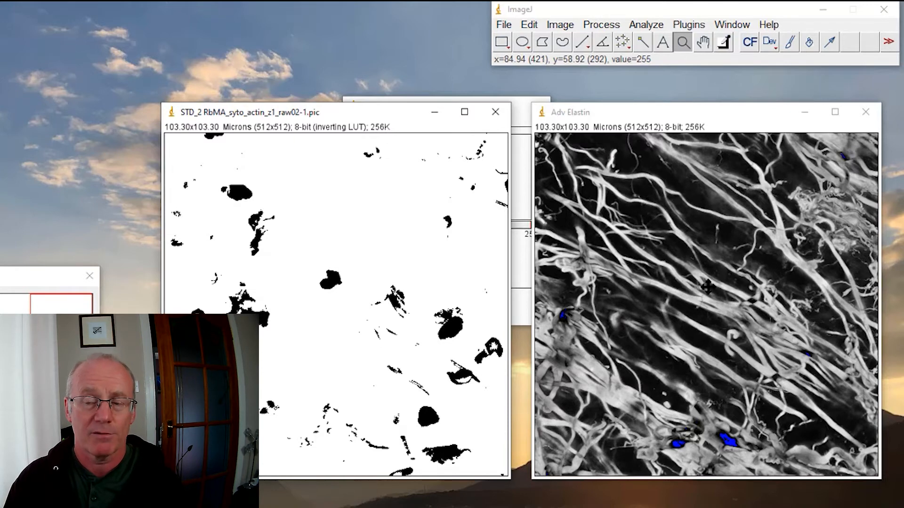
mouse_move(780, 308)
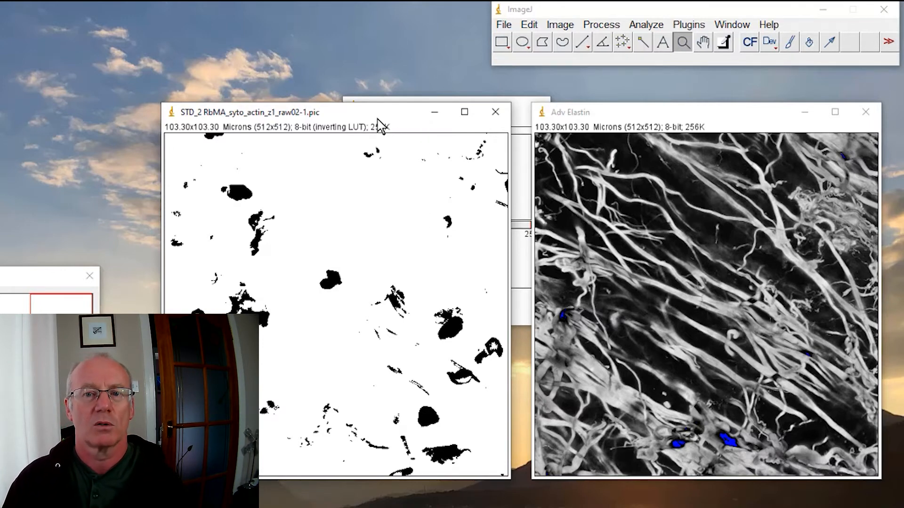
Rename the binary nuclei image to 'Nuc mask' via Image > Rename.
click(601, 25)
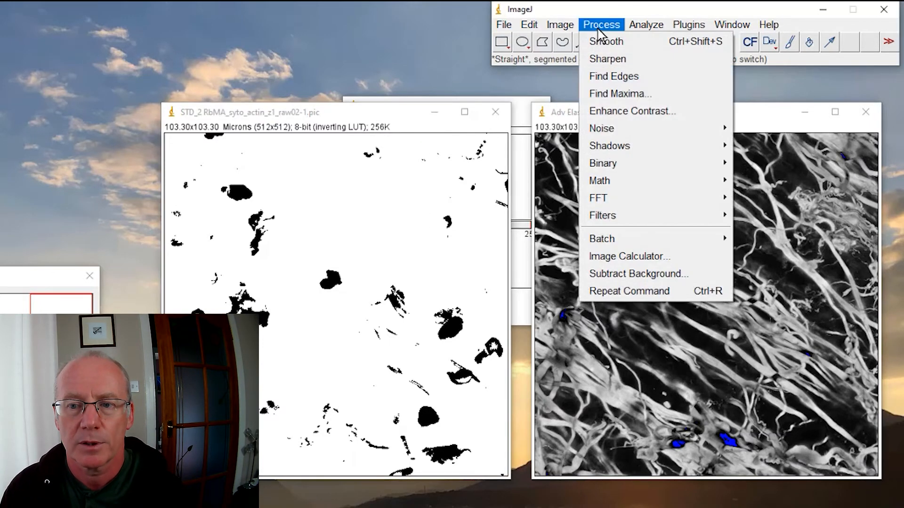
click(629, 256)
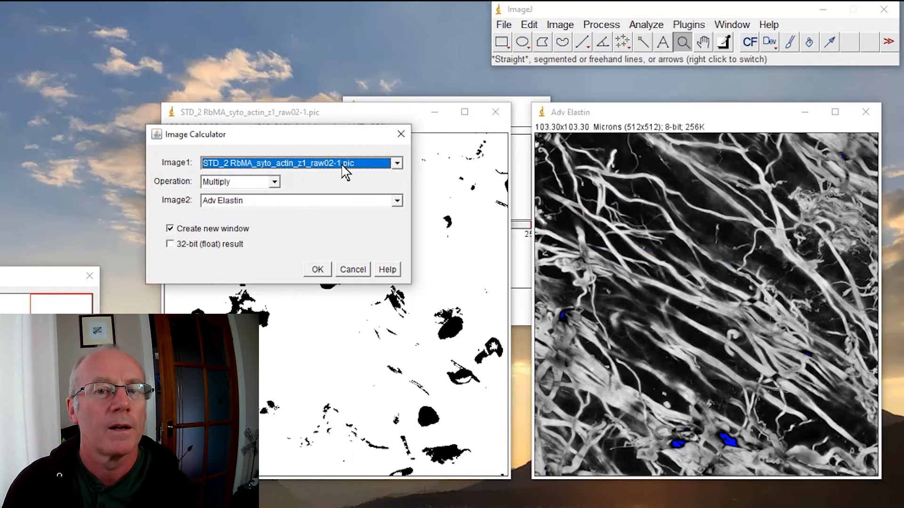
mouse_move(395, 149)
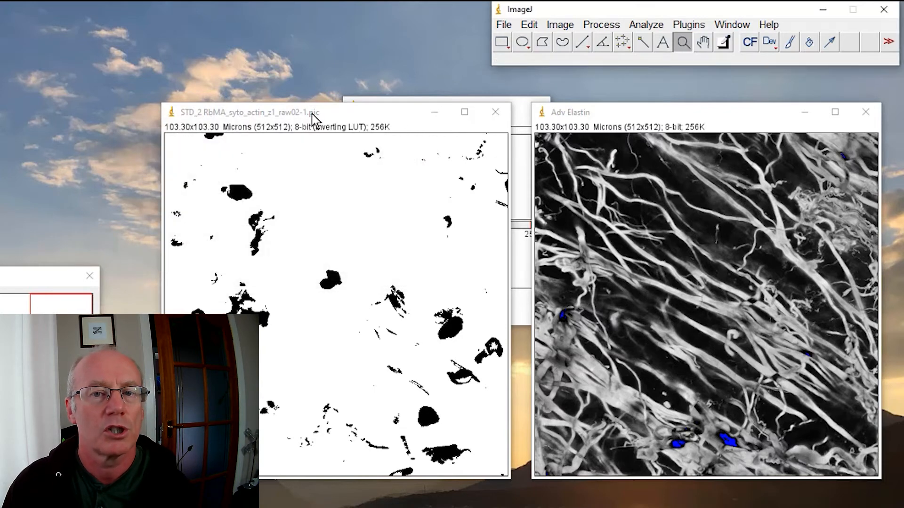
click(558, 25)
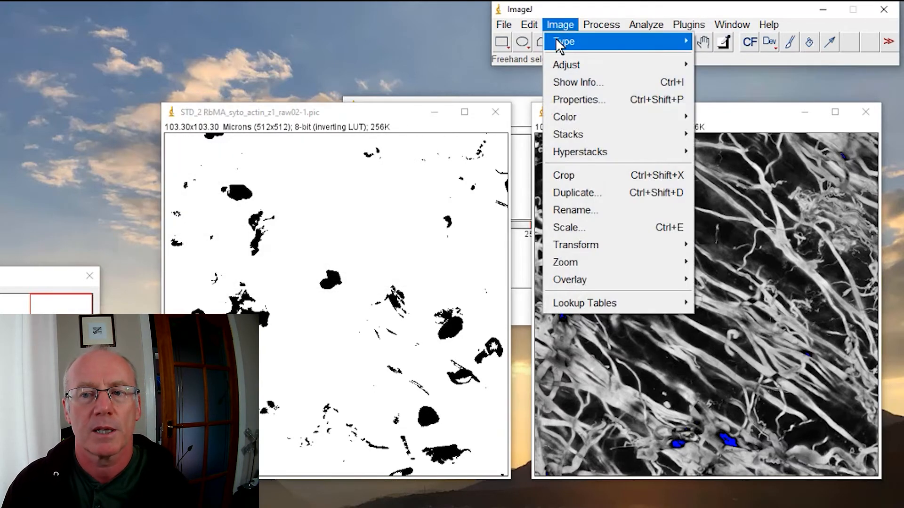
click(574, 210)
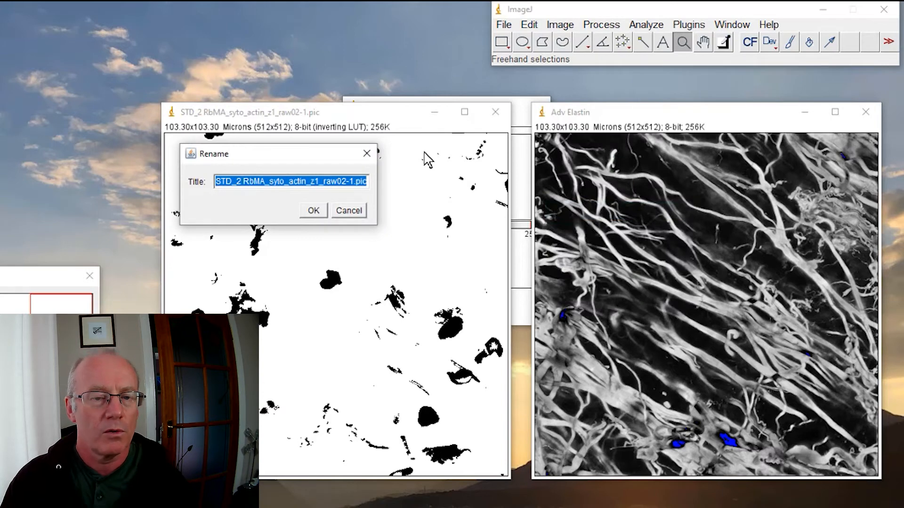
text(N)
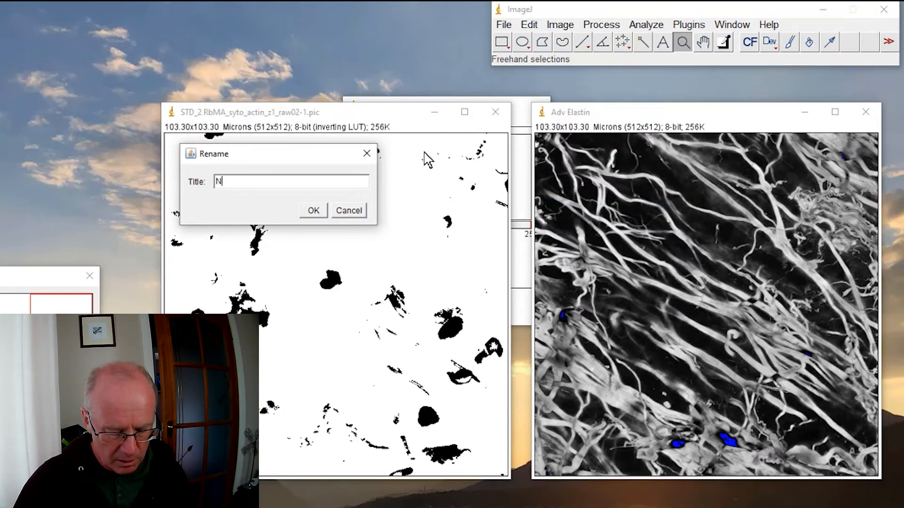
text(uc mask)
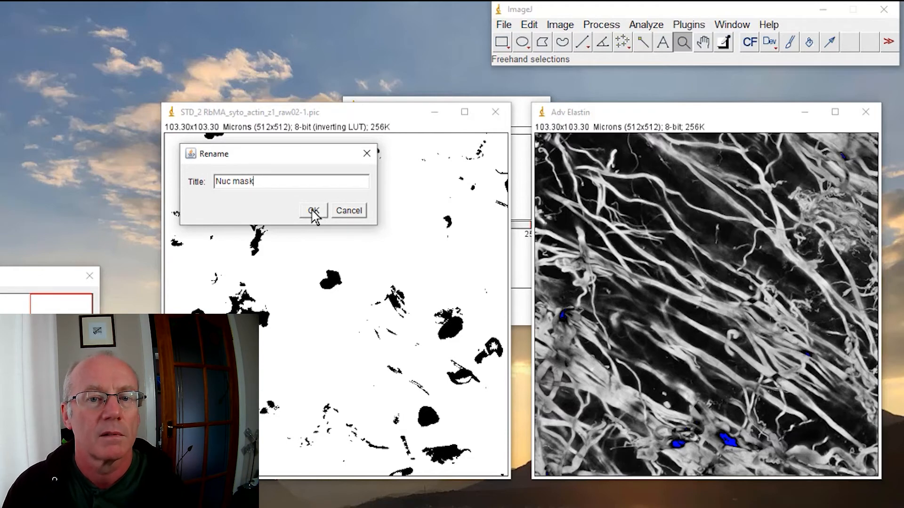
click(313, 210)
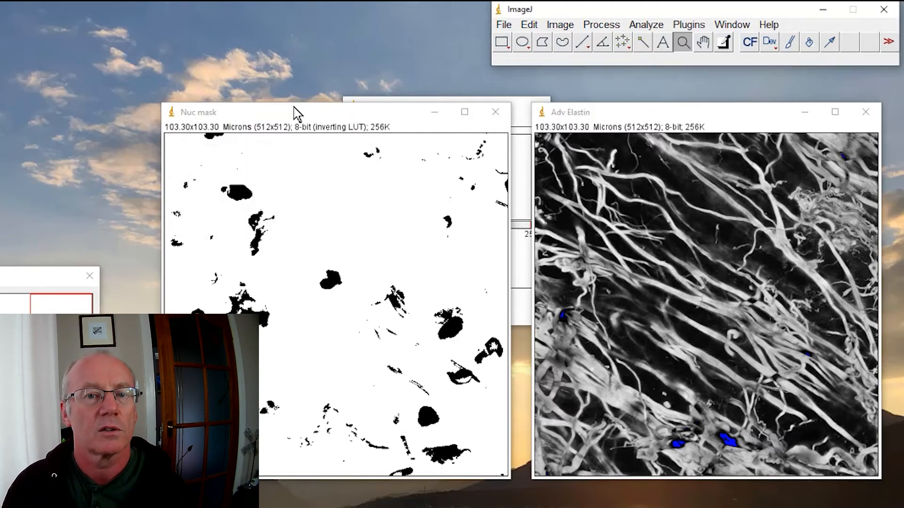
mouse_move(296, 114)
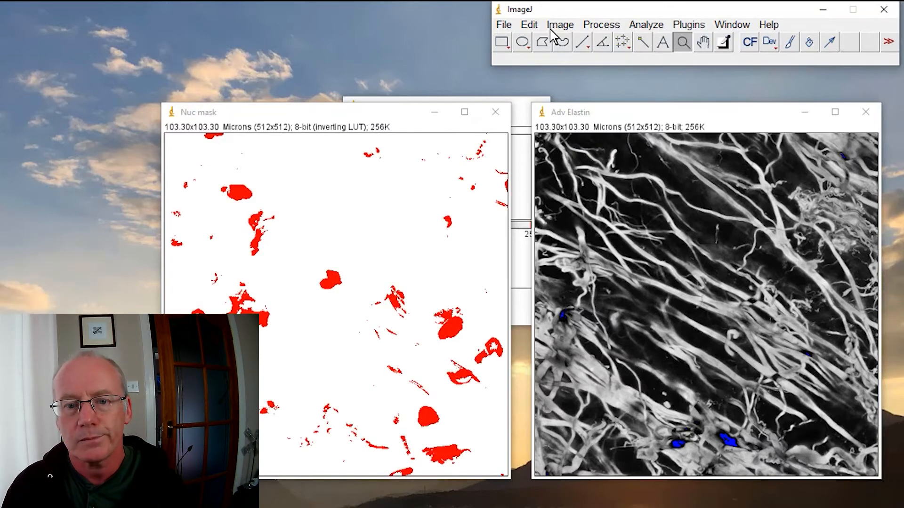
Multiply Adv Elastin by Nuc mask in the Image Calculator into a new result image.
click(558, 24)
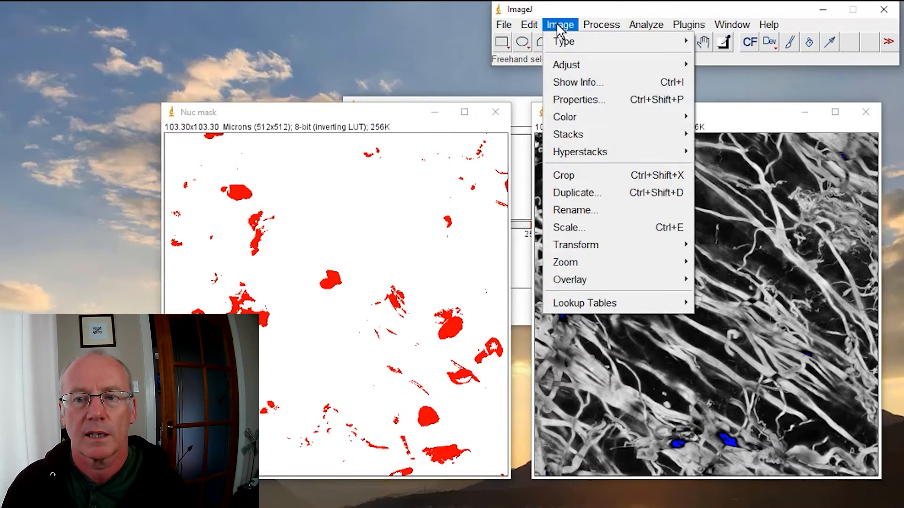
click(601, 25)
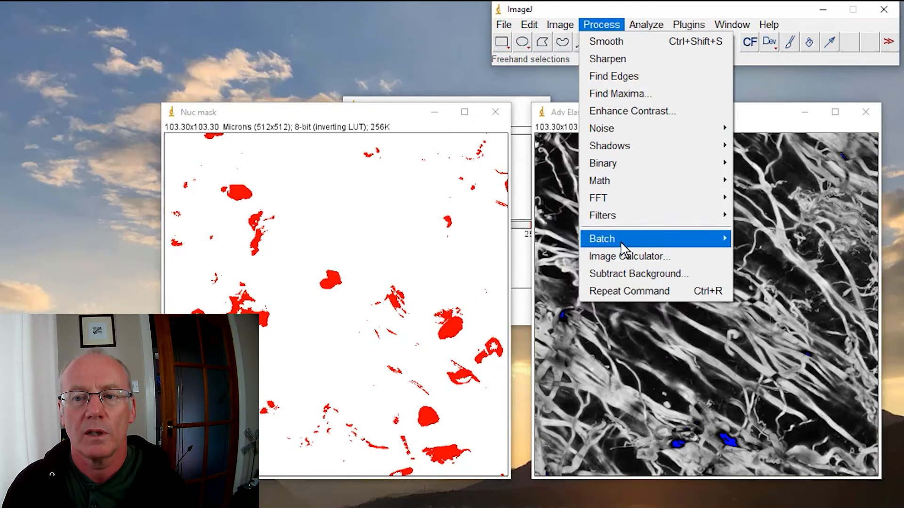
click(628, 257)
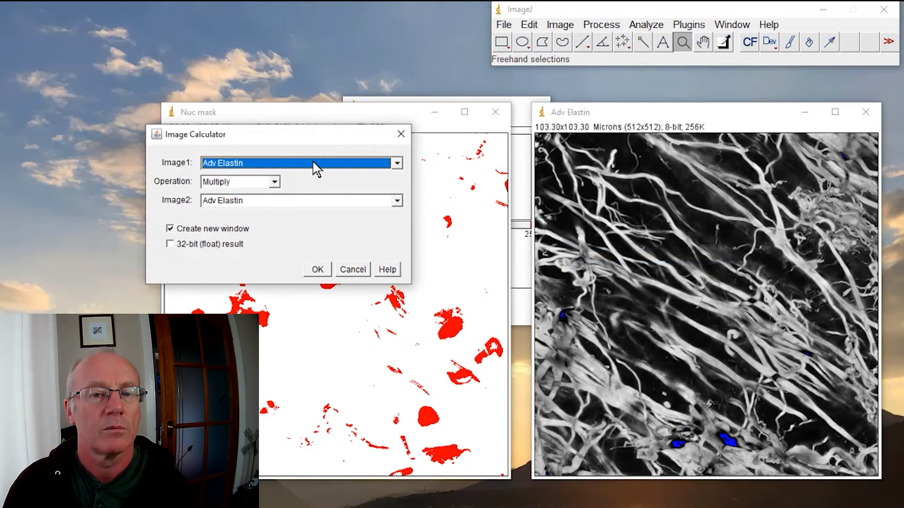
mouse_move(613, 147)
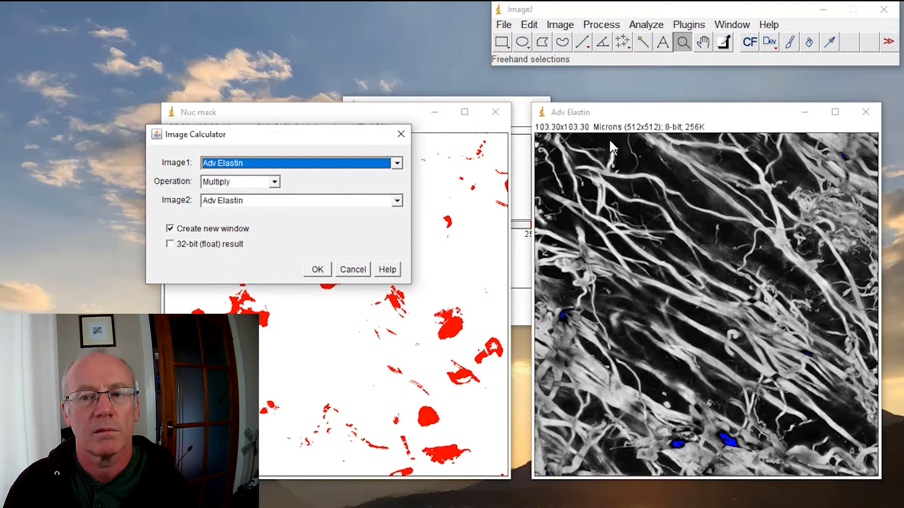
mouse_move(343, 178)
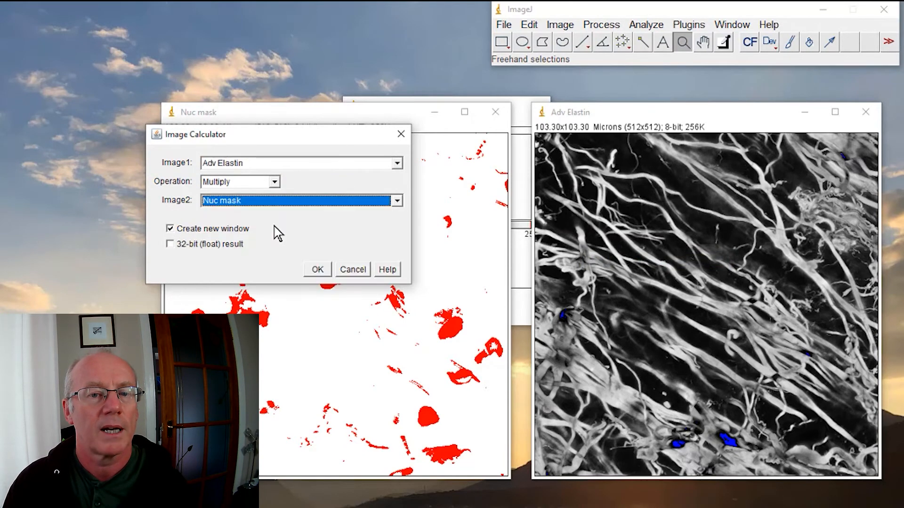
click(316, 269)
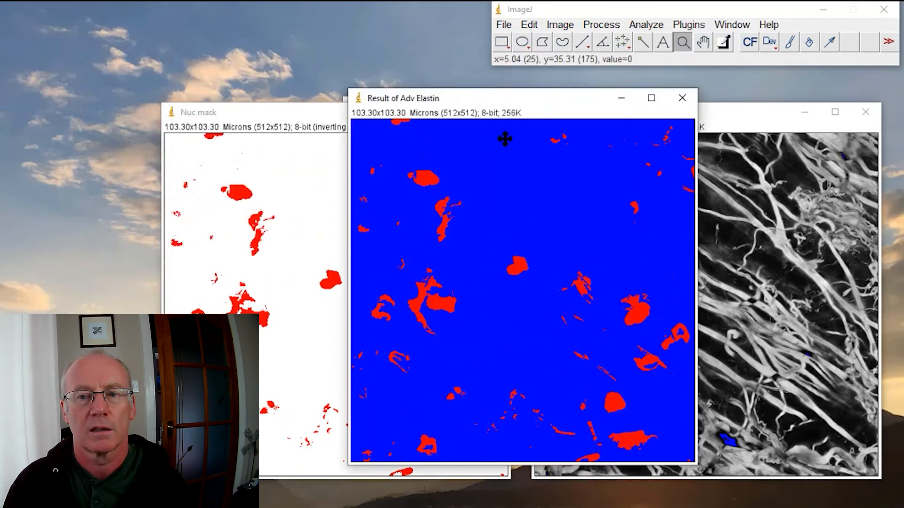
Apply the Grays lookup table so the result shows white nuclei blobs on black.
click(558, 25)
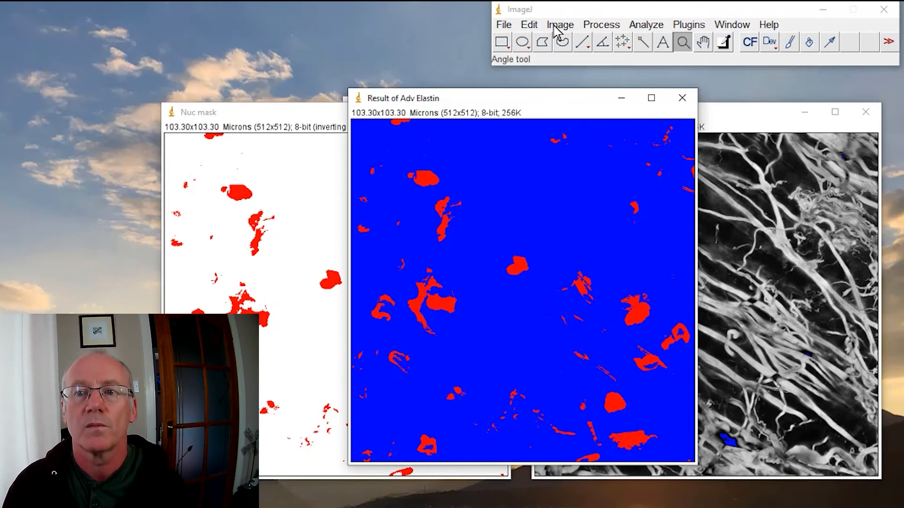
click(559, 24)
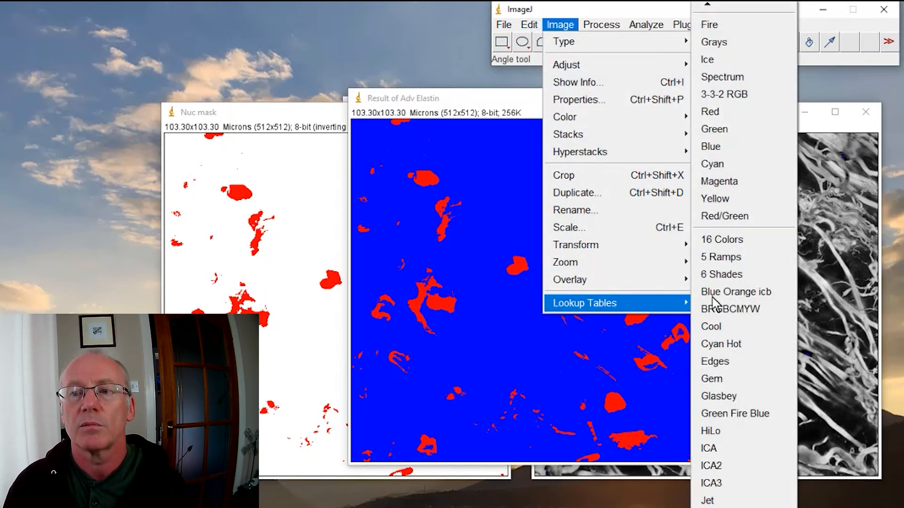
click(714, 41)
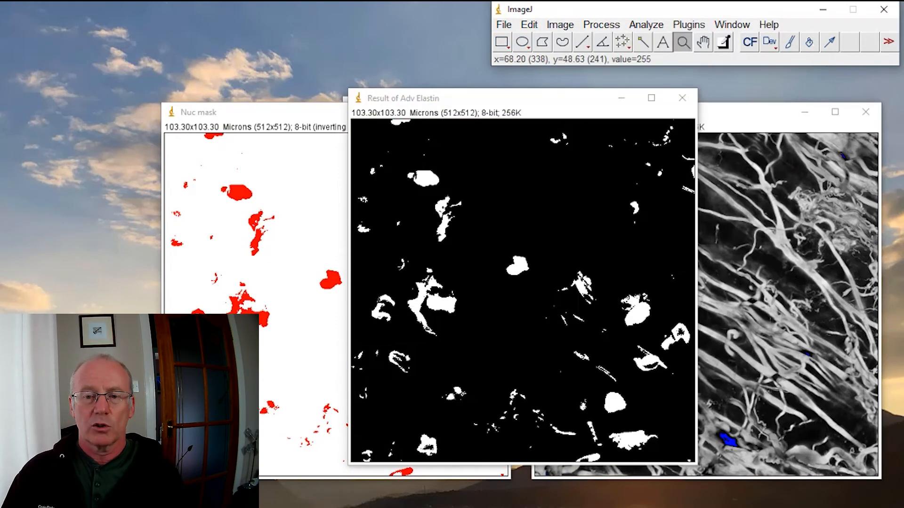
mouse_move(633, 303)
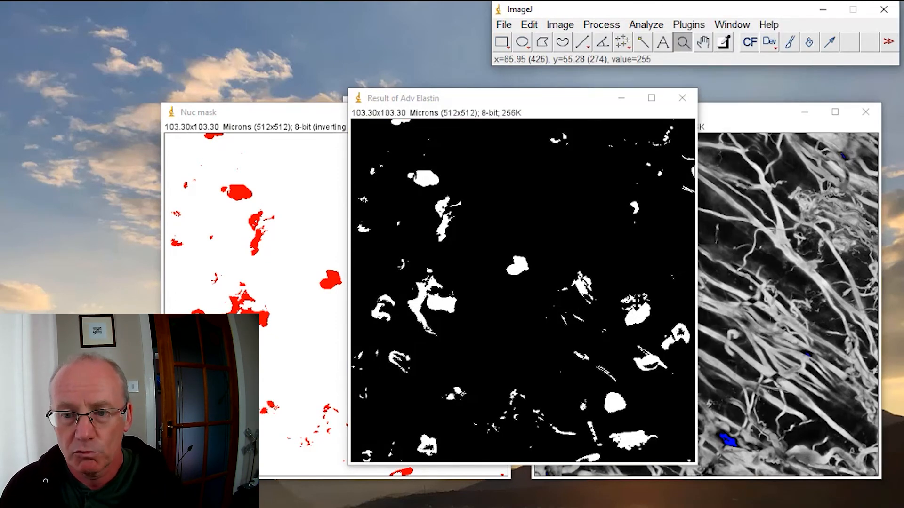
mouse_move(638, 312)
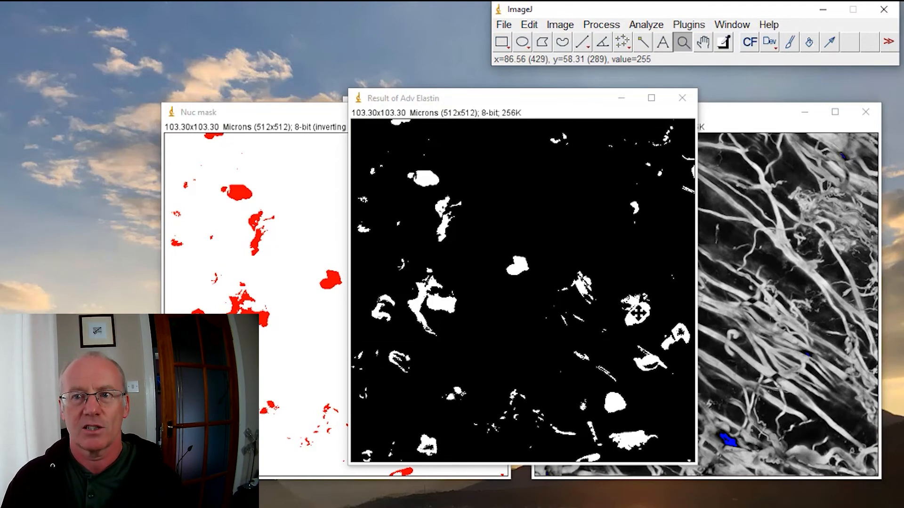
mouse_move(634, 314)
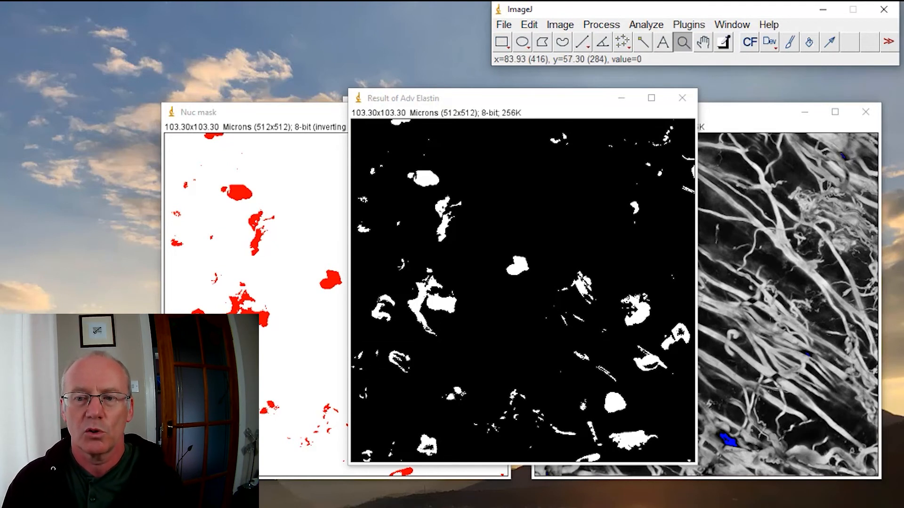
mouse_move(796, 348)
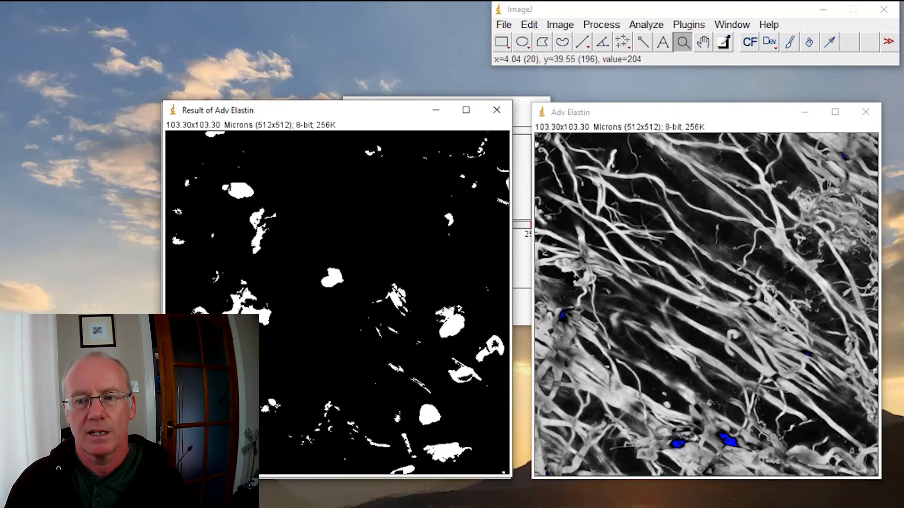
mouse_move(767, 328)
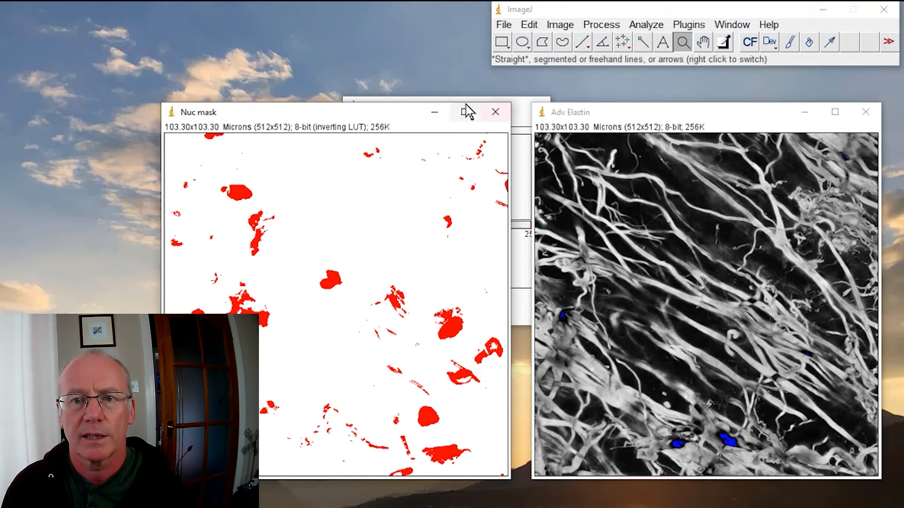
AND Nuc mask with Adv Elastin in the Image Calculator, giving elastin texture only inside nuclei.
click(601, 24)
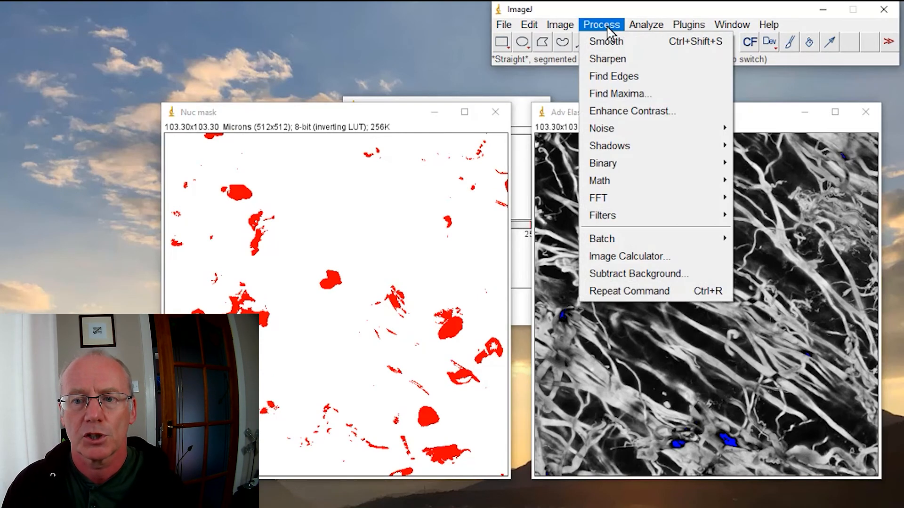
click(628, 256)
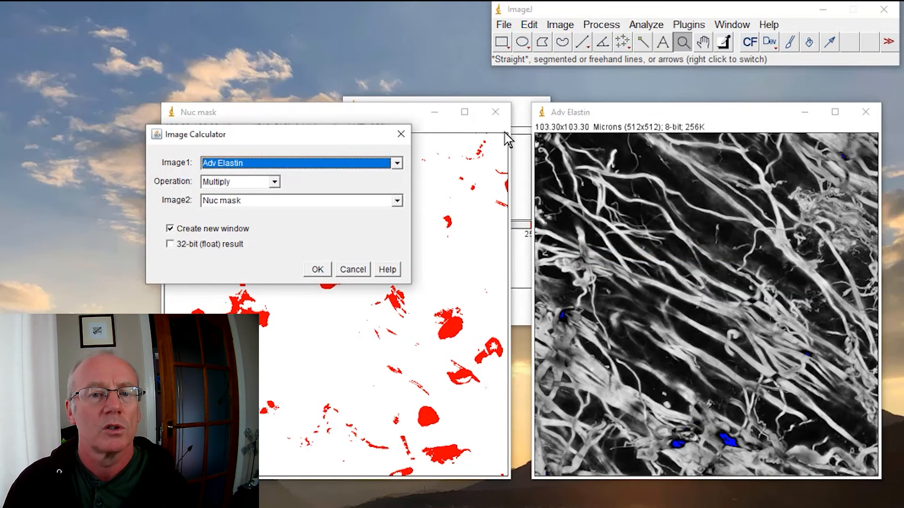
mouse_move(276, 190)
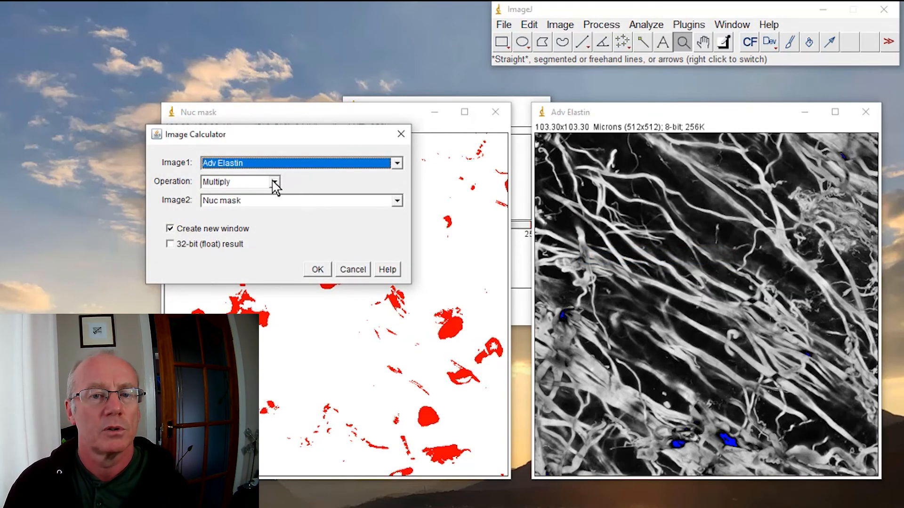
click(396, 163)
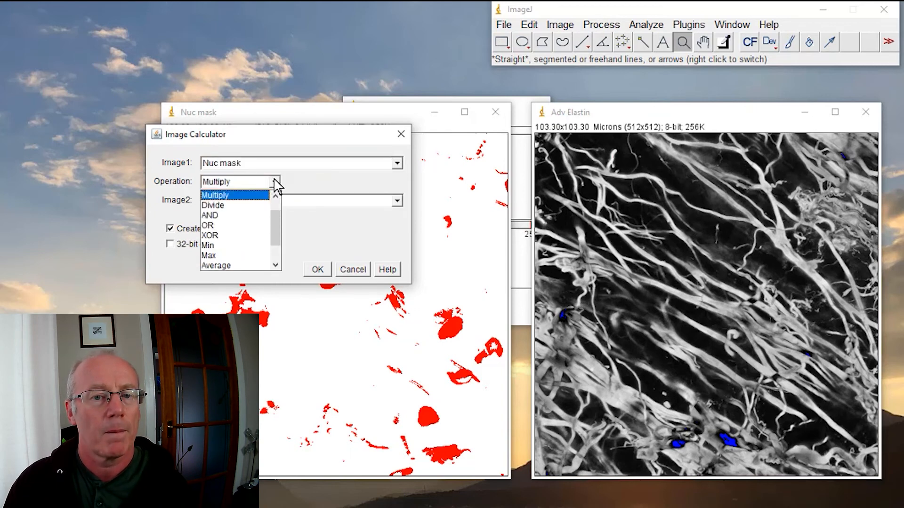
click(209, 215)
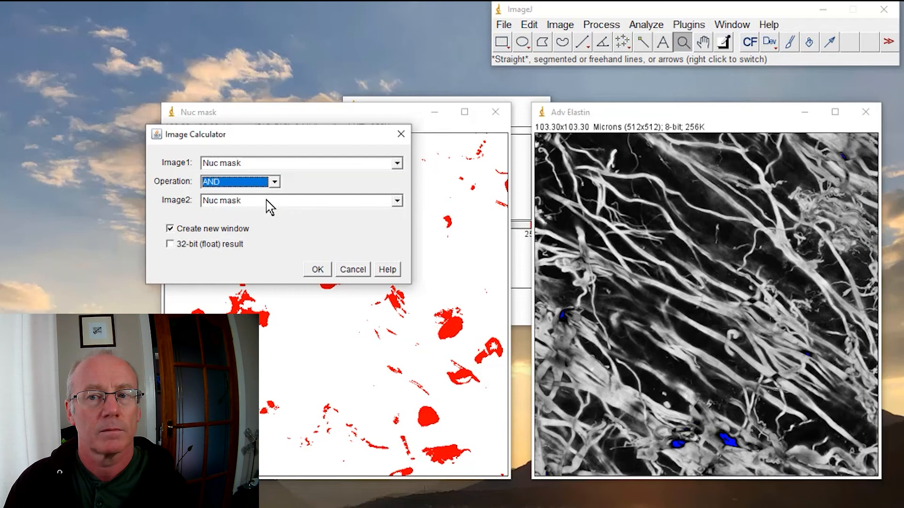
click(300, 199)
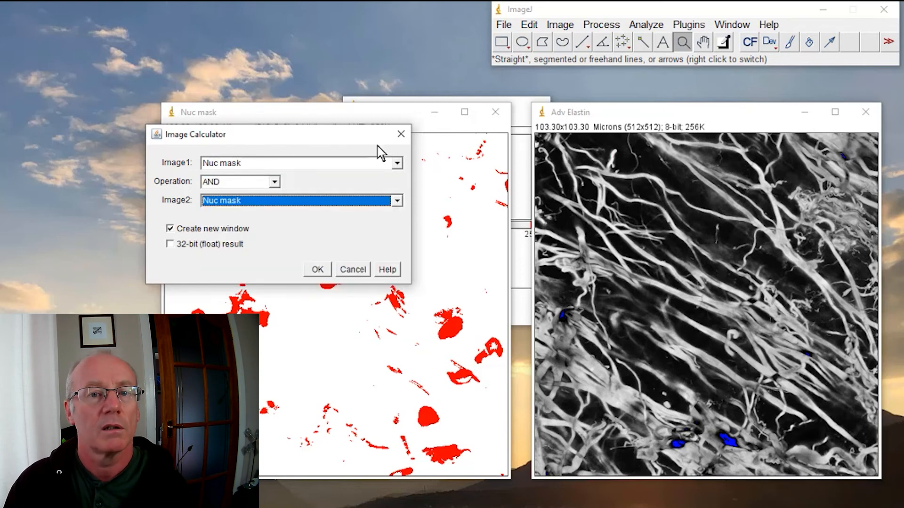
click(397, 200)
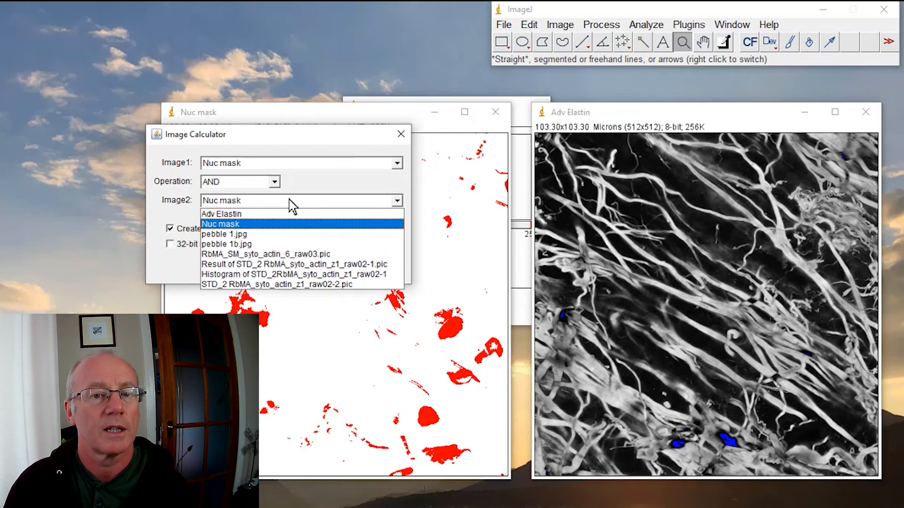
click(221, 213)
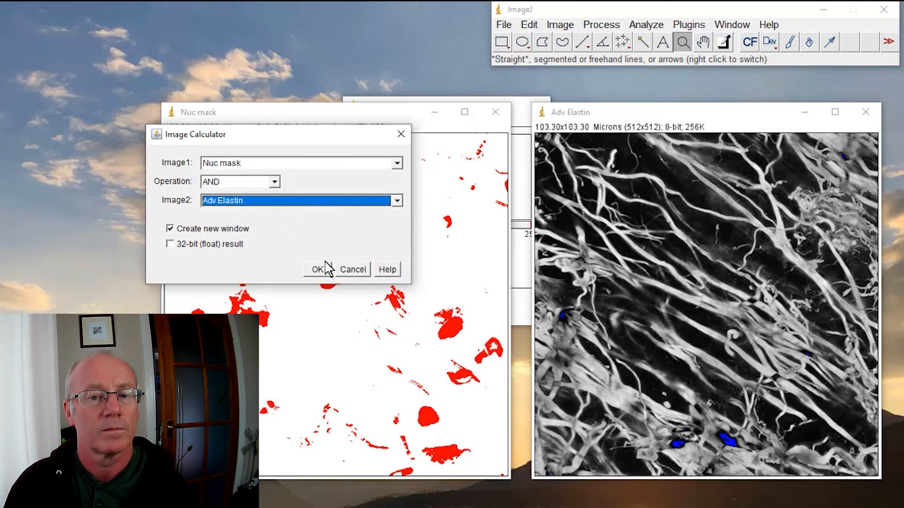
click(317, 271)
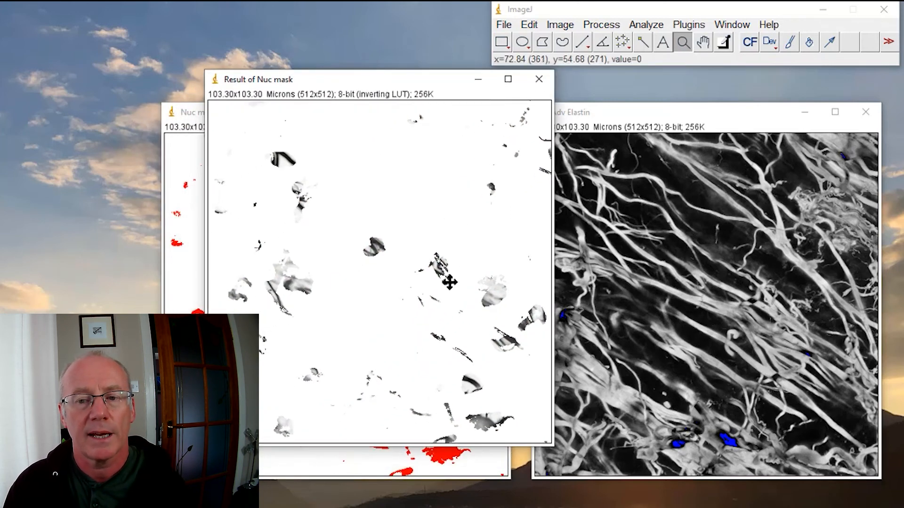
mouse_move(775, 343)
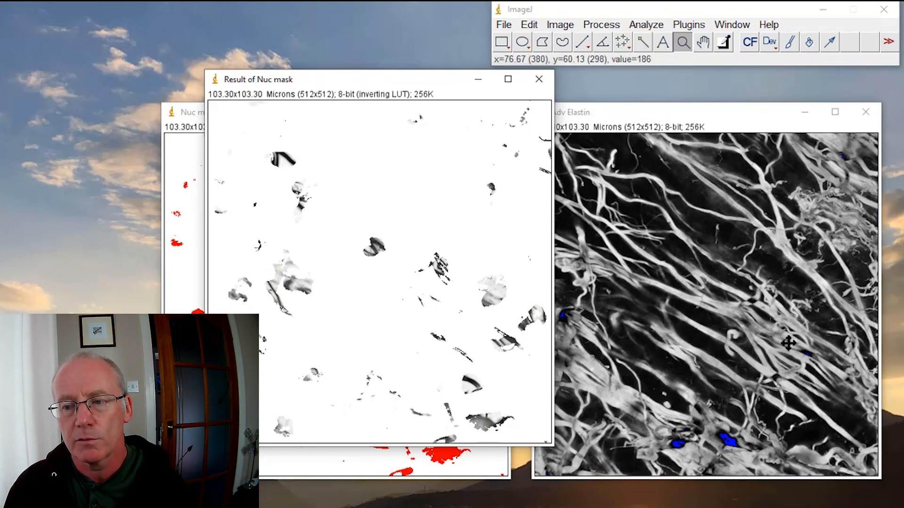
mouse_move(494, 301)
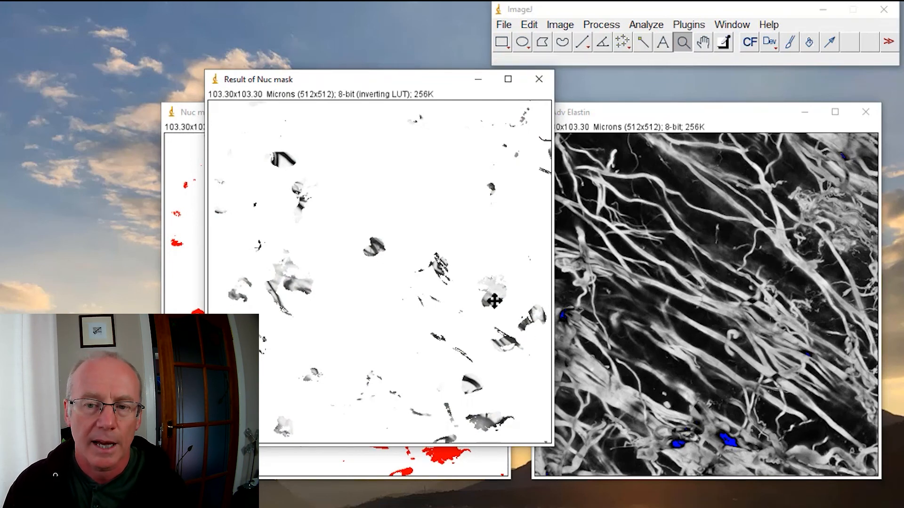
mouse_move(321, 194)
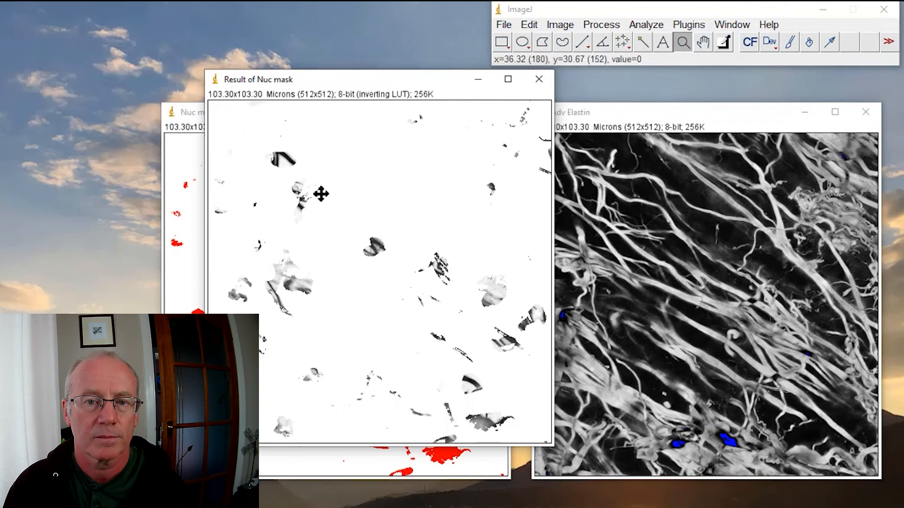
mouse_move(473, 394)
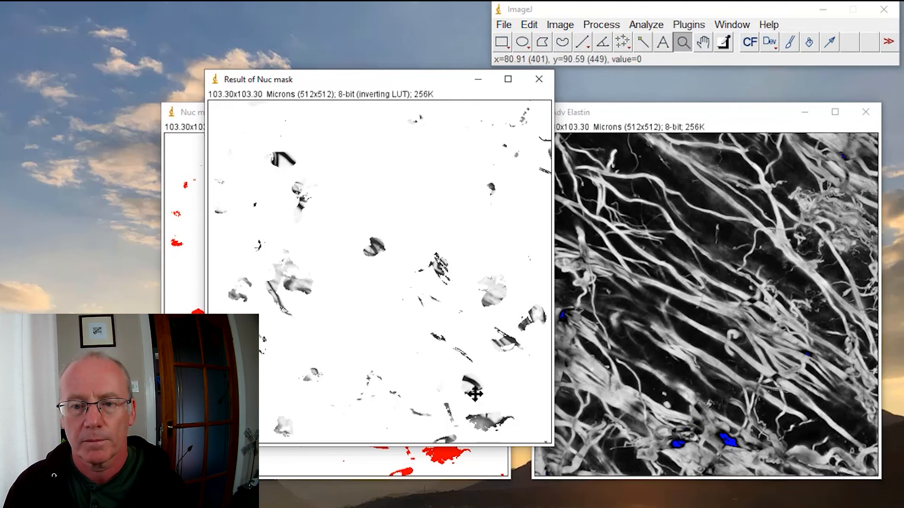
mouse_move(431, 285)
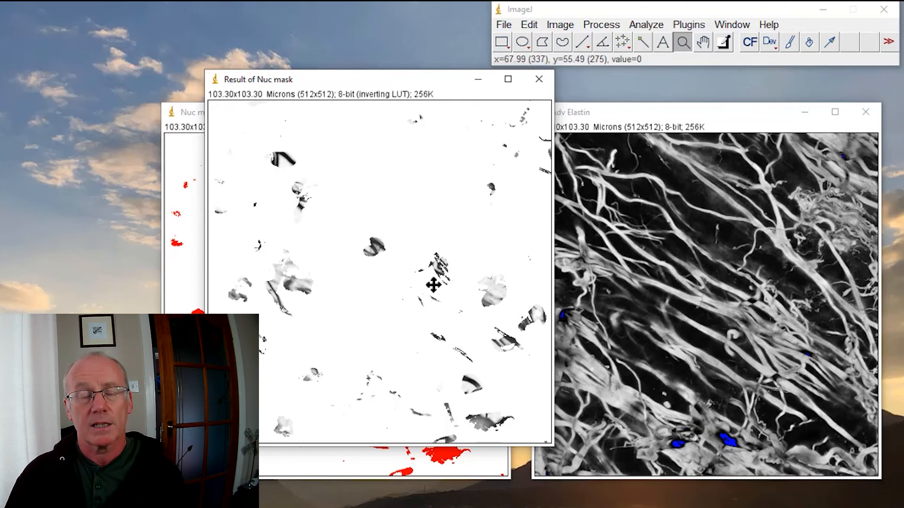
mouse_move(396, 73)
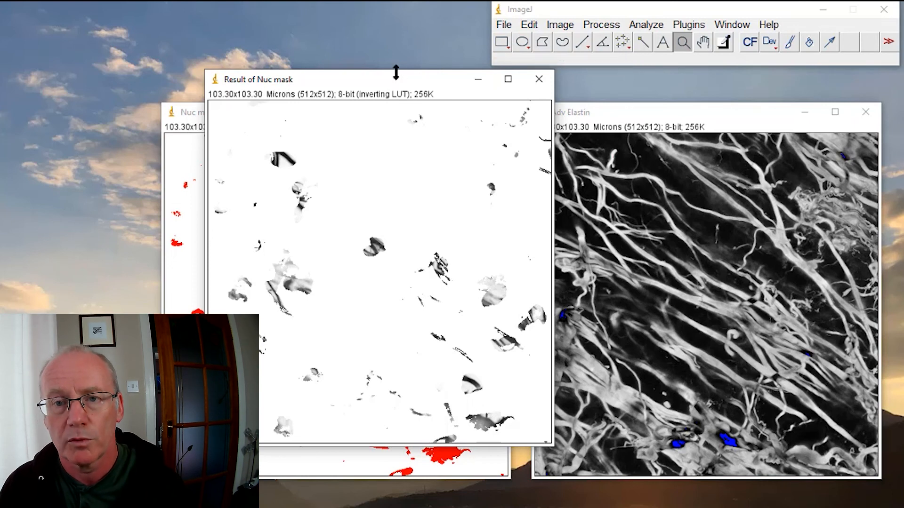